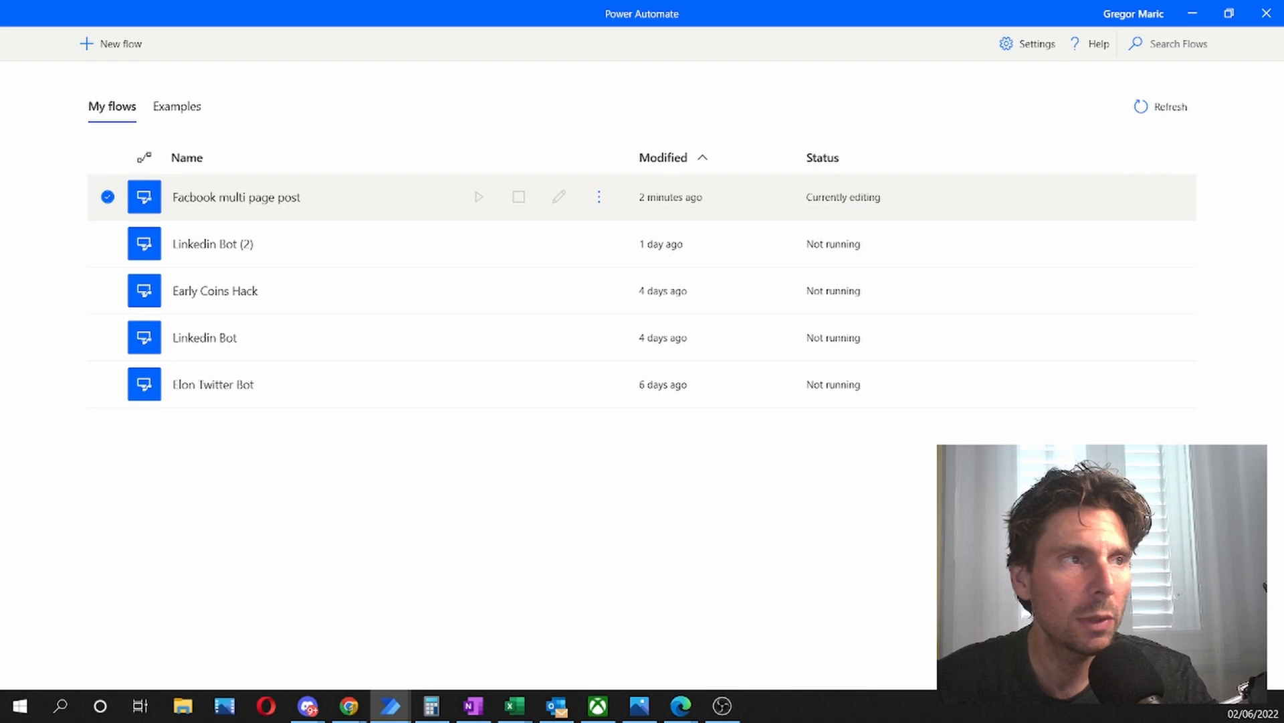
- Open the empty 'Facbook multi page post' flow and review the Facebook group URLs spreadsheet
double_click(235, 197)
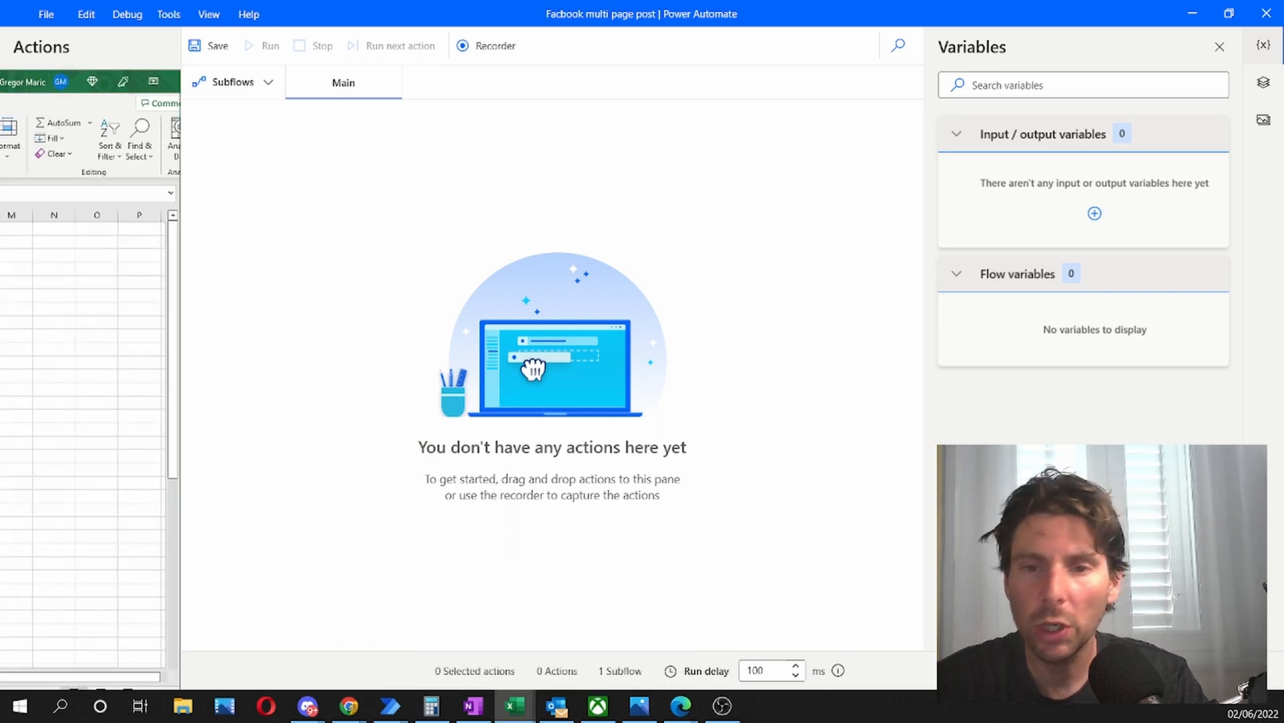
left_click(514, 705)
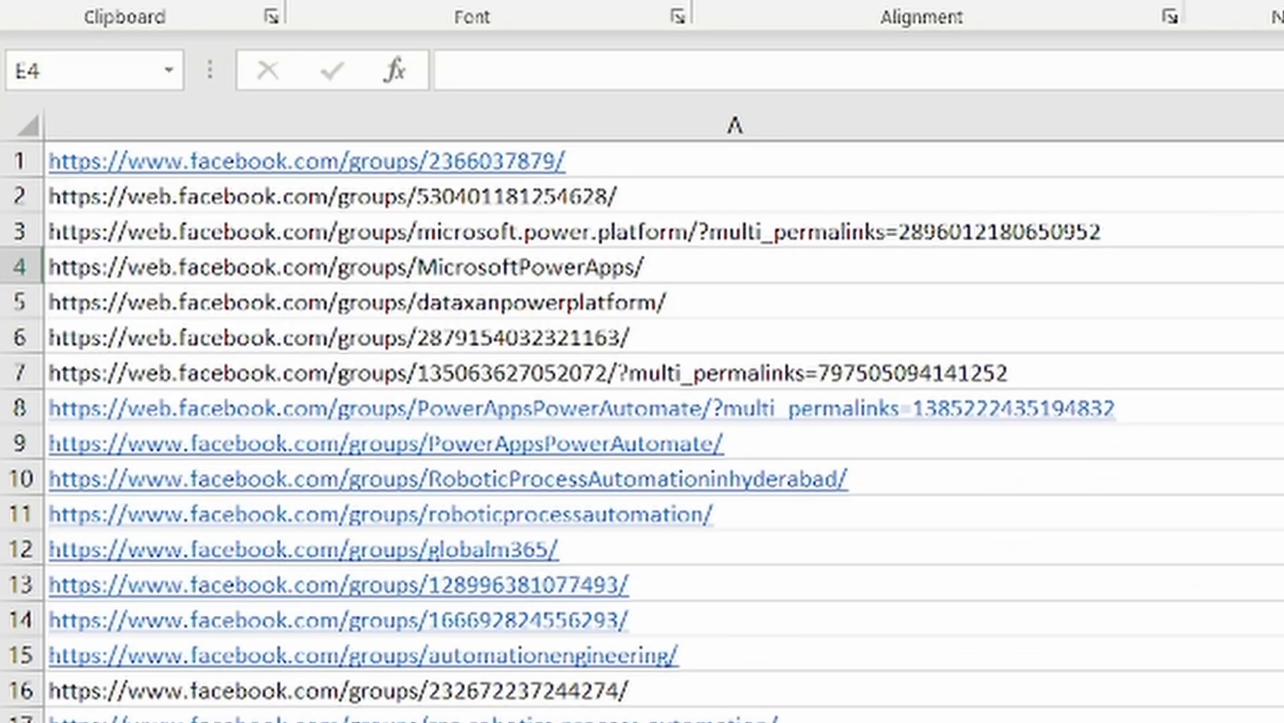
scroll("down", 3)
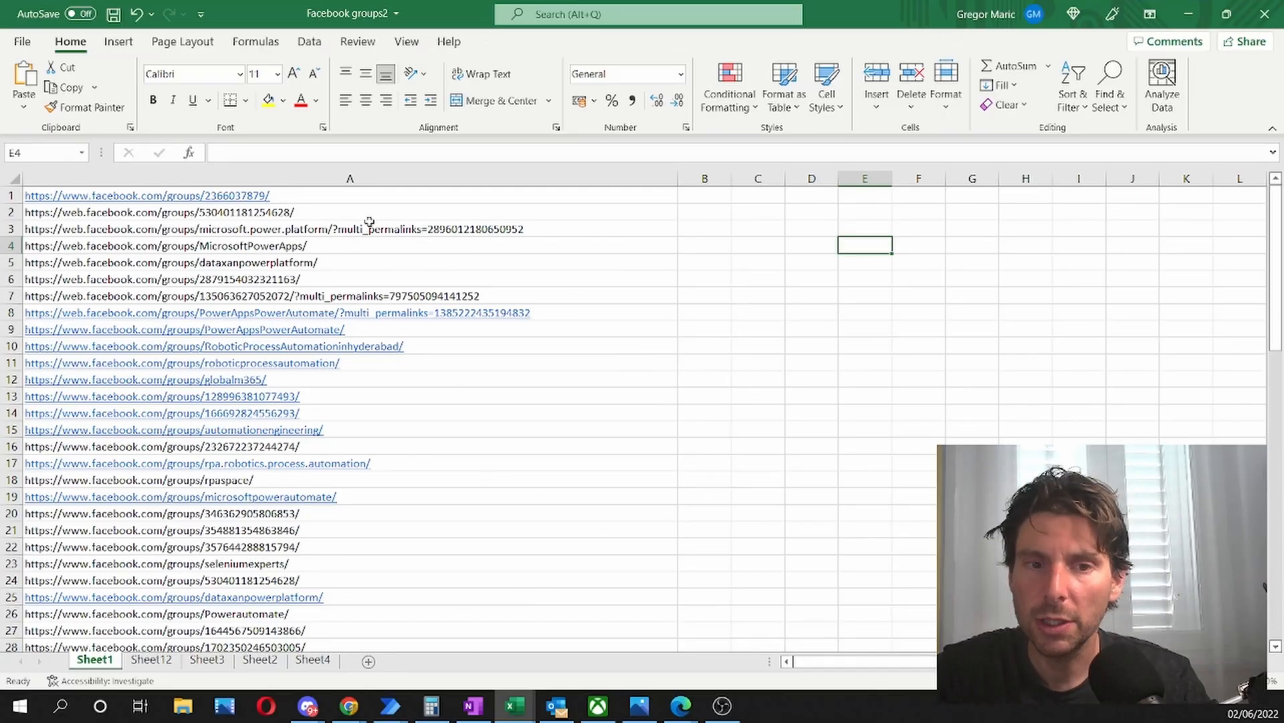
mouse_move(305, 371)
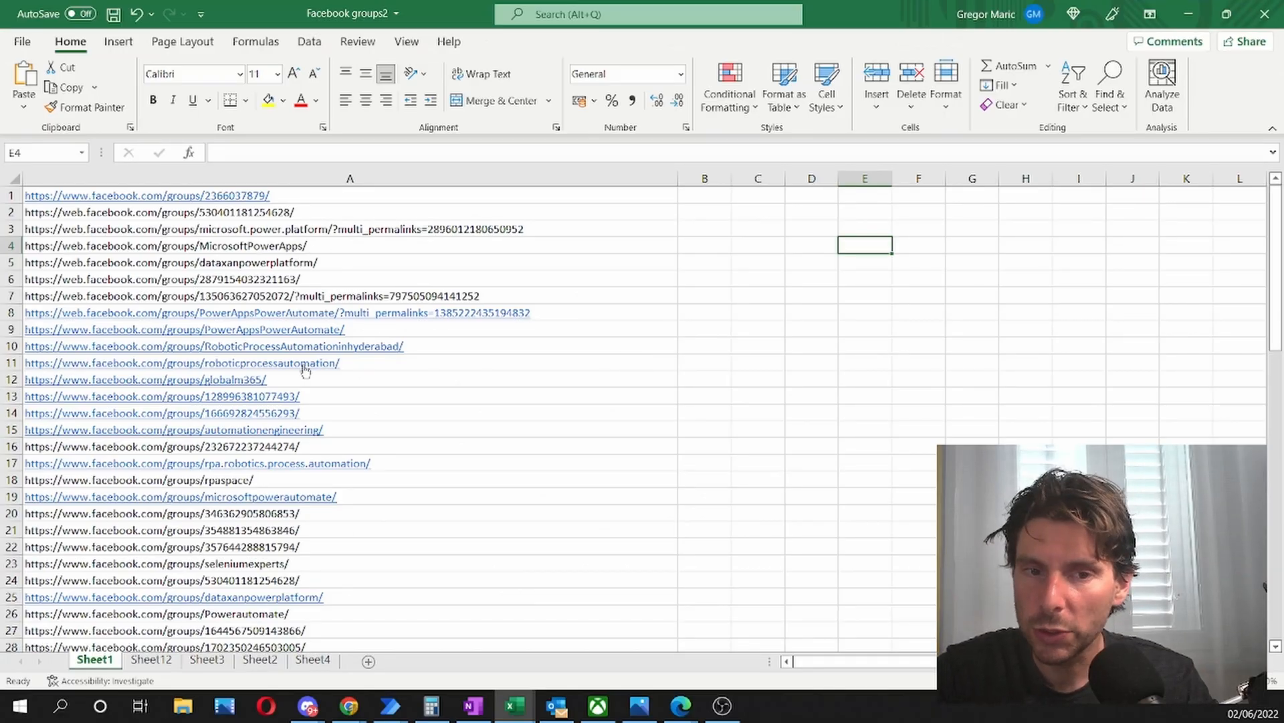
left_click(390, 705)
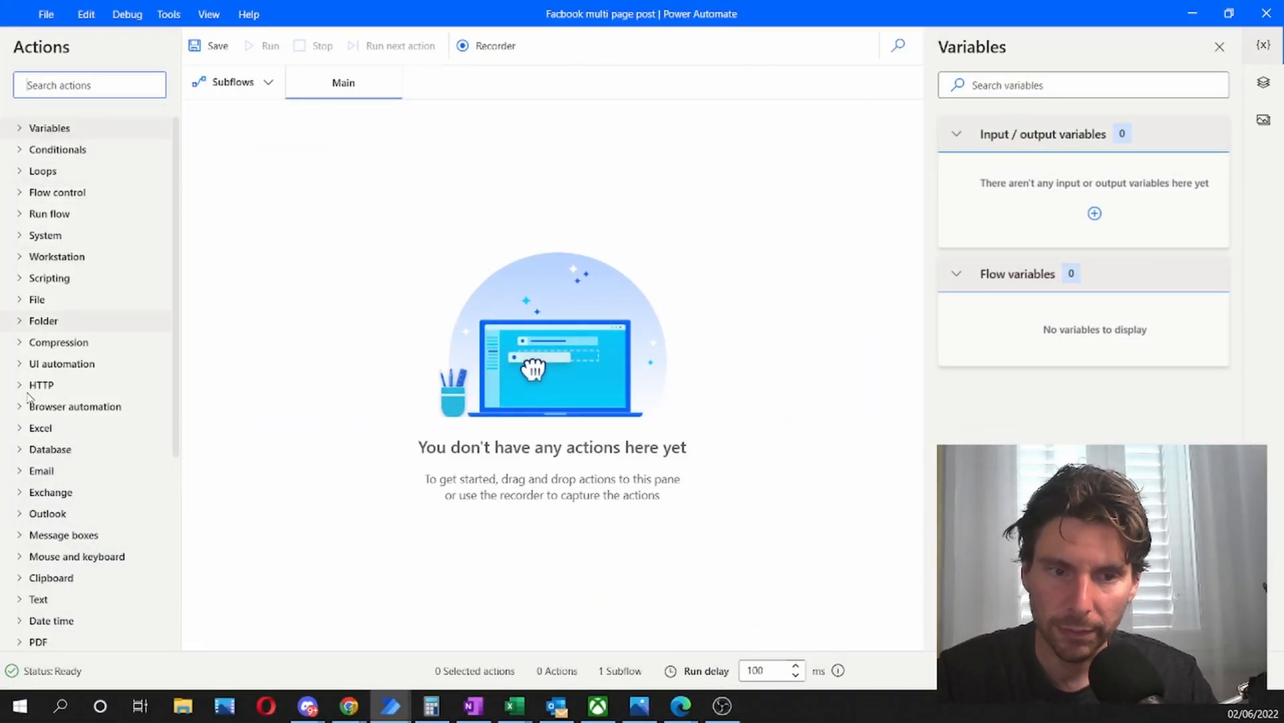
- Add a Launch Excel step that opens the Facebook groups2.xlsx workbook
left_click(39, 427)
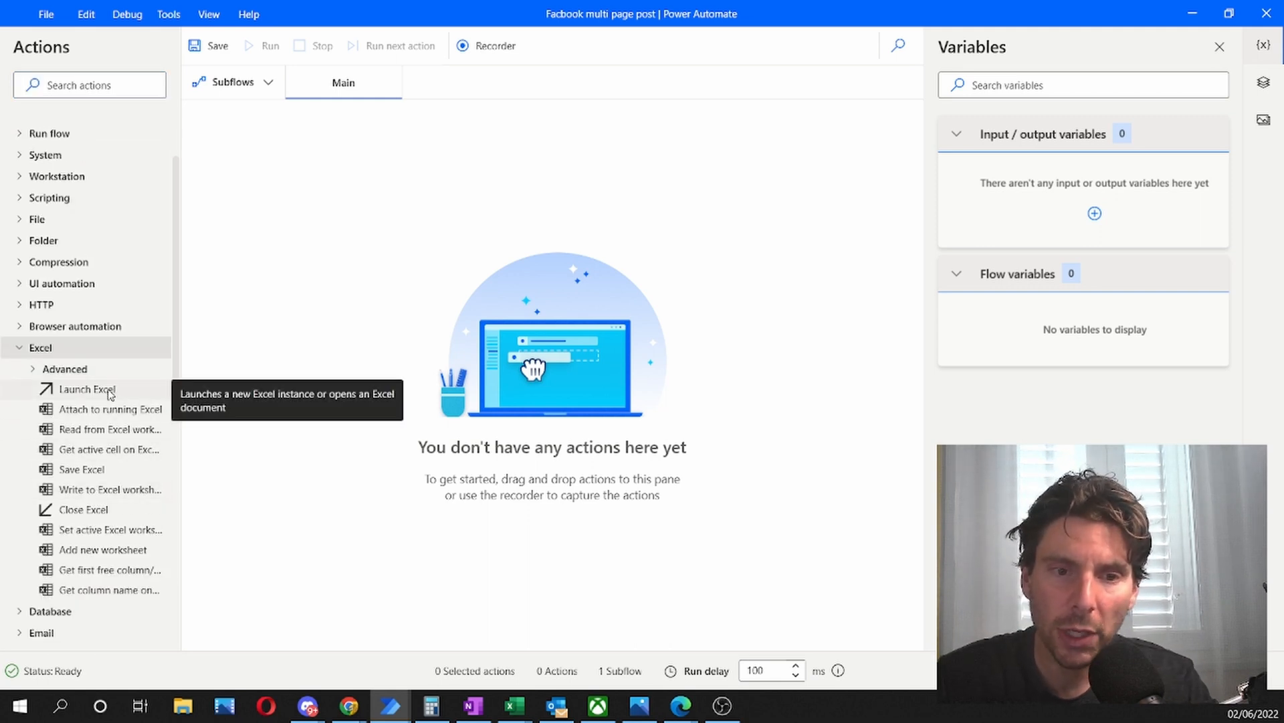
left_click_drag(86, 390, 423, 160)
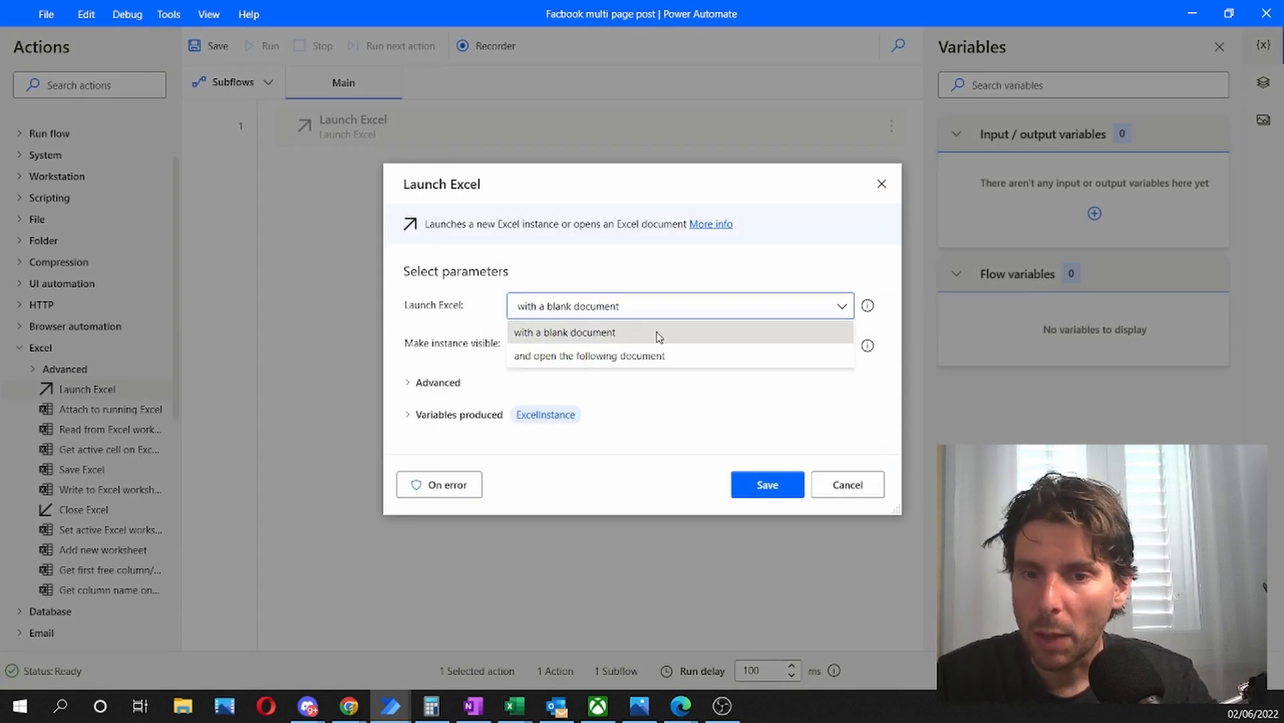
left_click(589, 356)
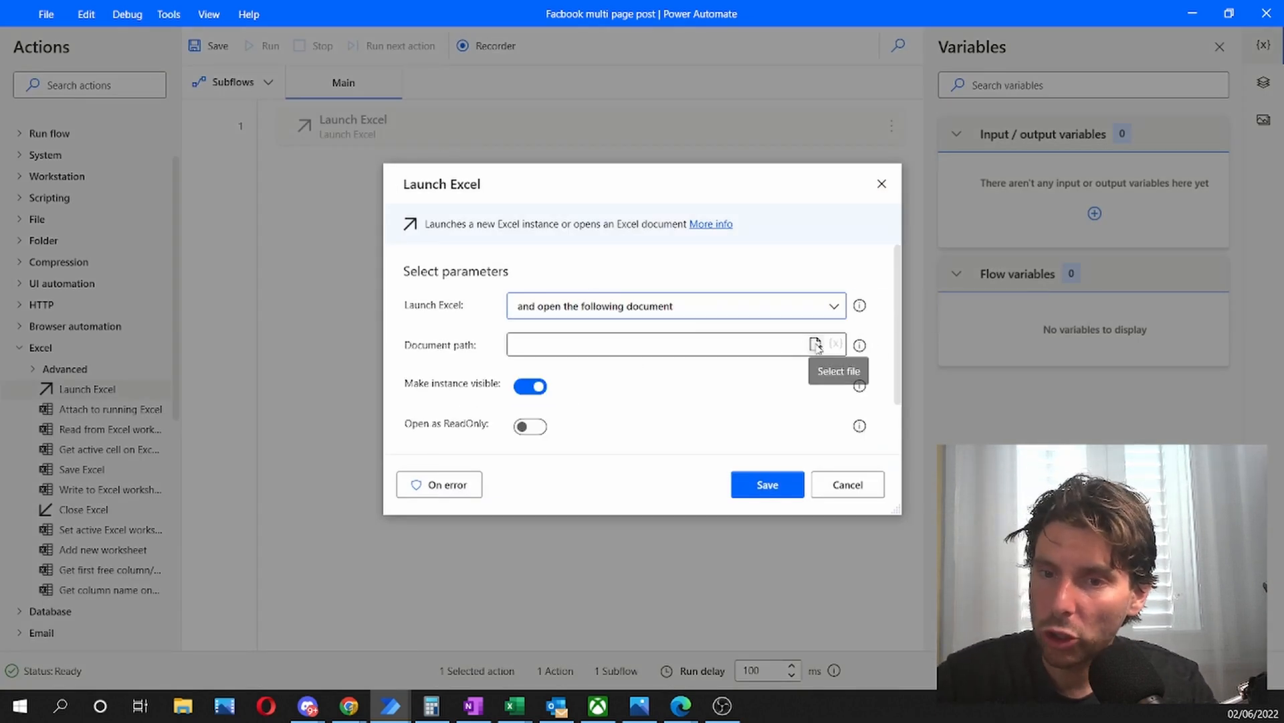
left_click(814, 344)
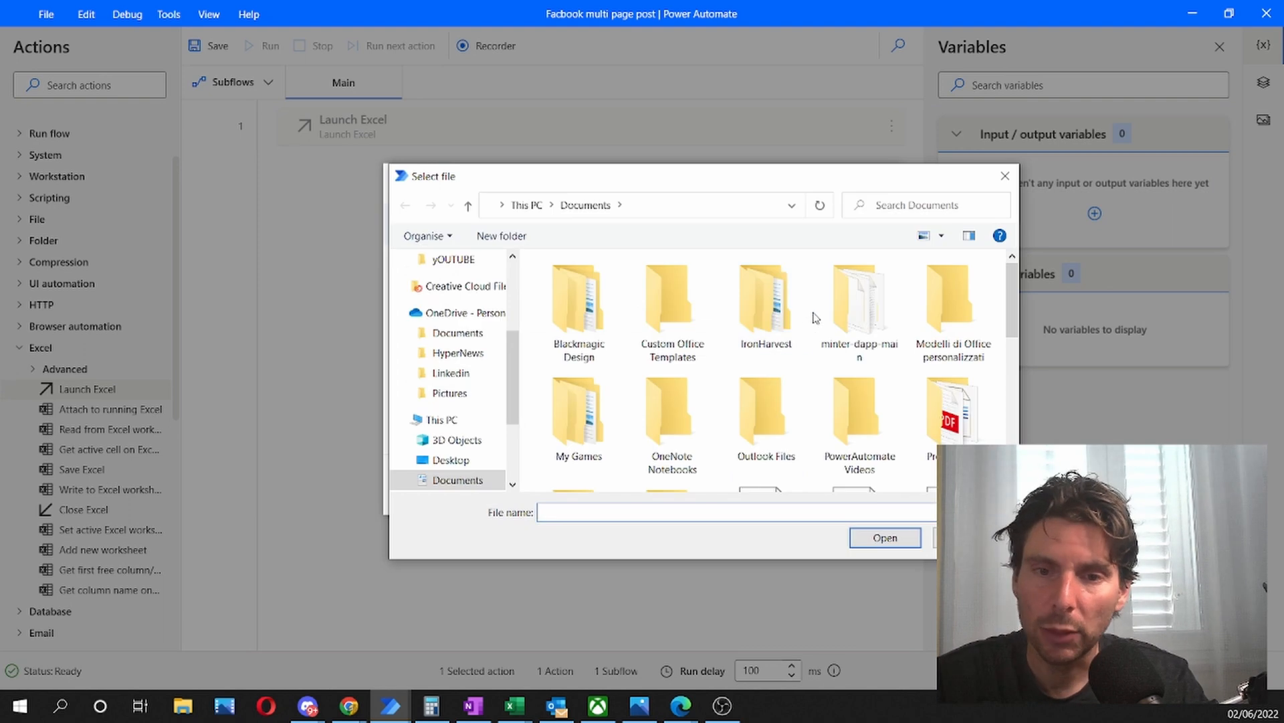
left_click(885, 537)
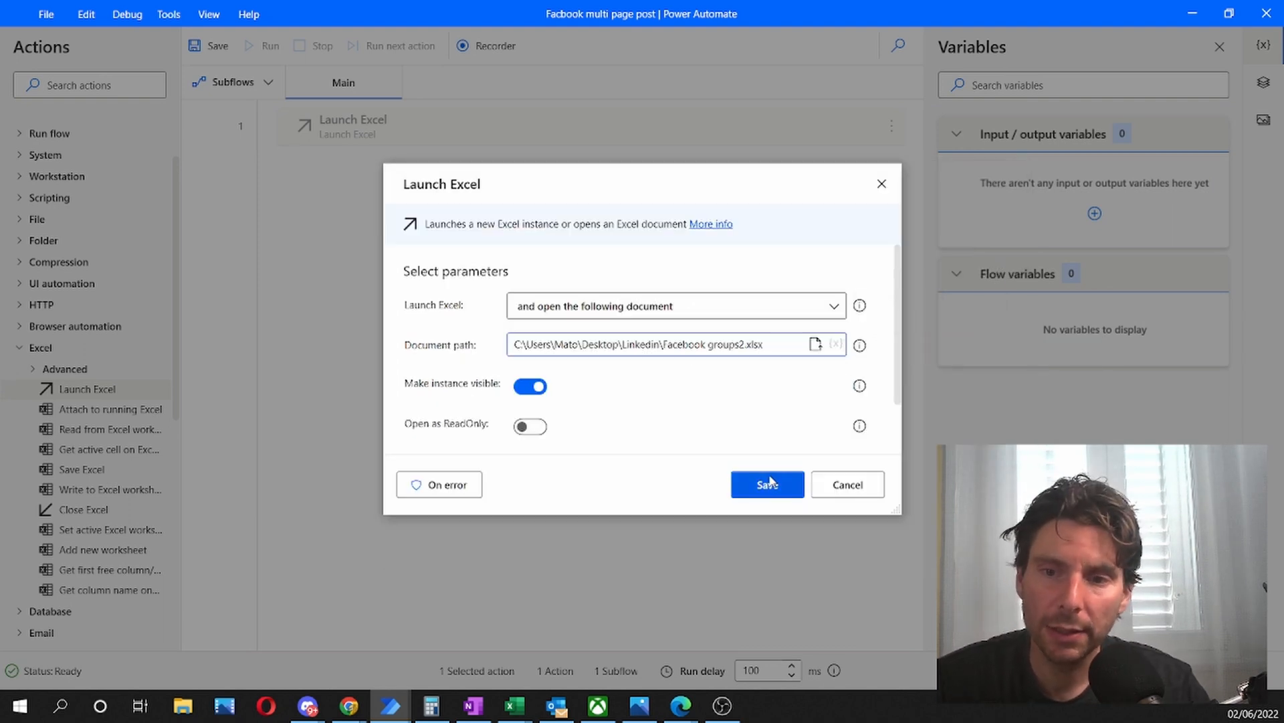
left_click(767, 484)
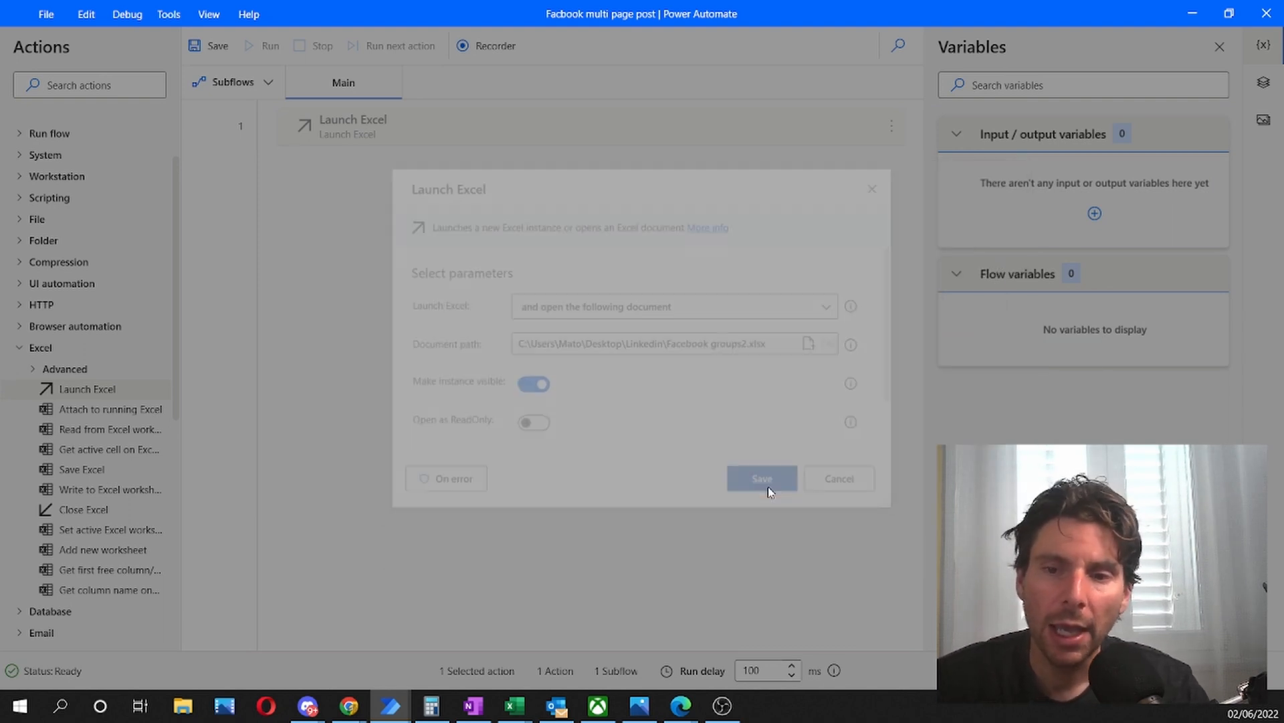
left_click(762, 478)
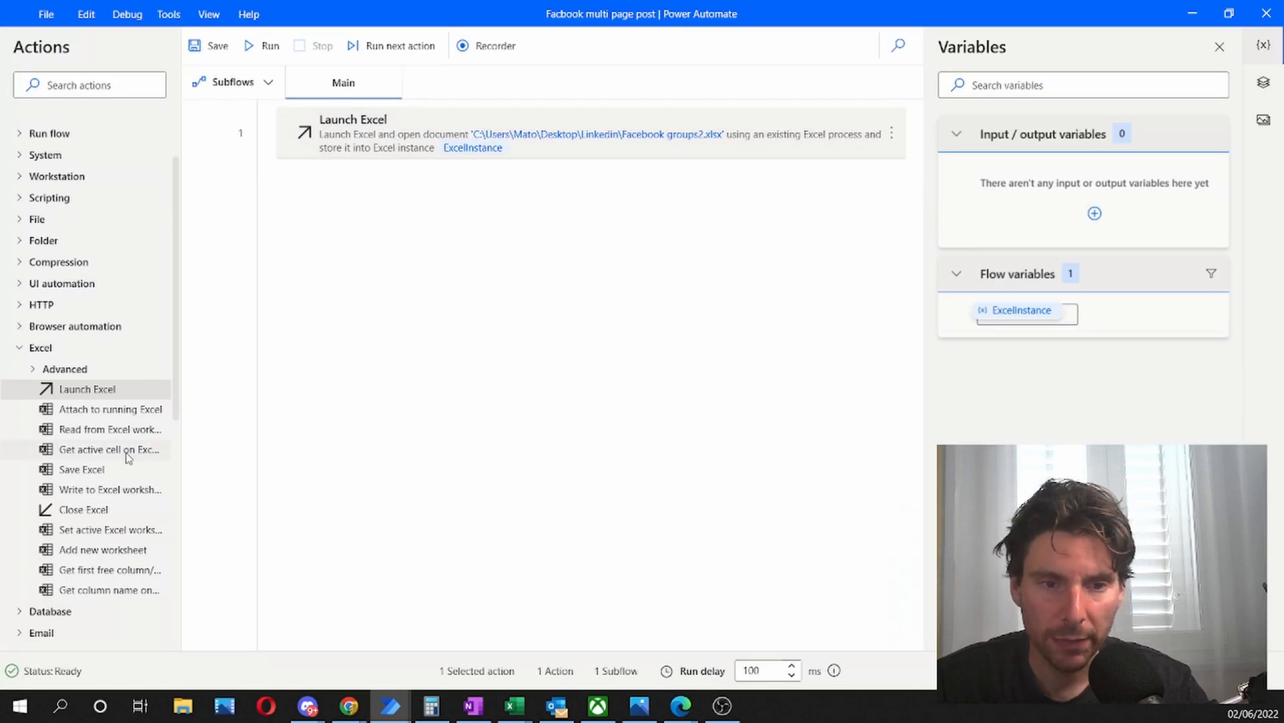
mouse_move(134, 429)
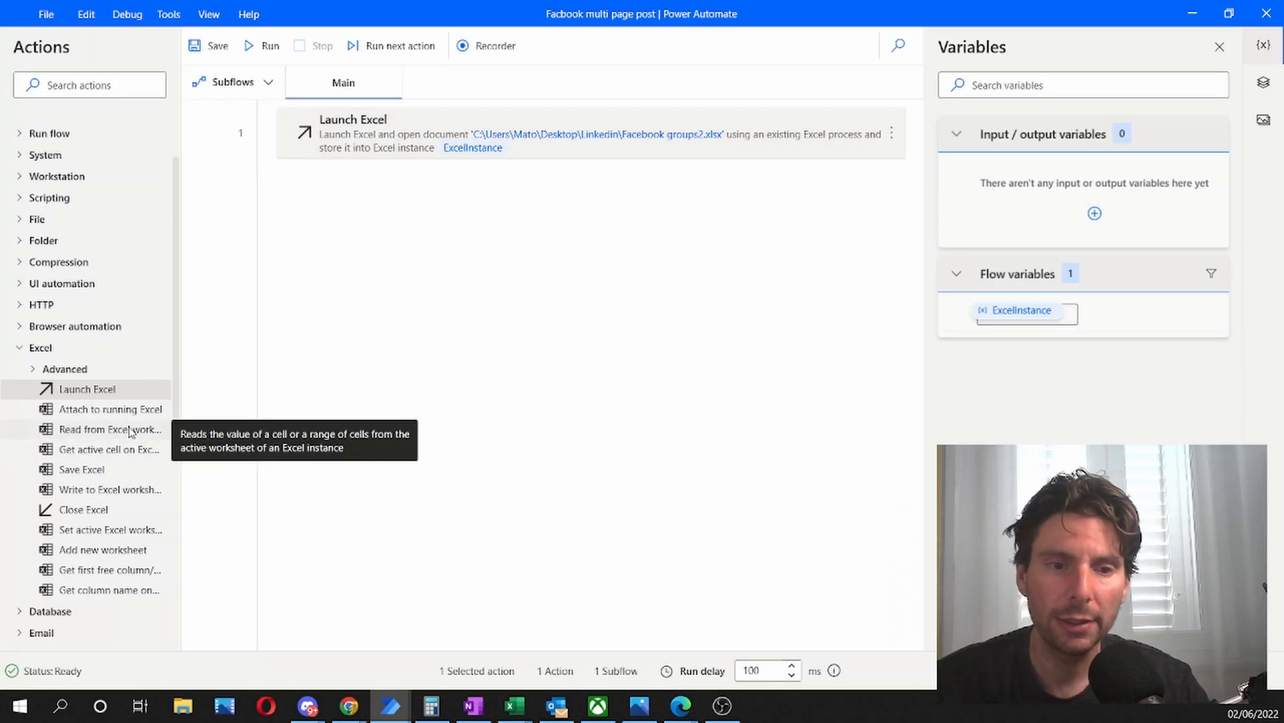
mouse_move(137, 412)
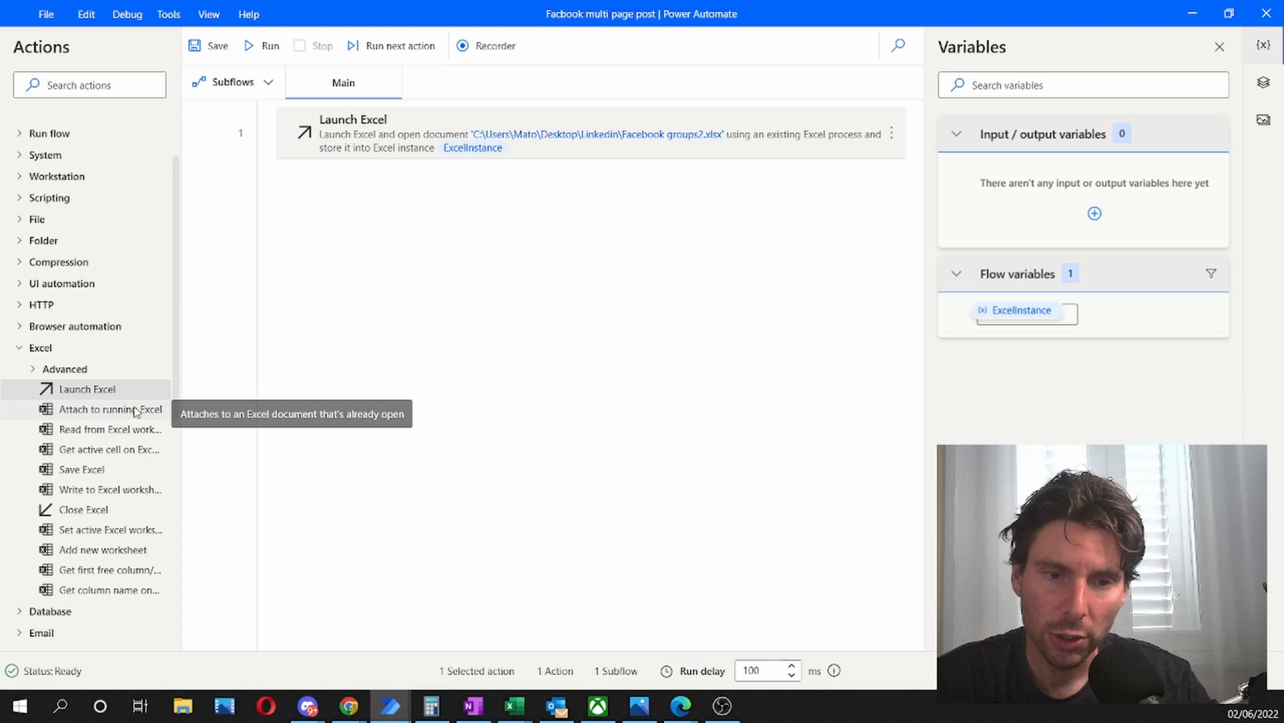
mouse_move(104, 438)
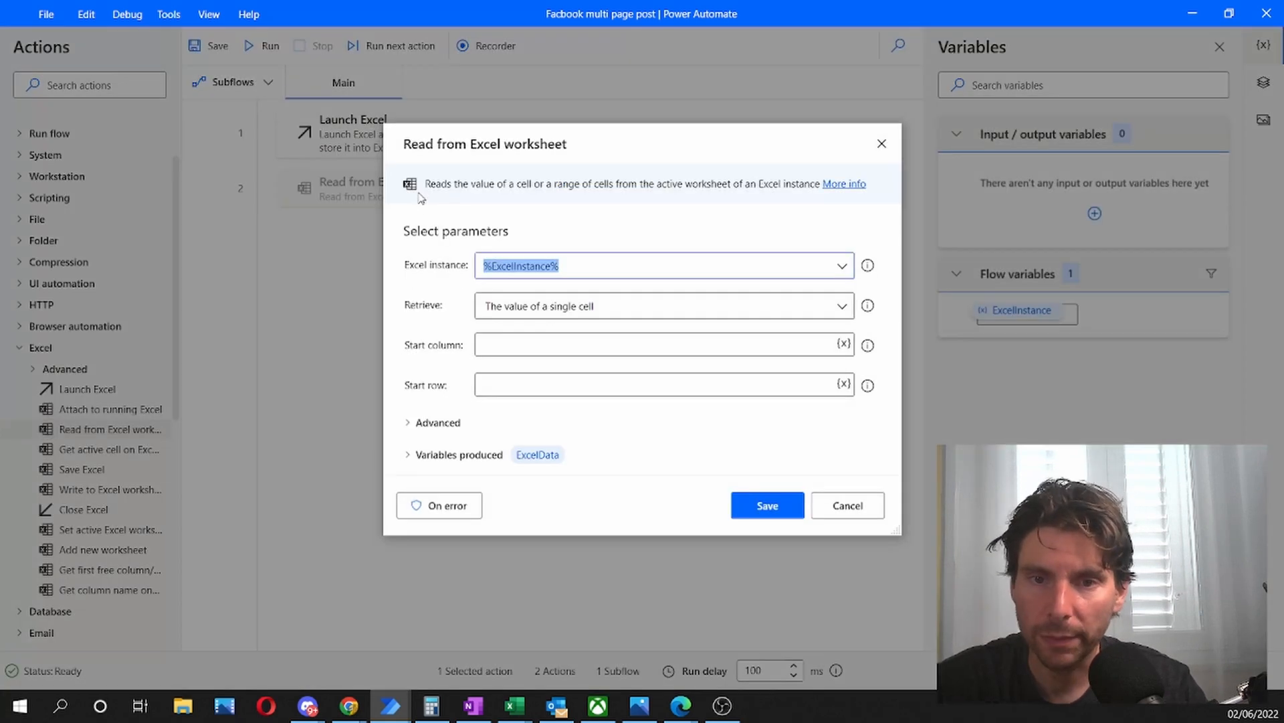
- Set the Read from Excel worksheet step to retrieve all available values into ExcelData
left_click(665, 306)
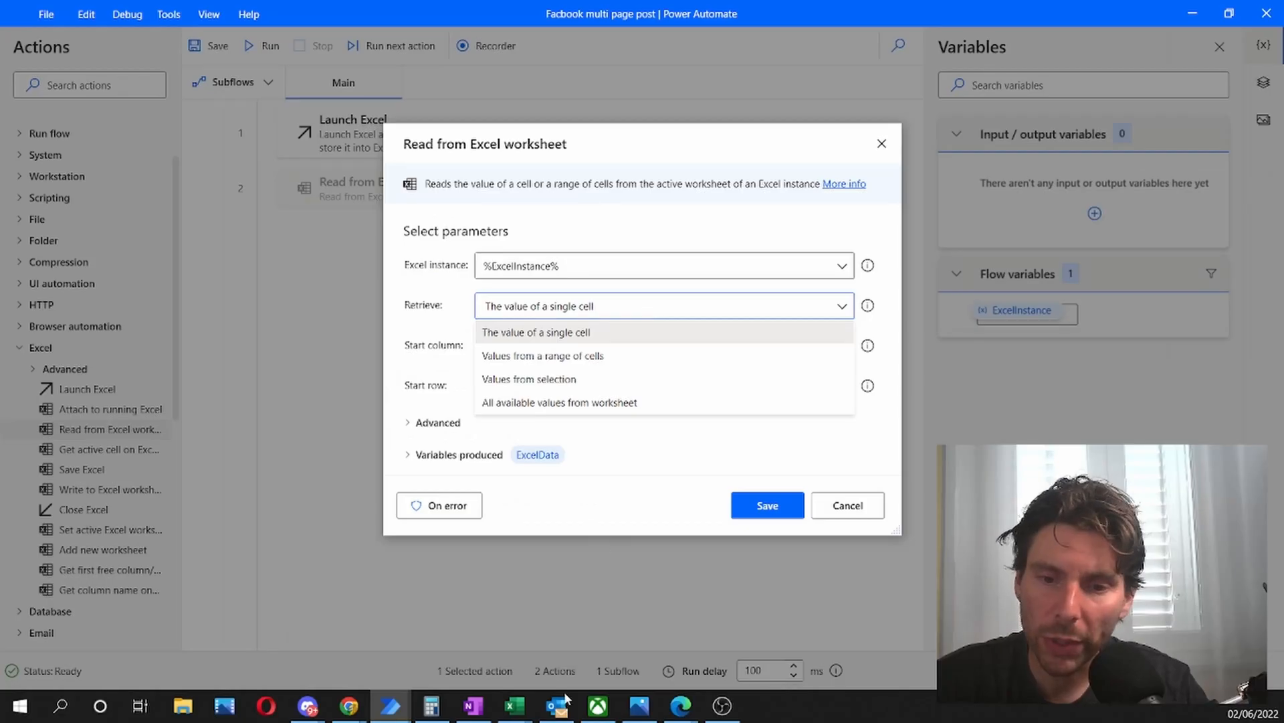
left_click(513, 706)
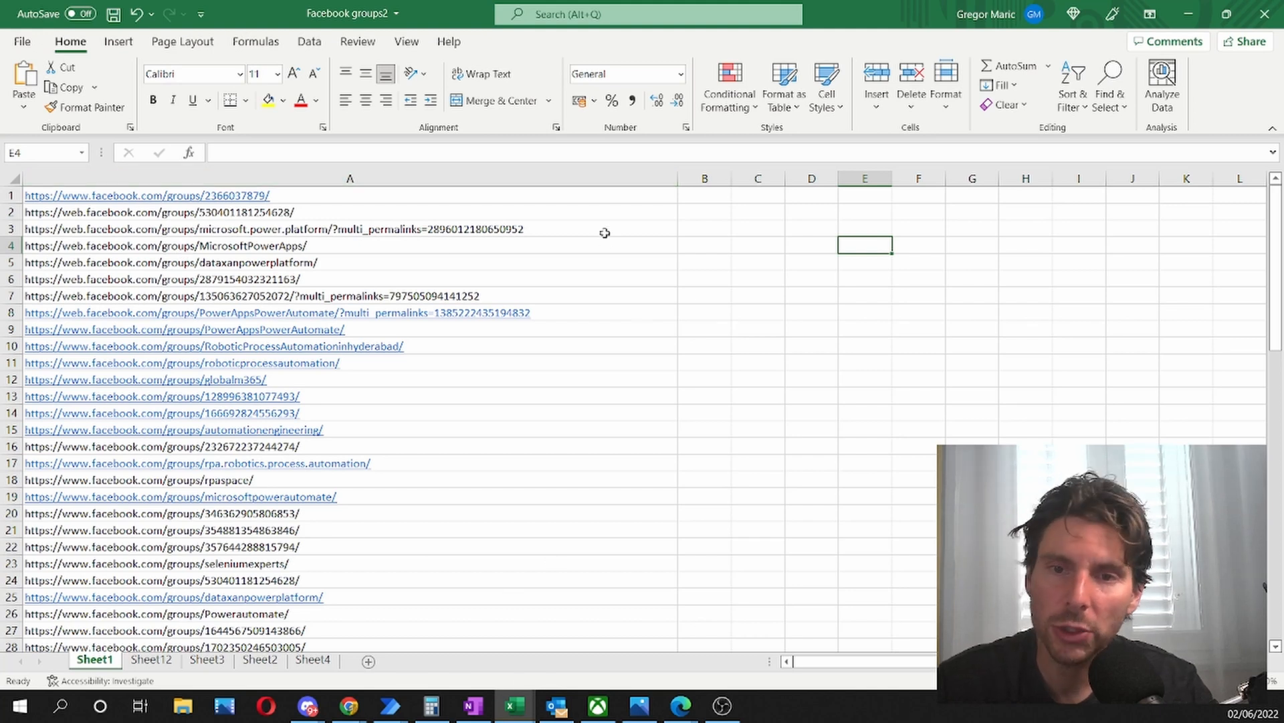
mouse_move(1159, 116)
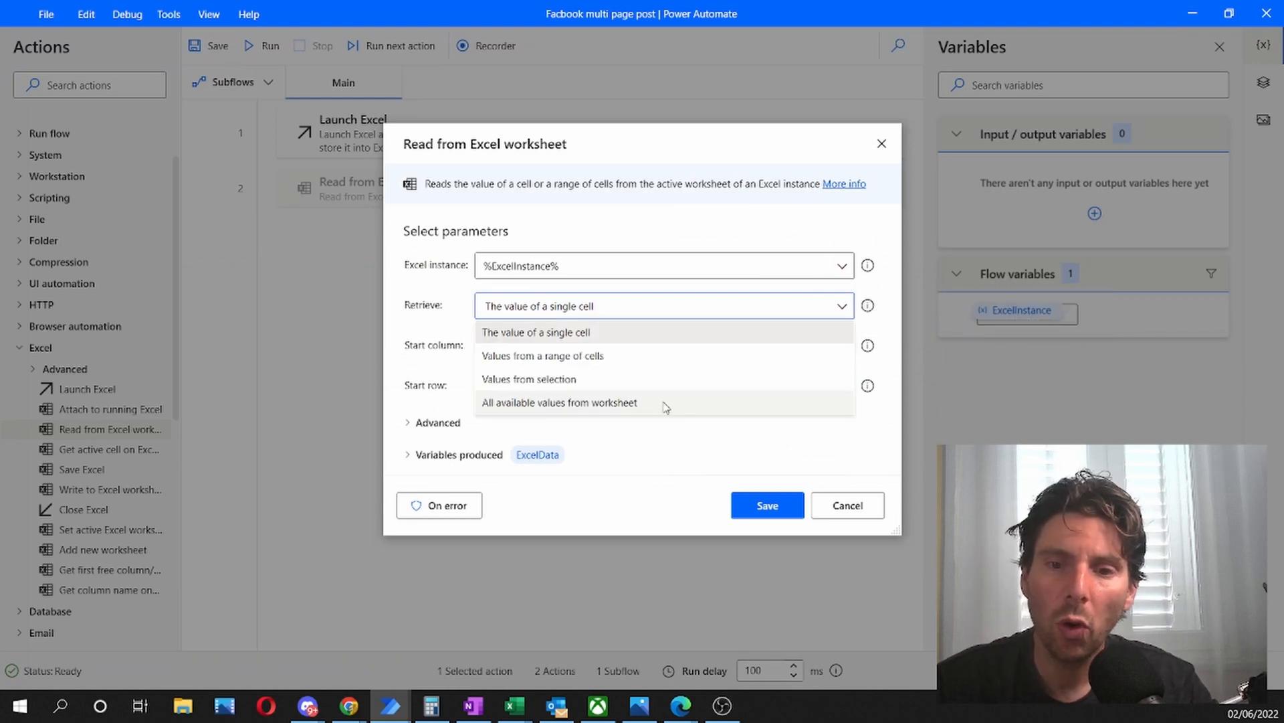
left_click(767, 504)
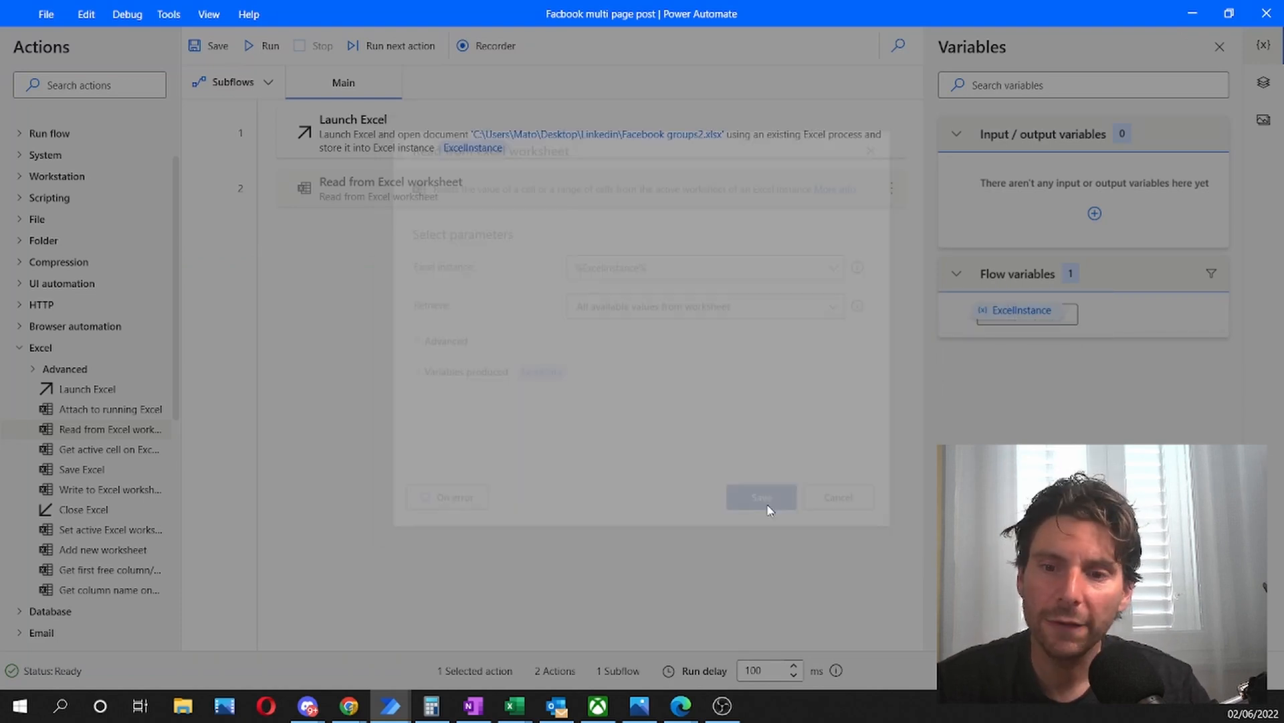
left_click(761, 497)
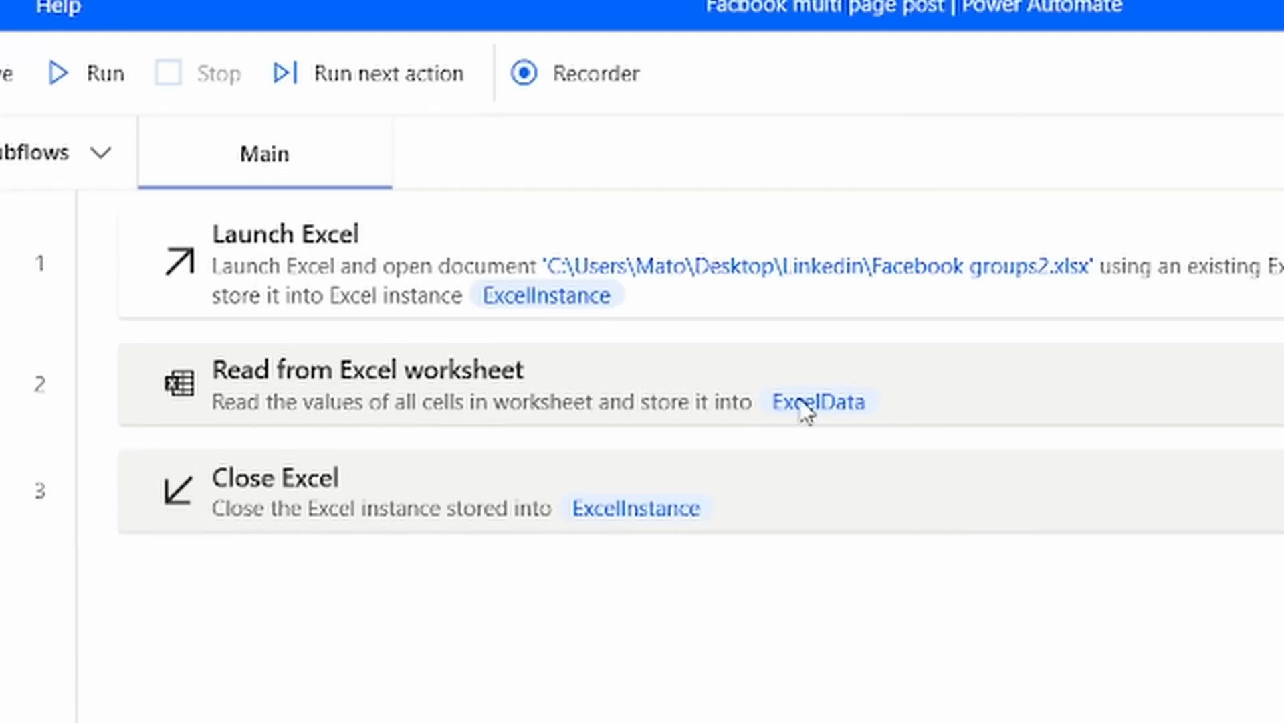
mouse_move(772, 317)
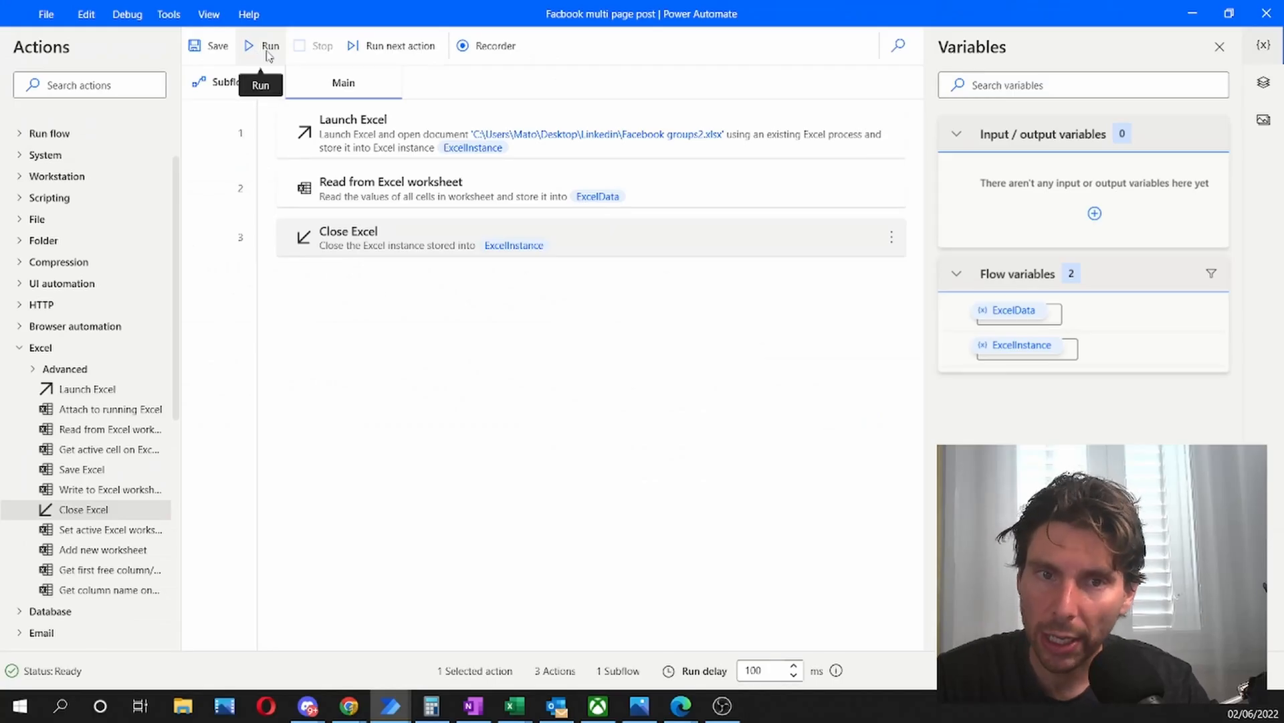
- Test-run the flow and browse ExcelData's 74 rows of group URLs
left_click(260, 45)
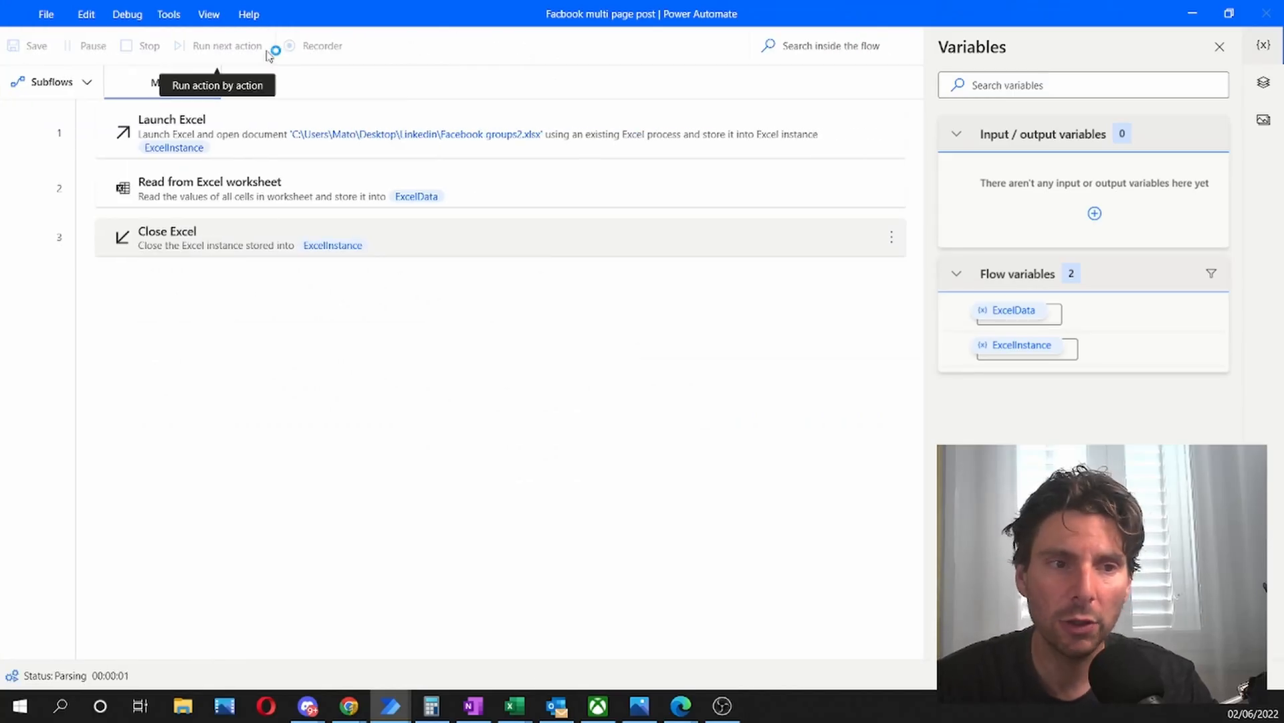
left_click(1013, 311)
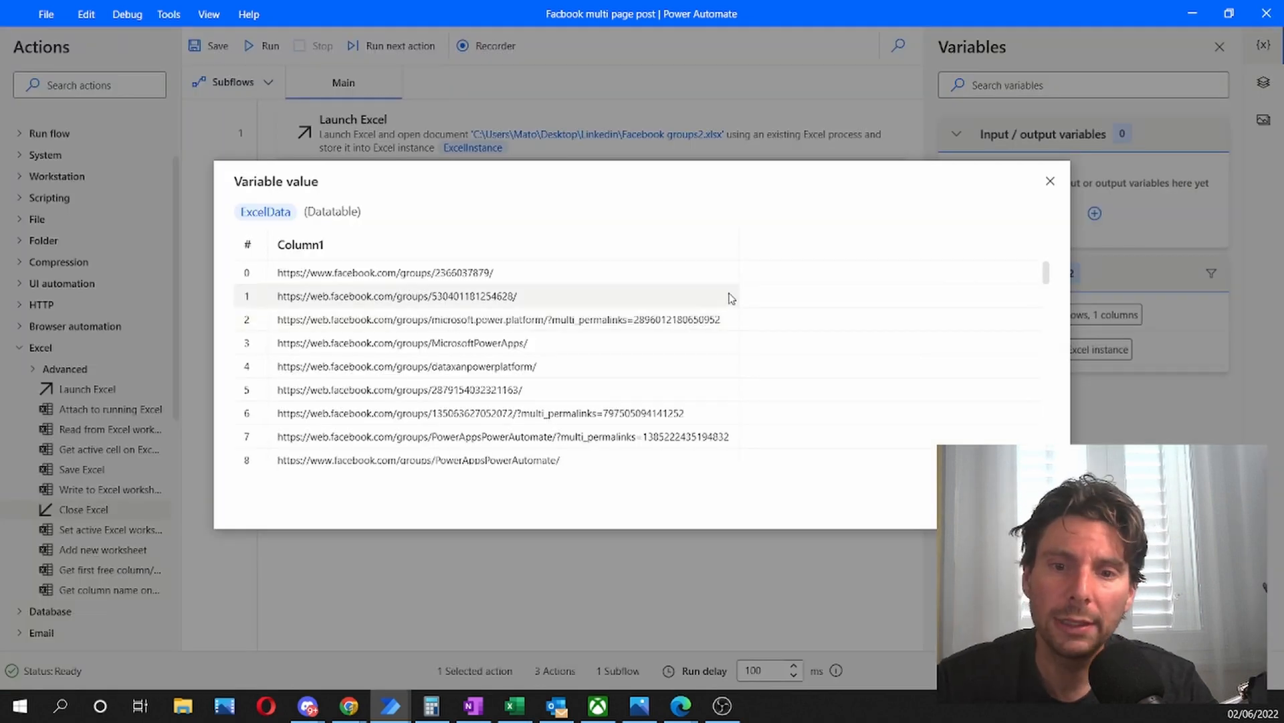
scroll("down", 3)
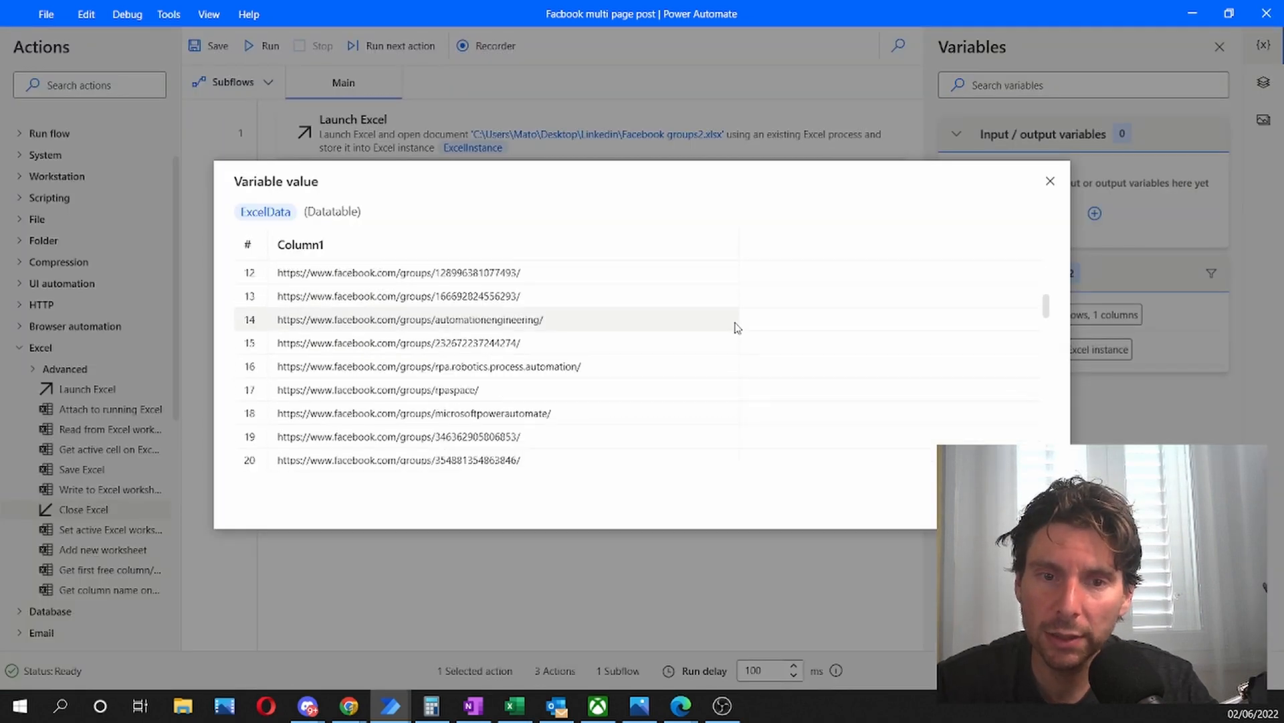
scroll("down", 3)
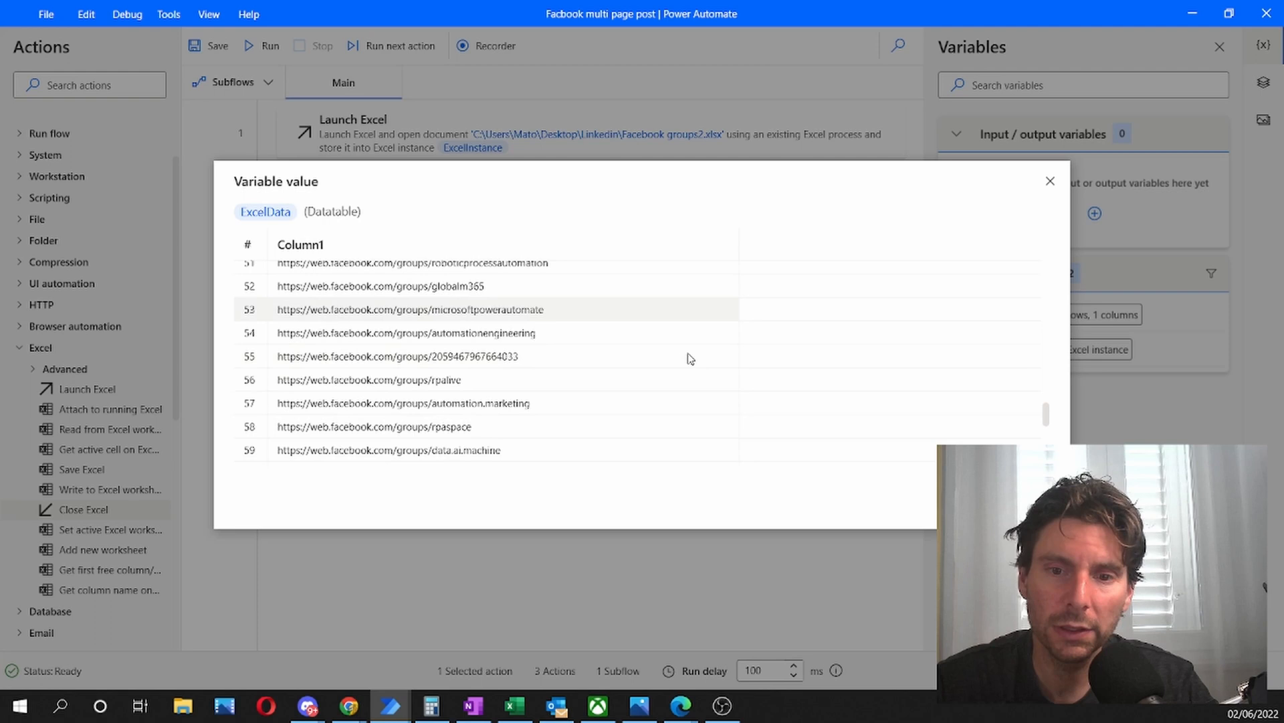
left_click(1050, 181)
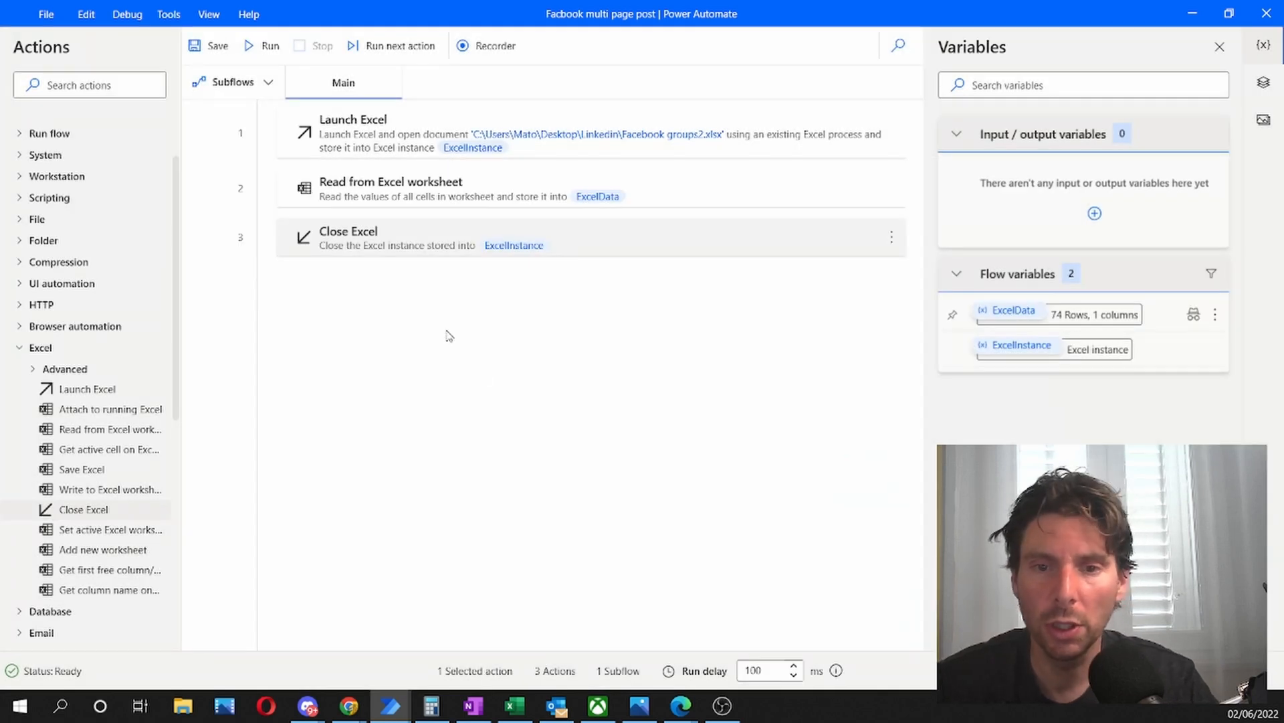
mouse_move(465, 305)
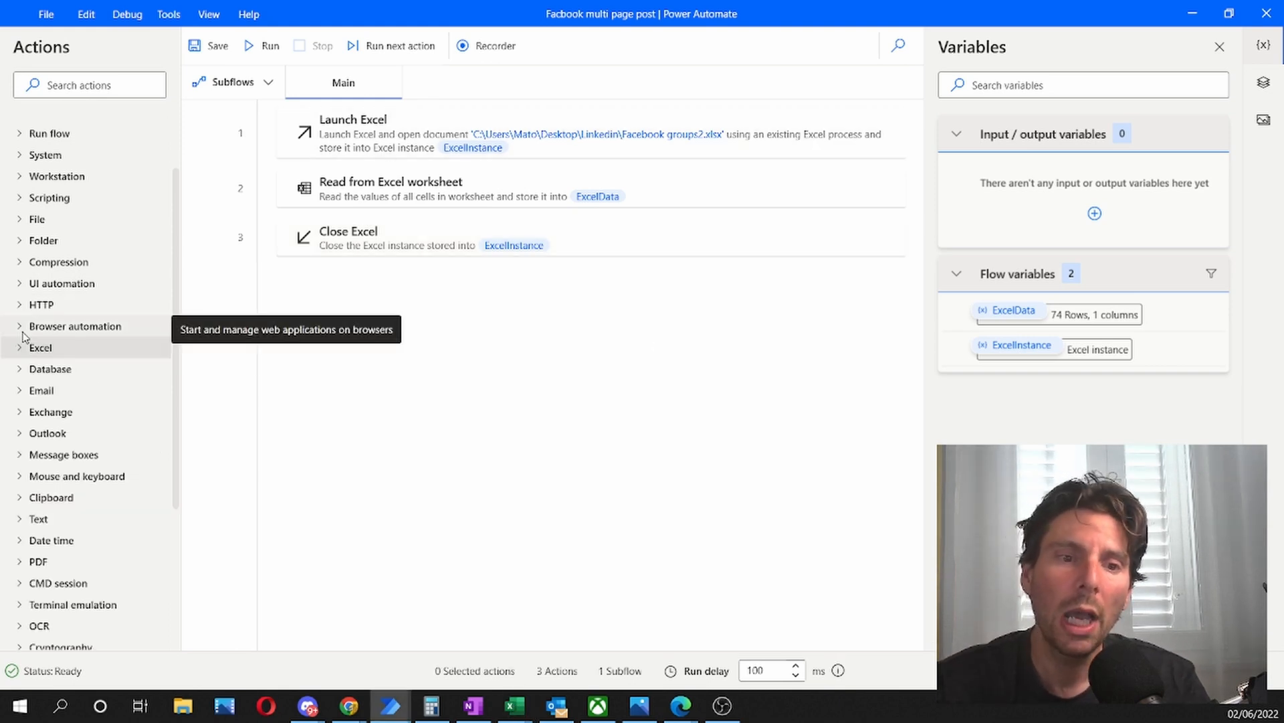
left_click(76, 326)
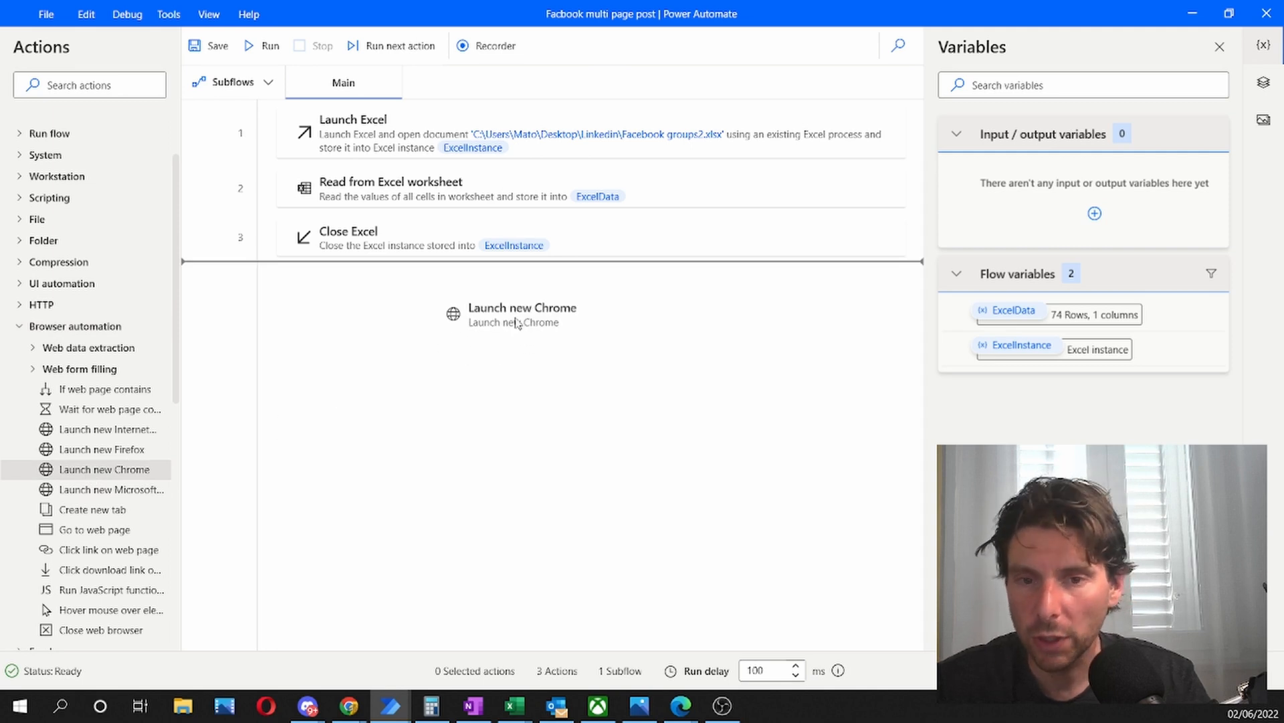
double_click(522, 315)
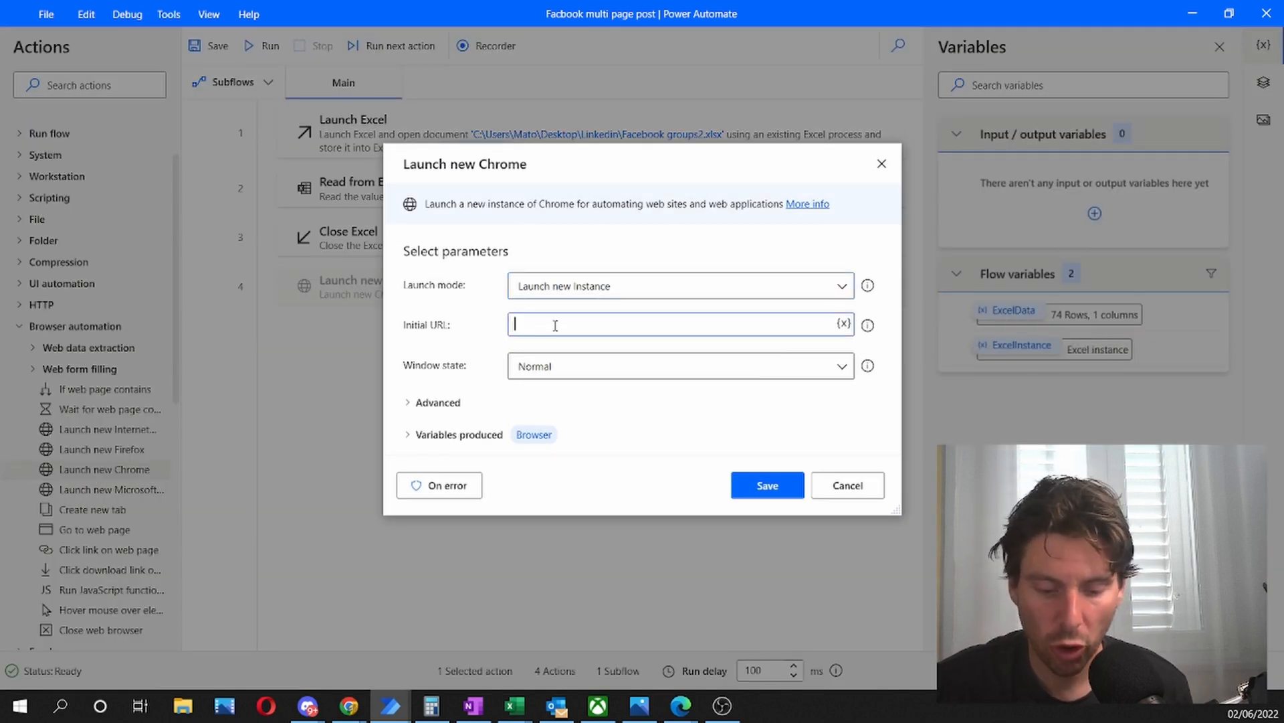
type("https://www.facebook.com/groups/530401181254628/")
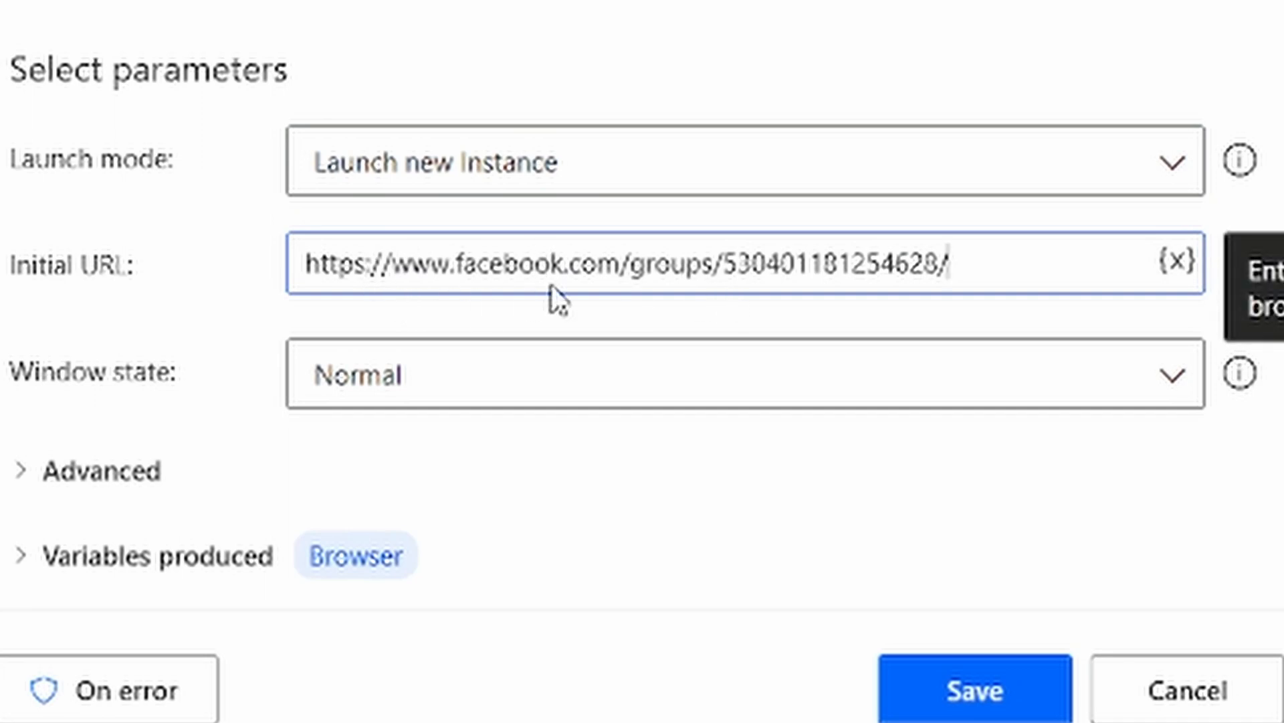
mouse_move(961, 217)
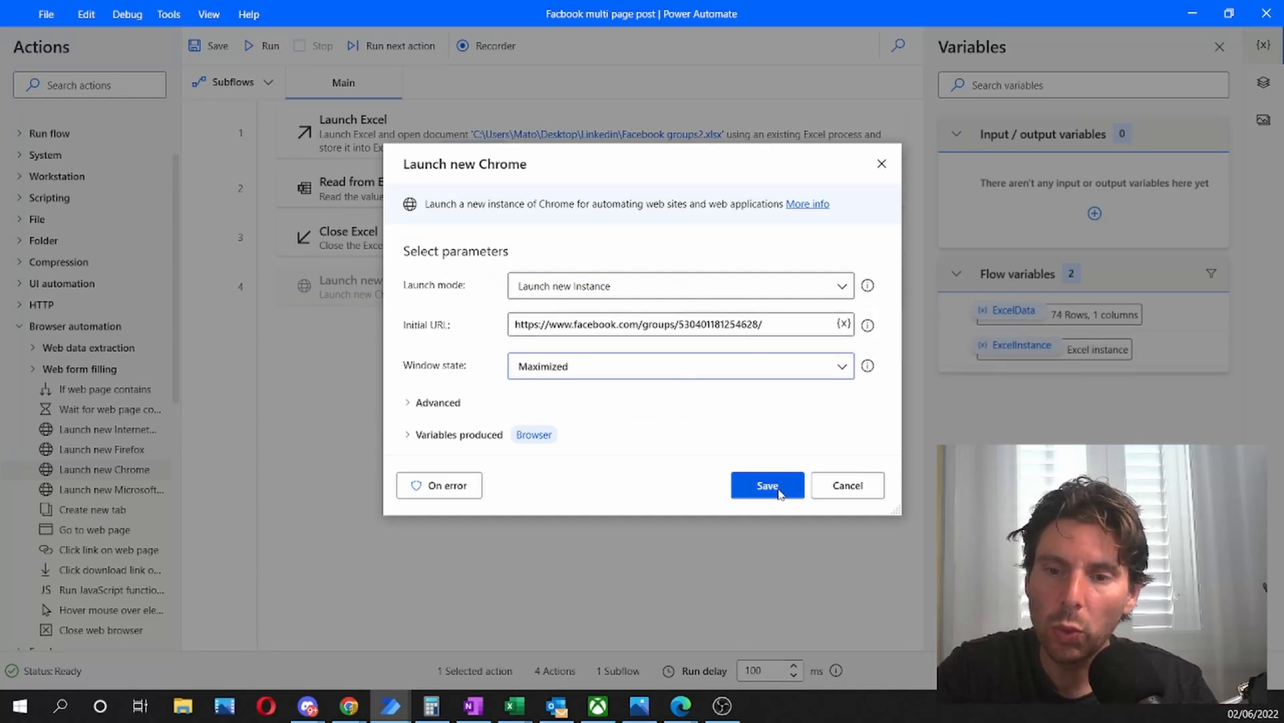
left_click(767, 485)
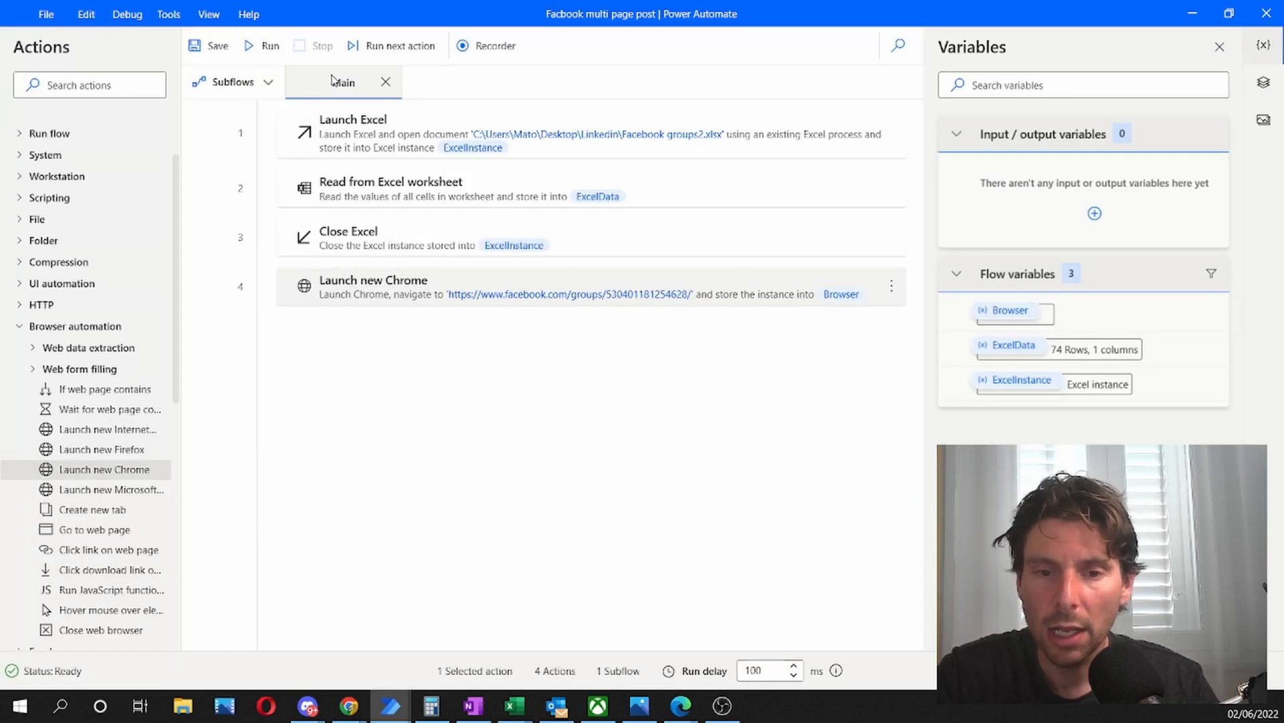
left_click(262, 46)
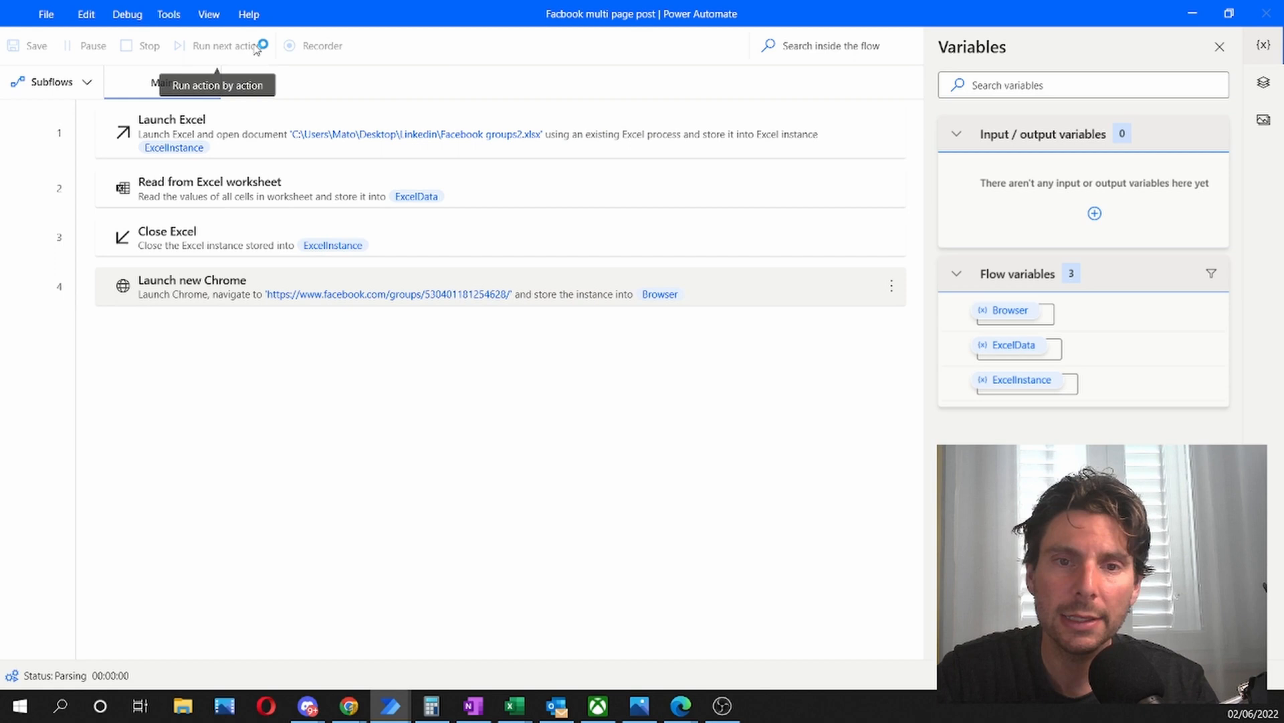
- Record opening Write something, typing 'fsdf' in the post box, and closing the draft
left_click(229, 46)
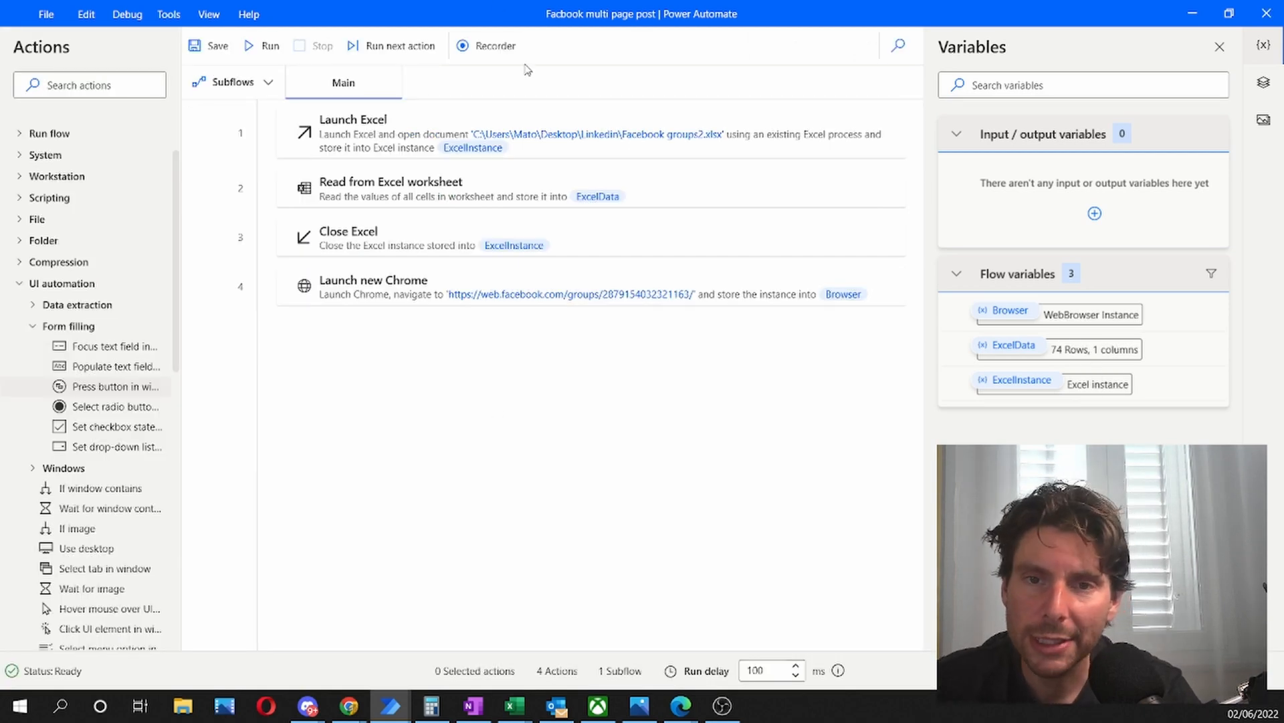
mouse_move(507, 48)
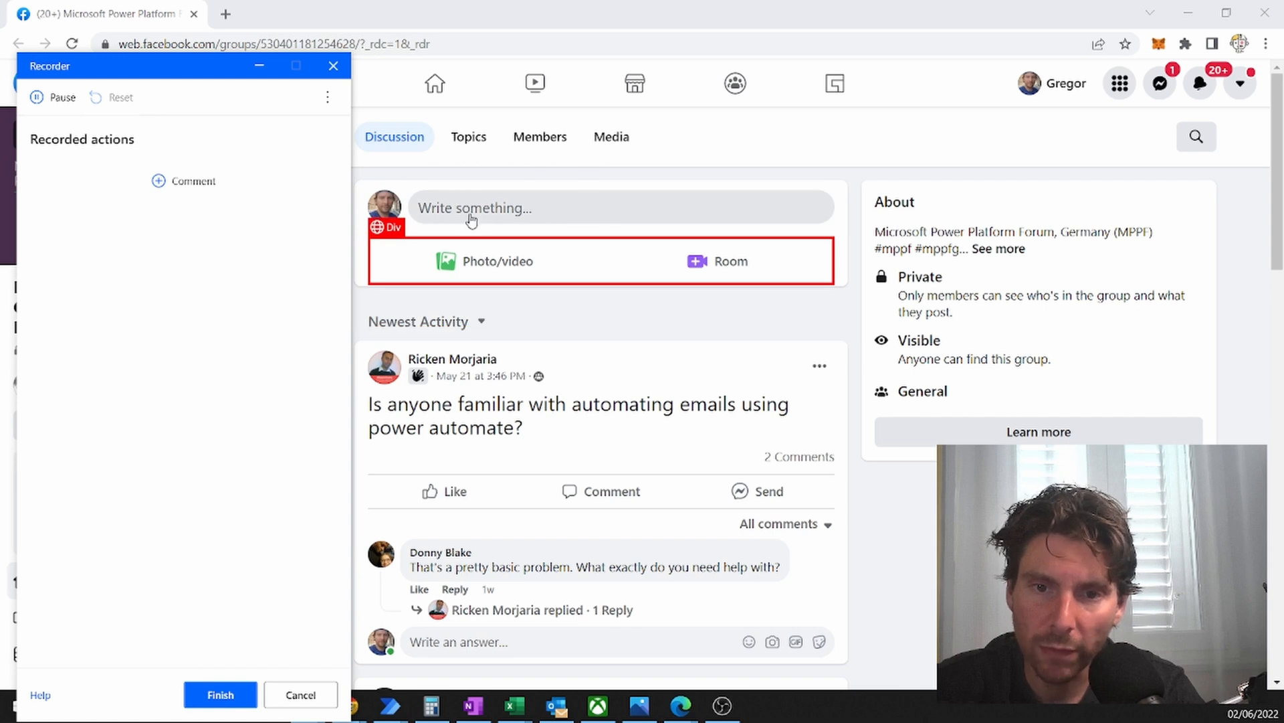
left_click(474, 208)
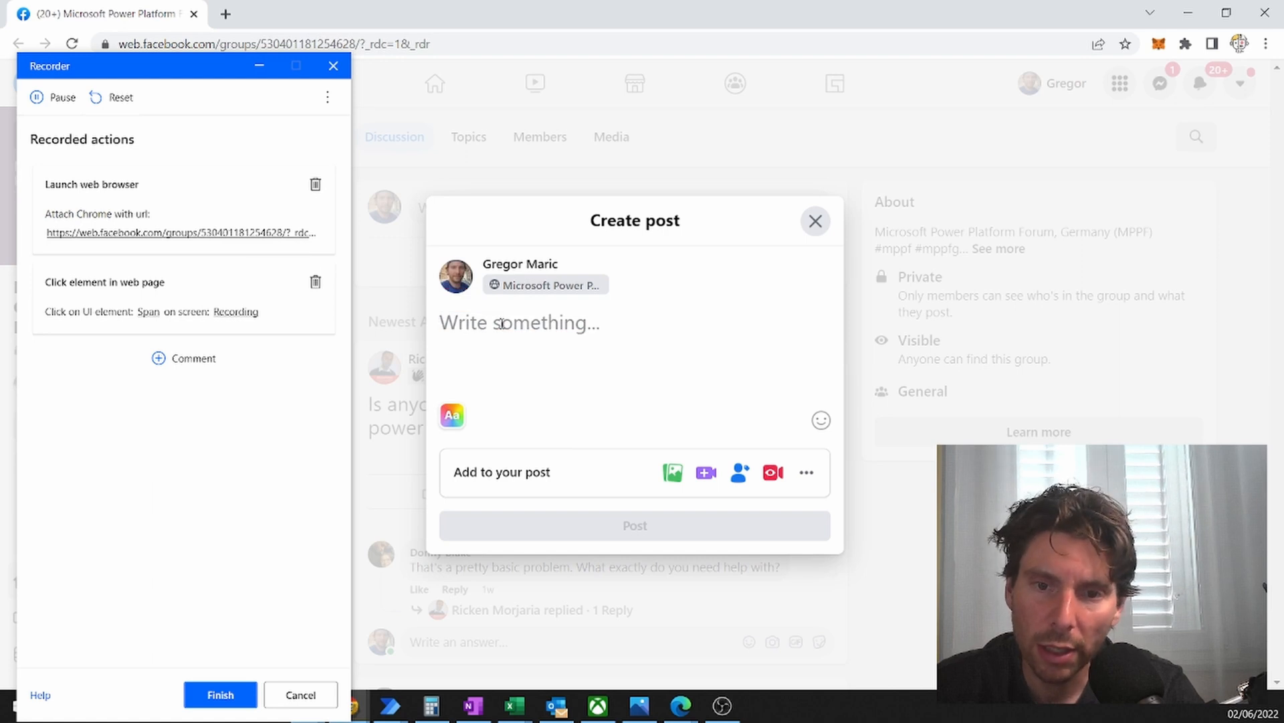
left_click(520, 323)
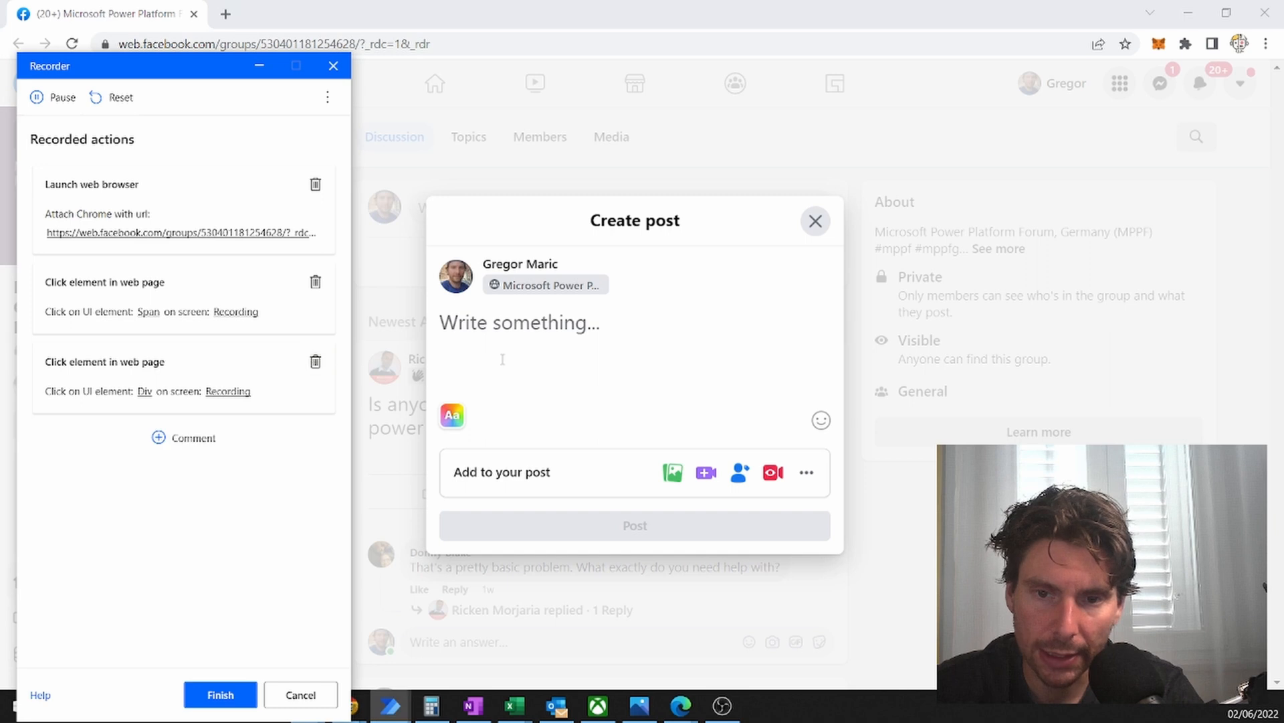
type("fsdf")
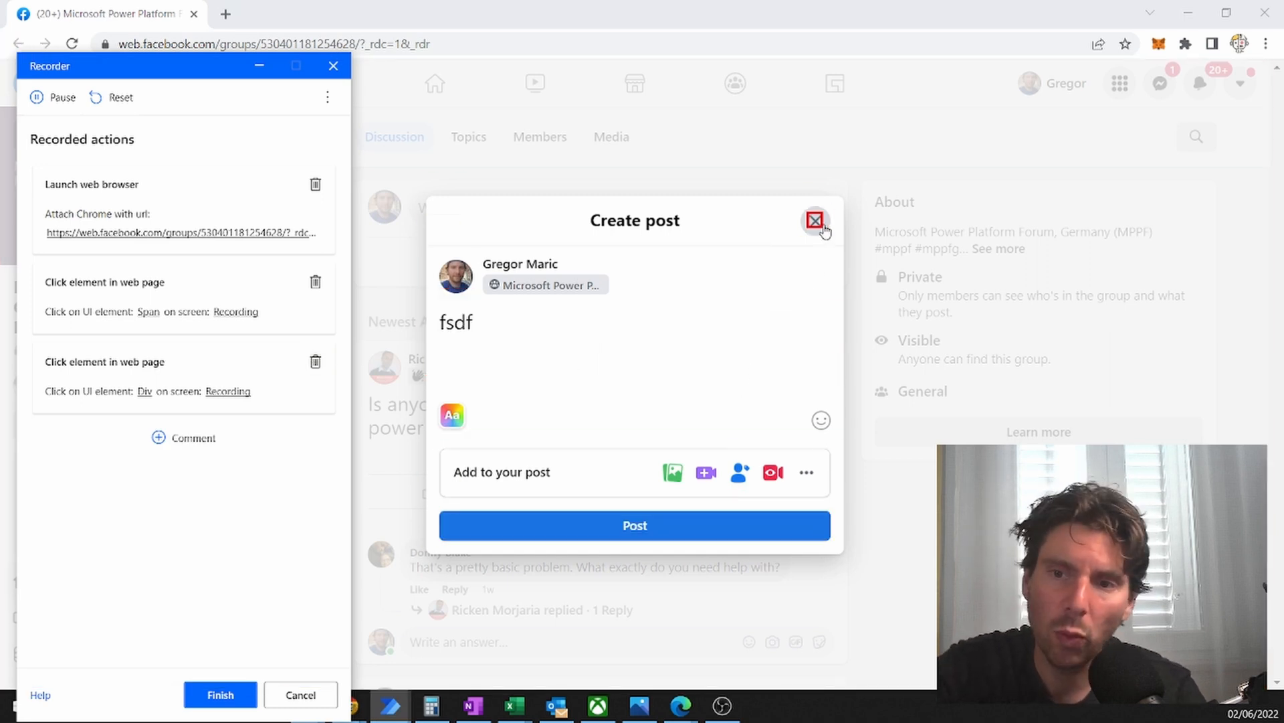
left_click(814, 222)
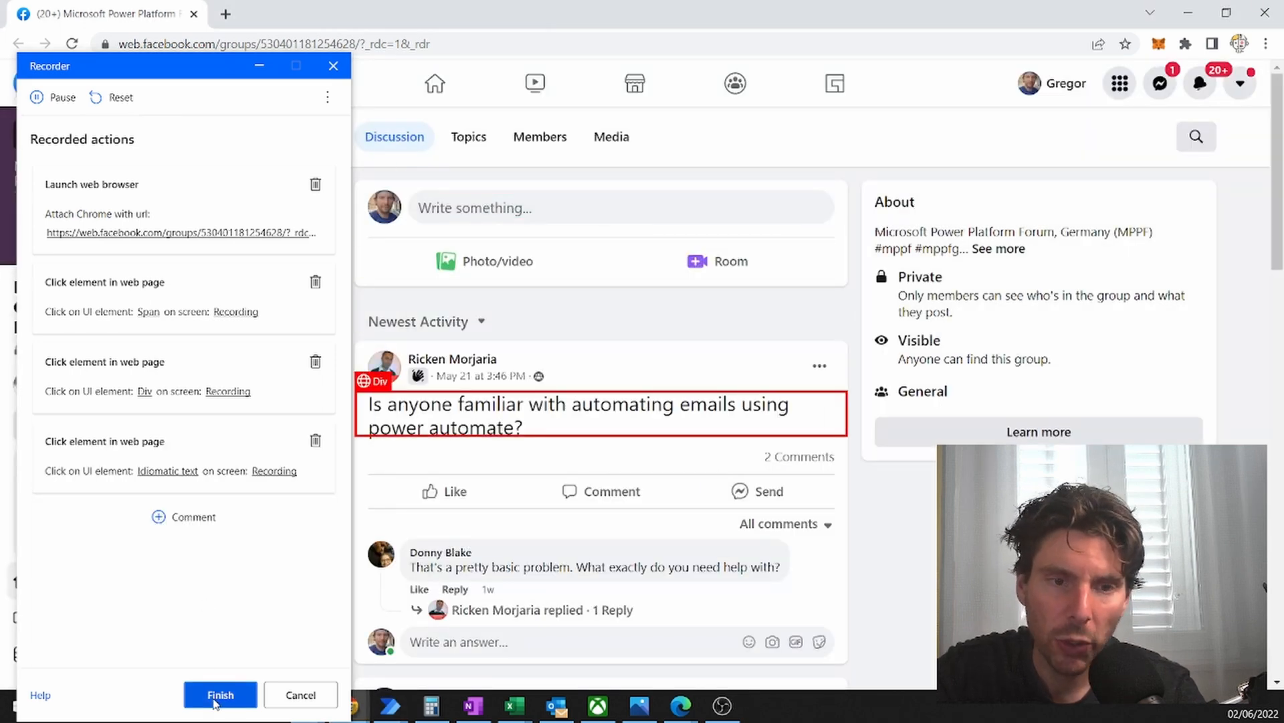
left_click(220, 694)
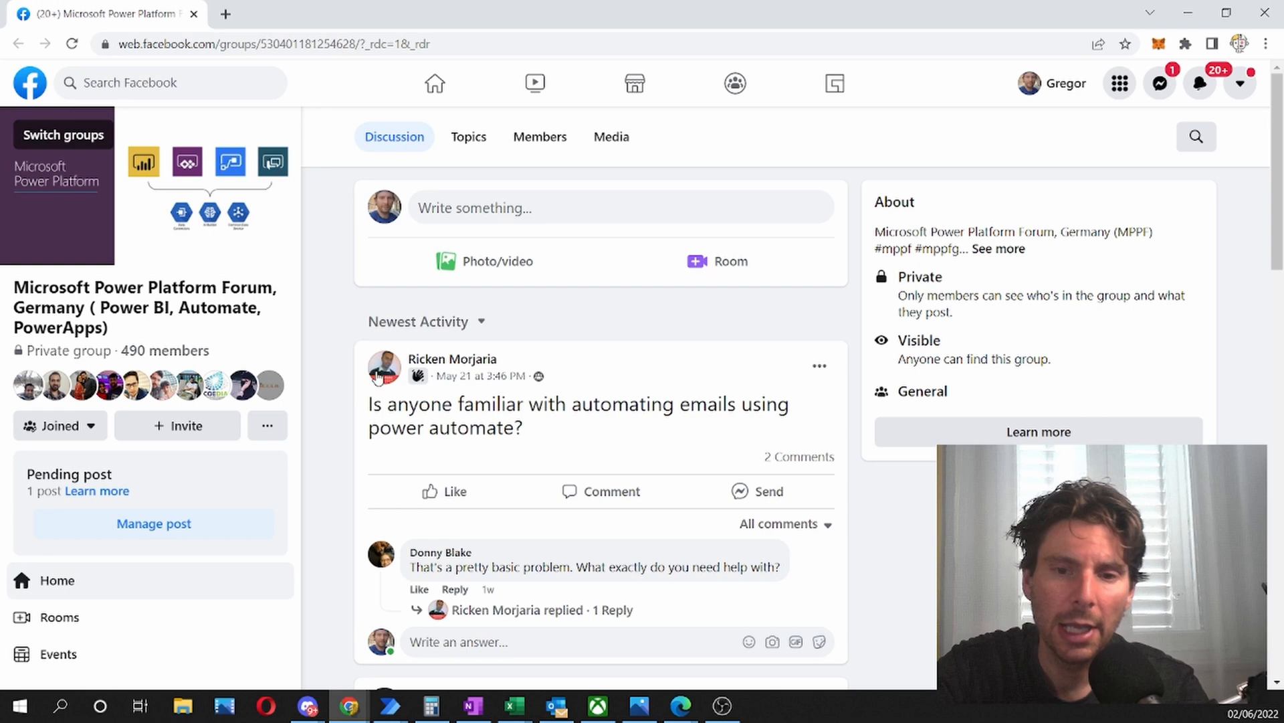
- Reopen the Facbook multi page post flow with recorded actions first, test-run it, and stop
left_click(388, 706)
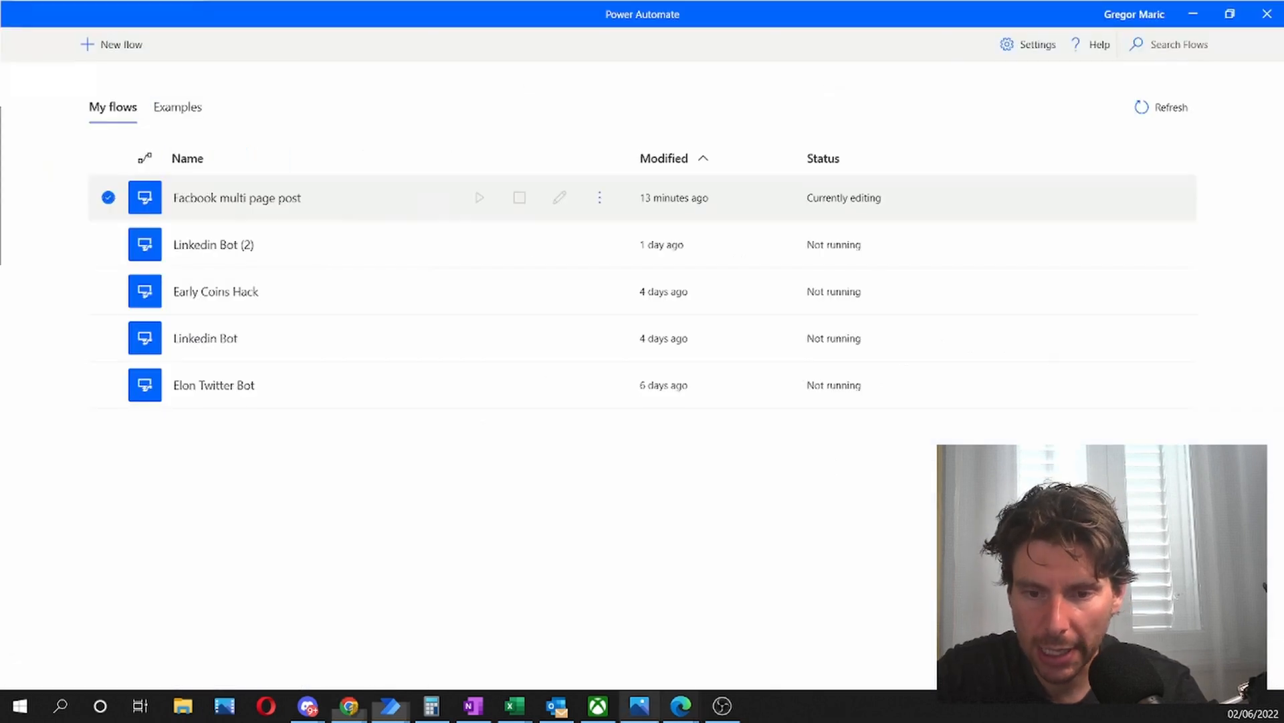
double_click(236, 197)
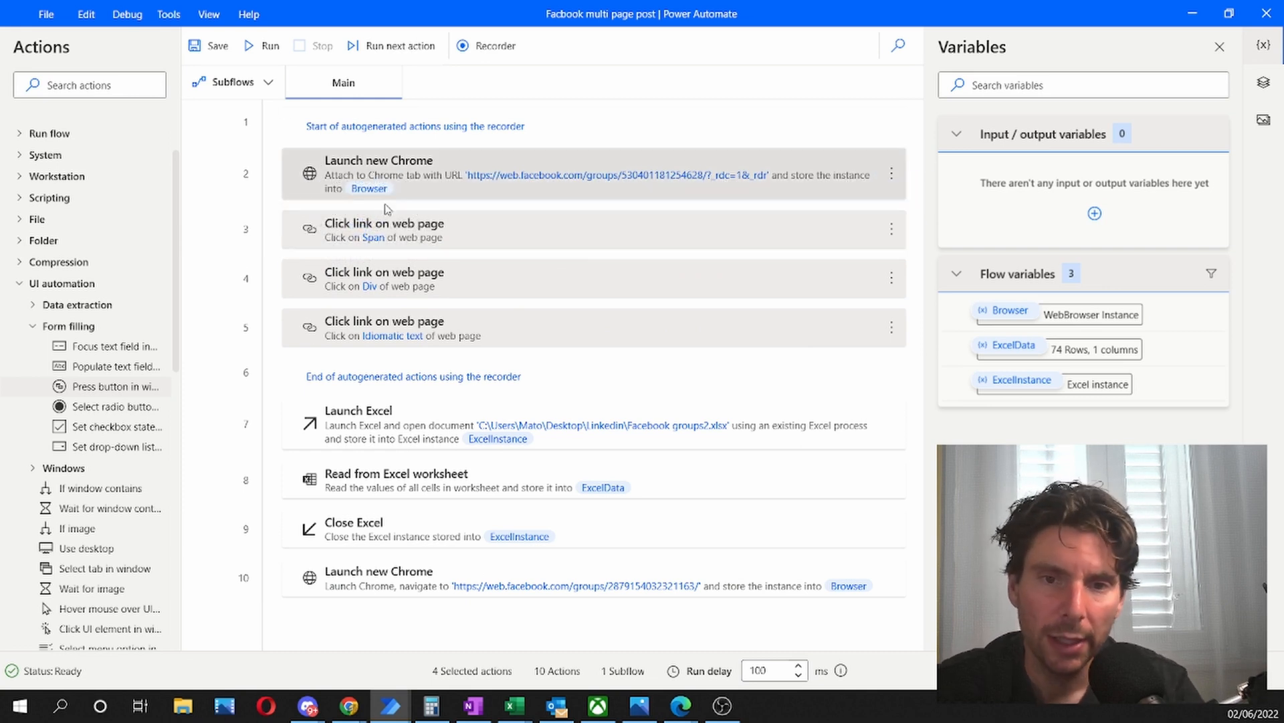
mouse_move(504, 229)
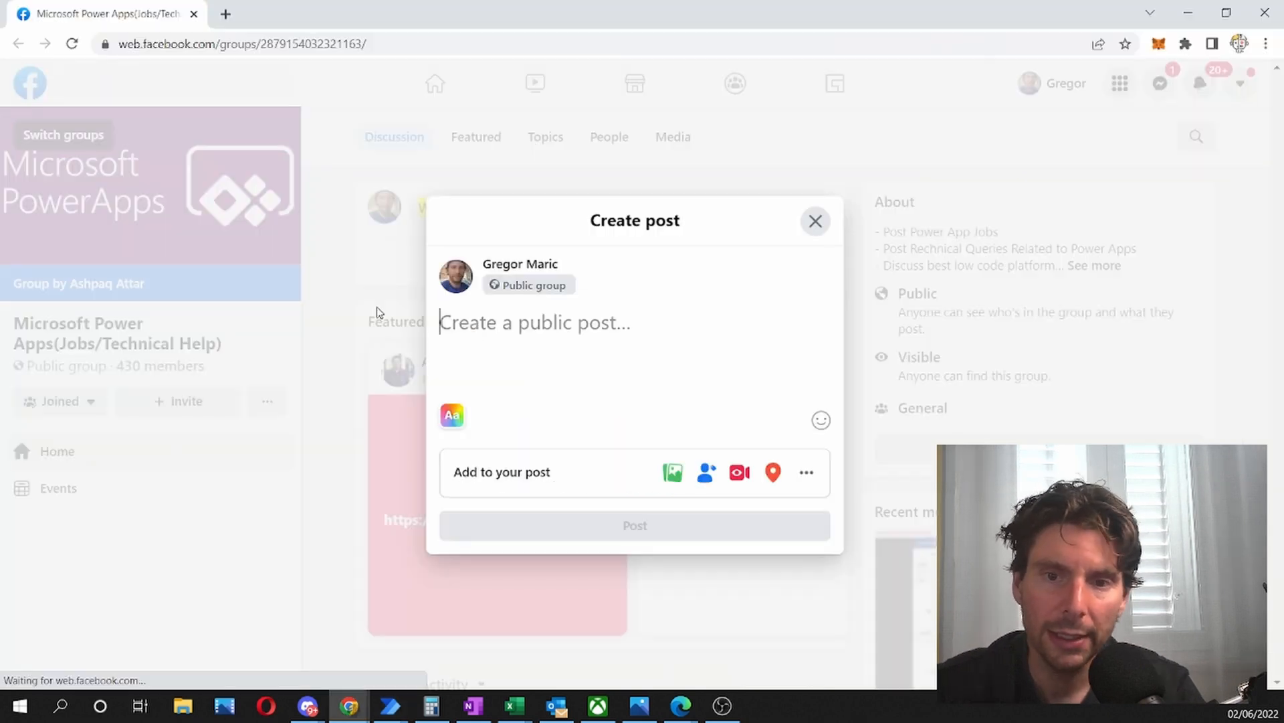
left_click(815, 220)
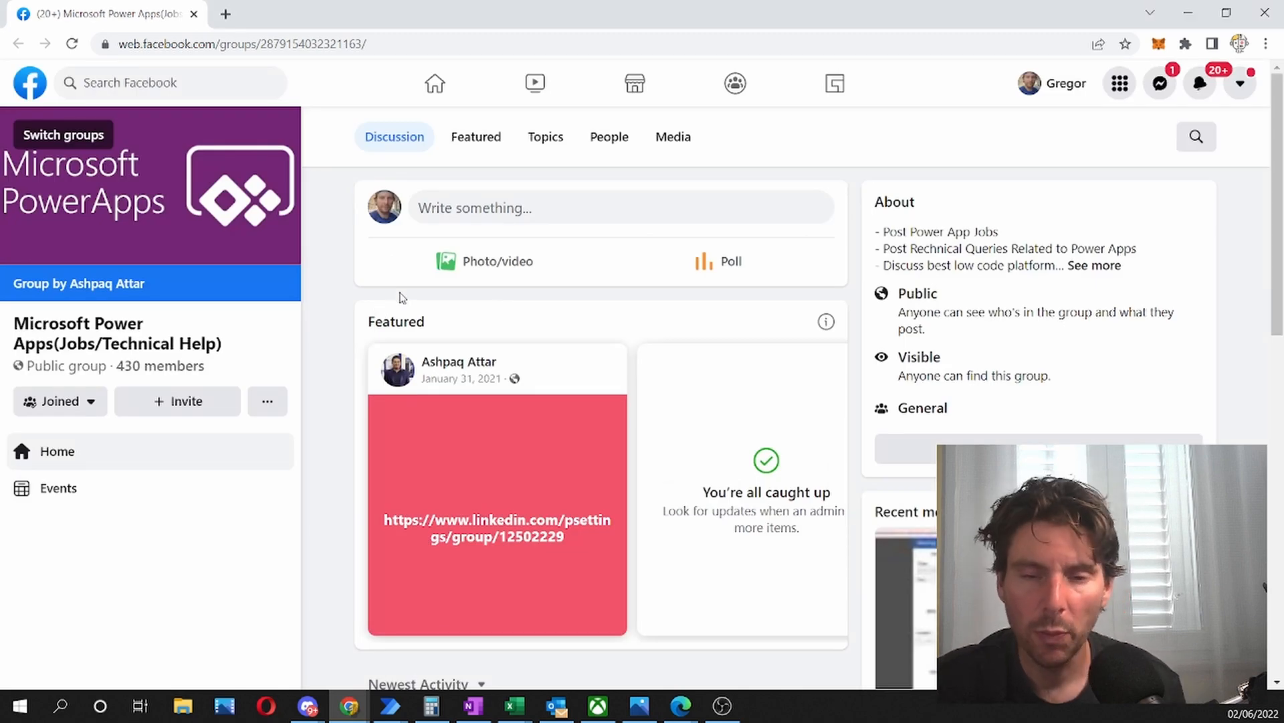
left_click(389, 705)
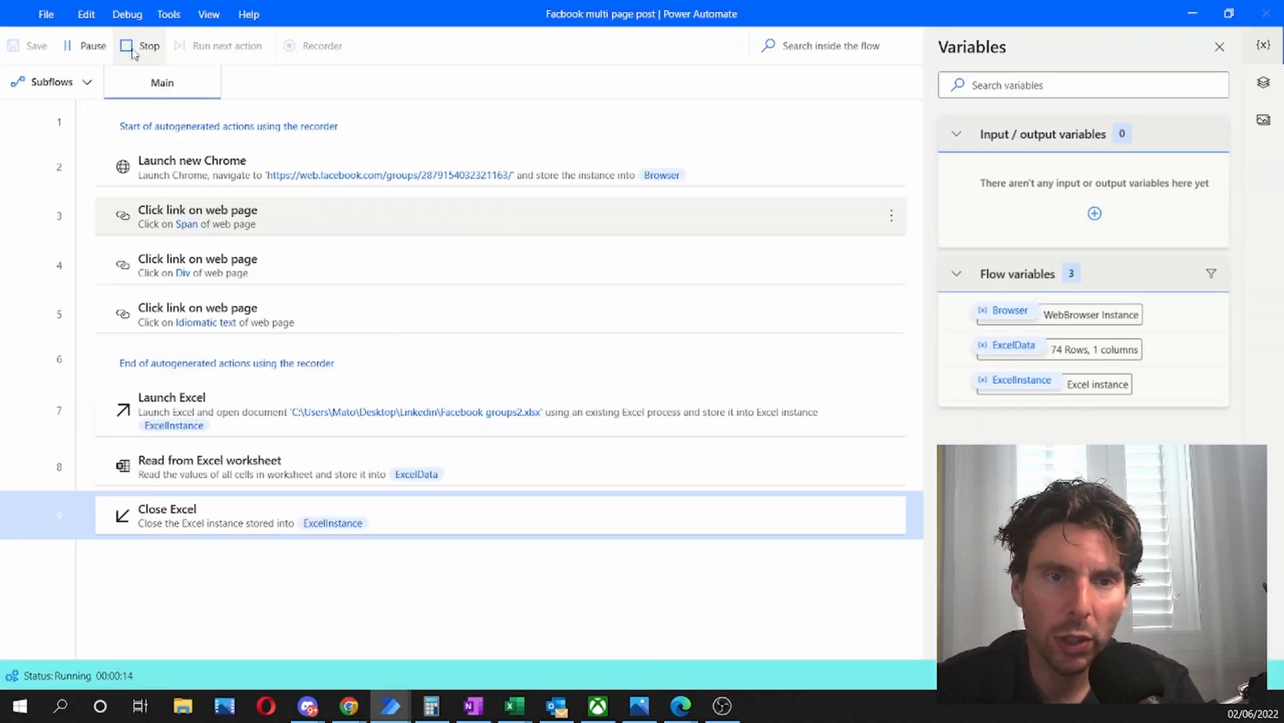
left_click(128, 45)
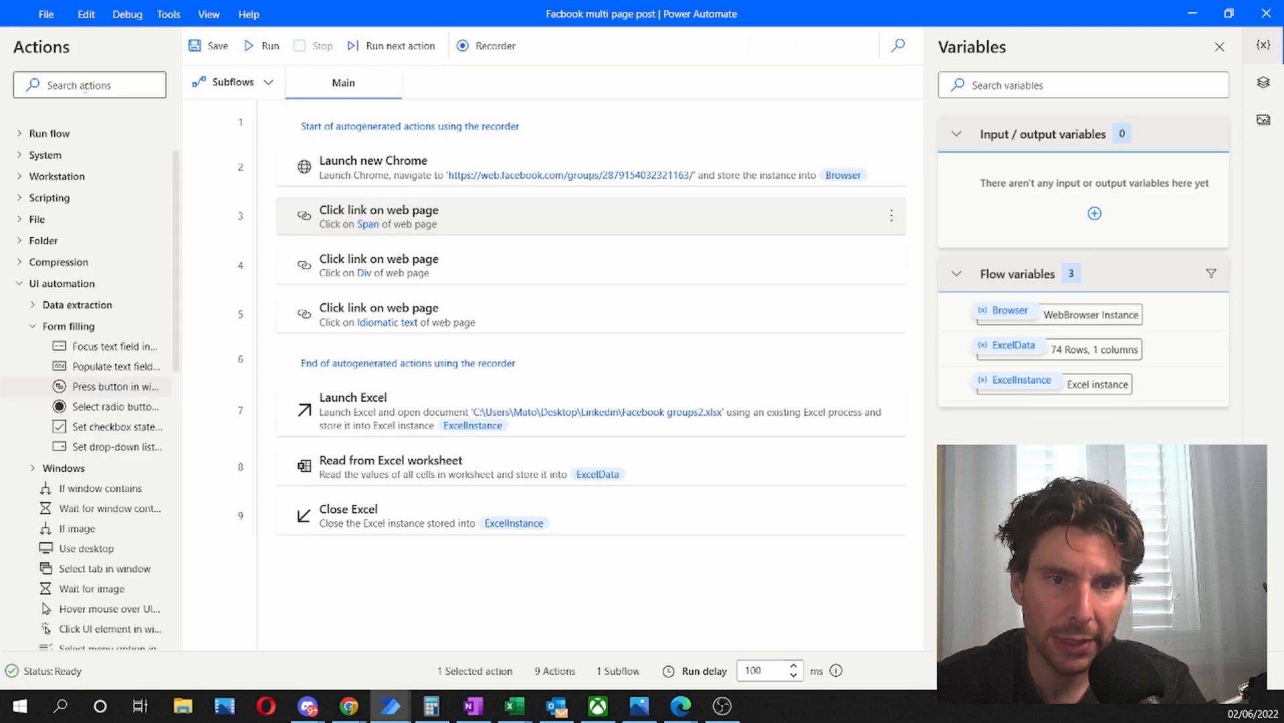
- Add a Send keys step typing the 'How to Create Twitter Botts in Minutes' title and YouTube link
type("l")
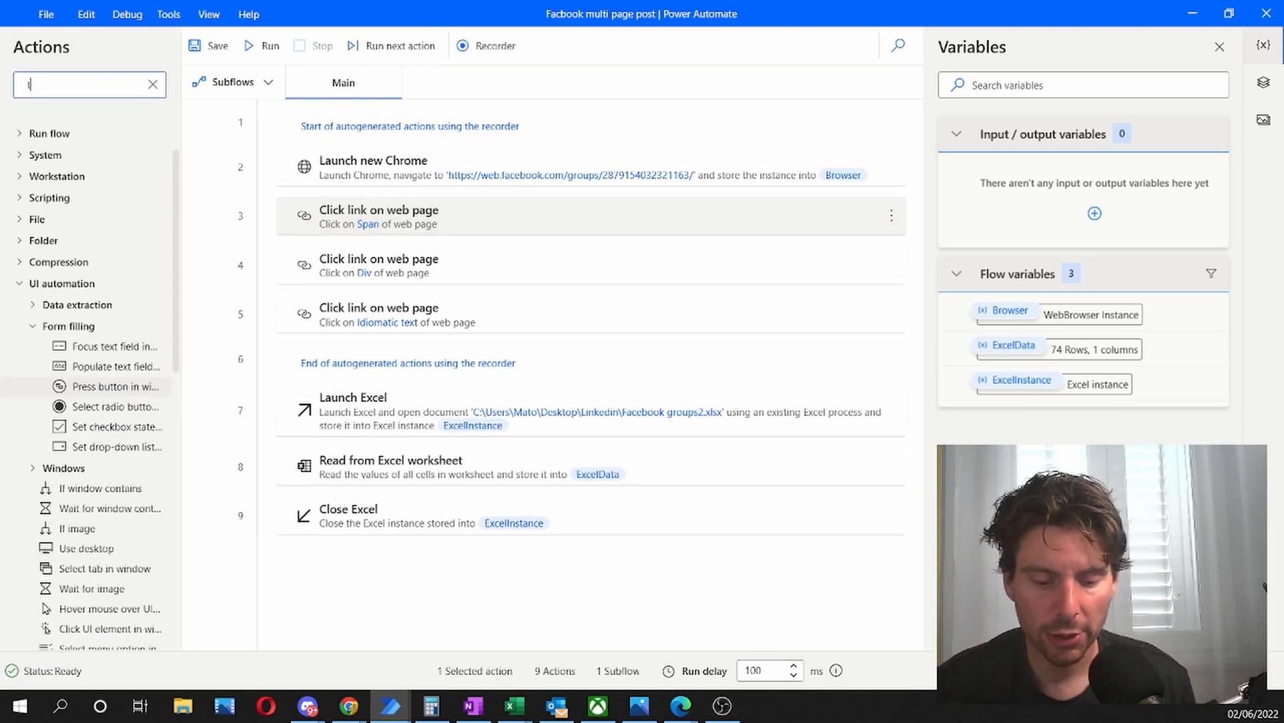
type("te")
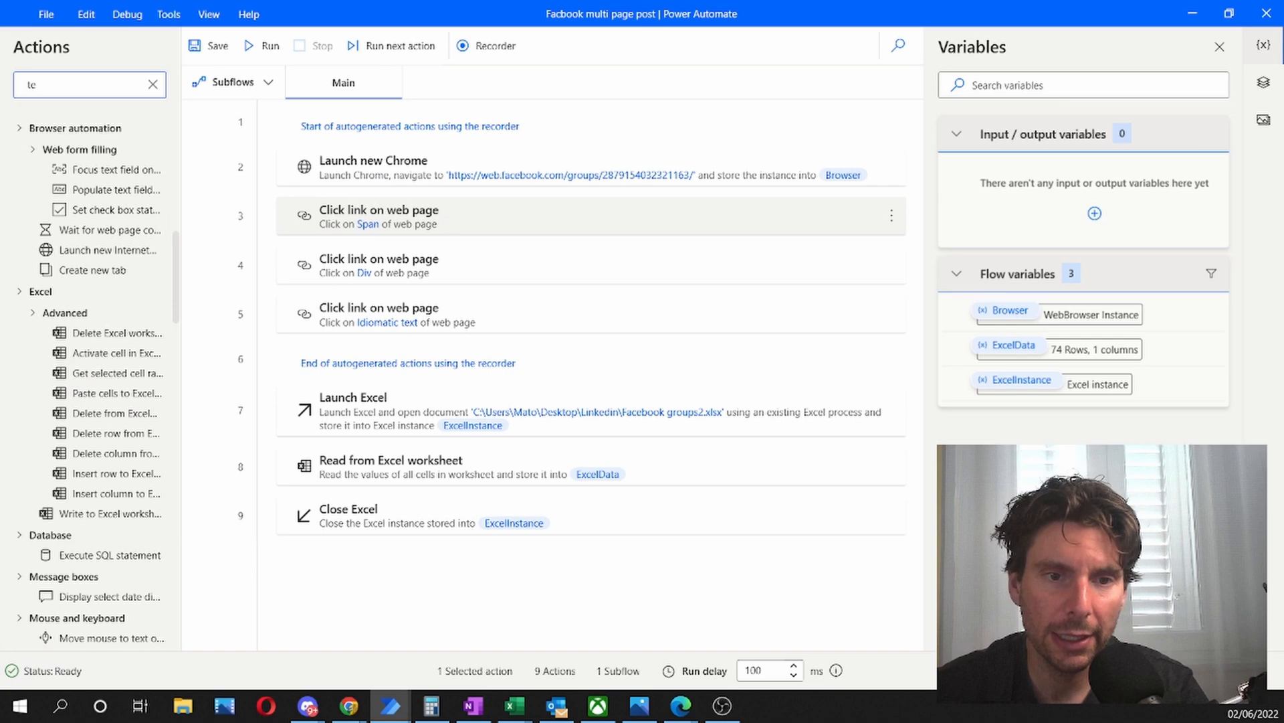
type("send")
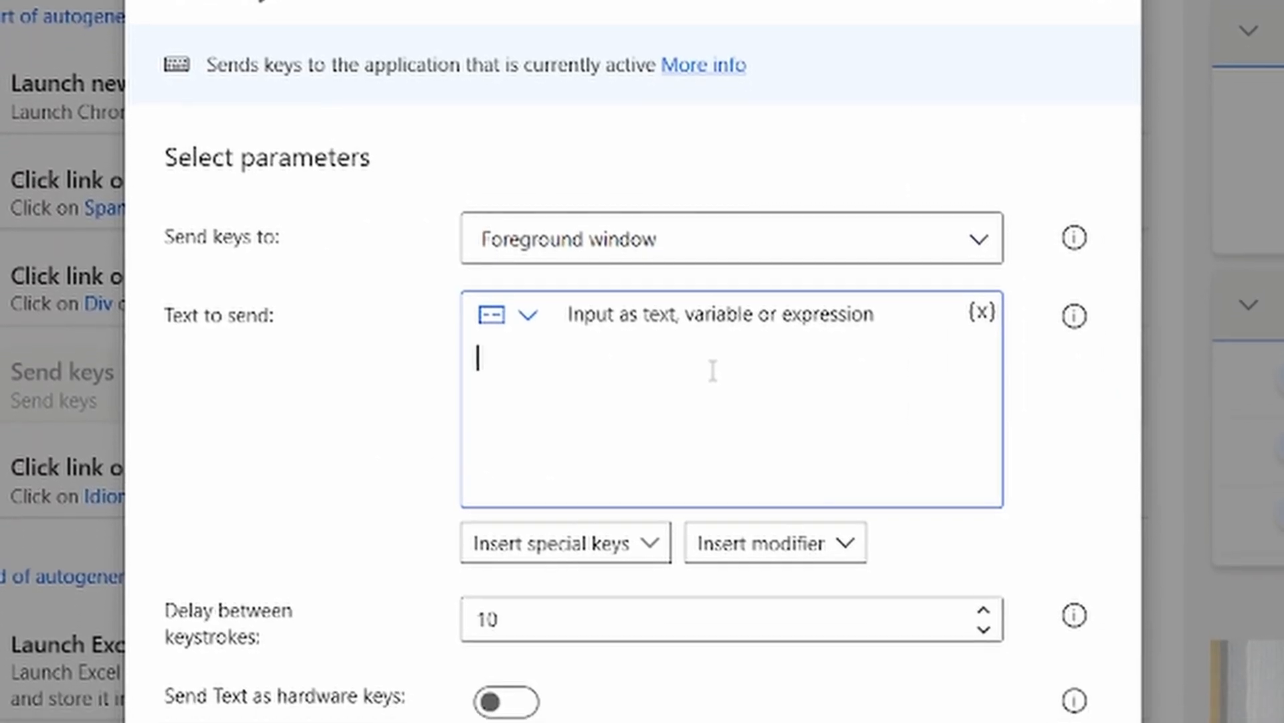
scroll("down", 3)
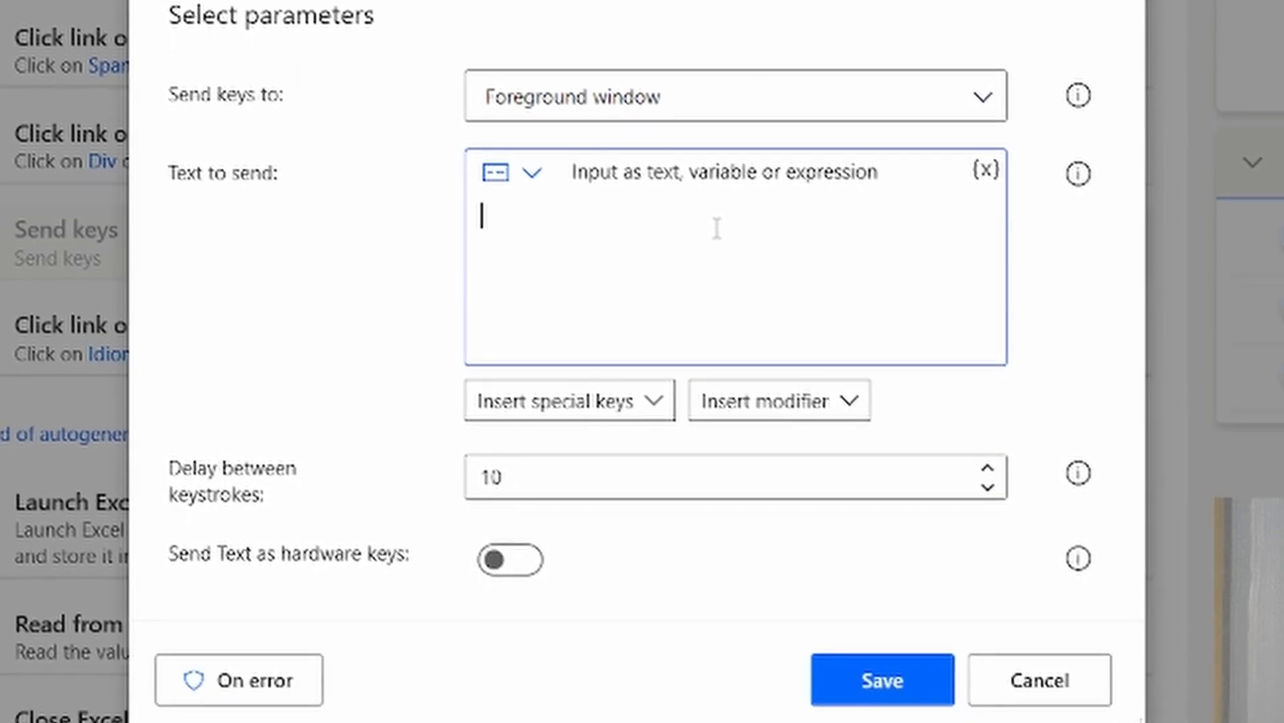
type("How to Create Twitter Botts in Minutes [Beginner Friendly No Code Tutorial] - https://youtu.be/Xxu5LPrVdEs")
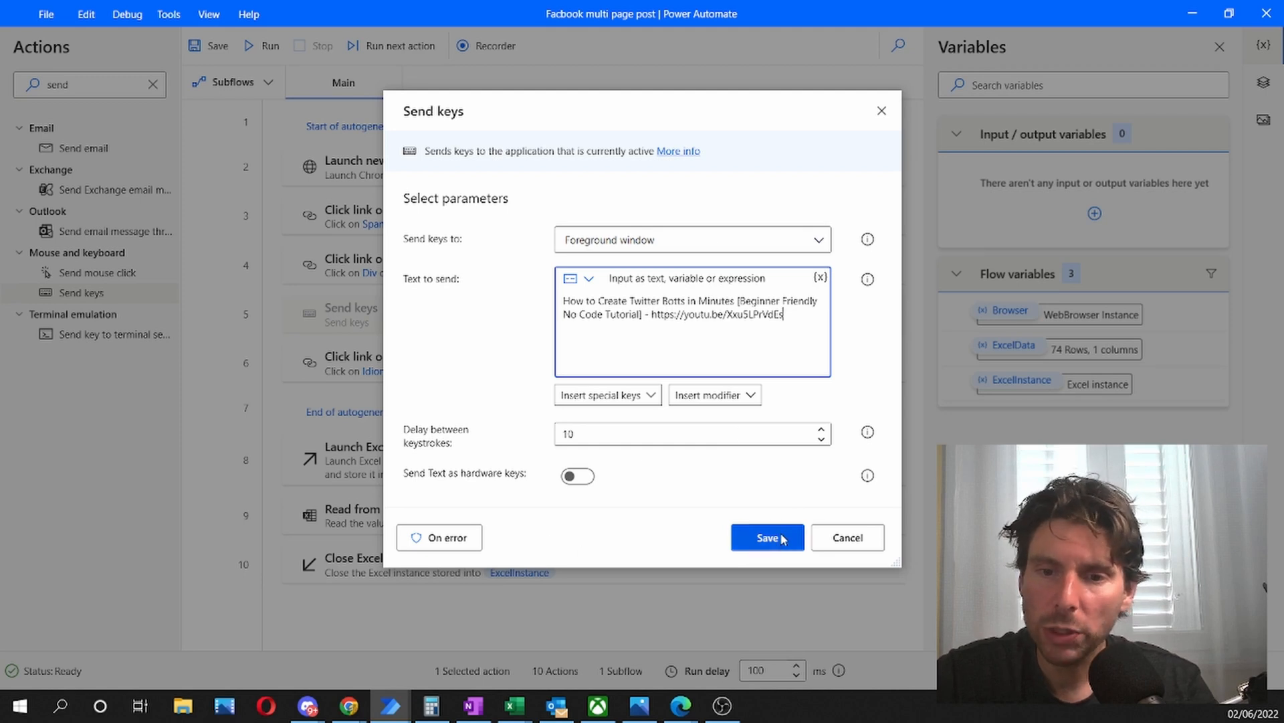
left_click(767, 538)
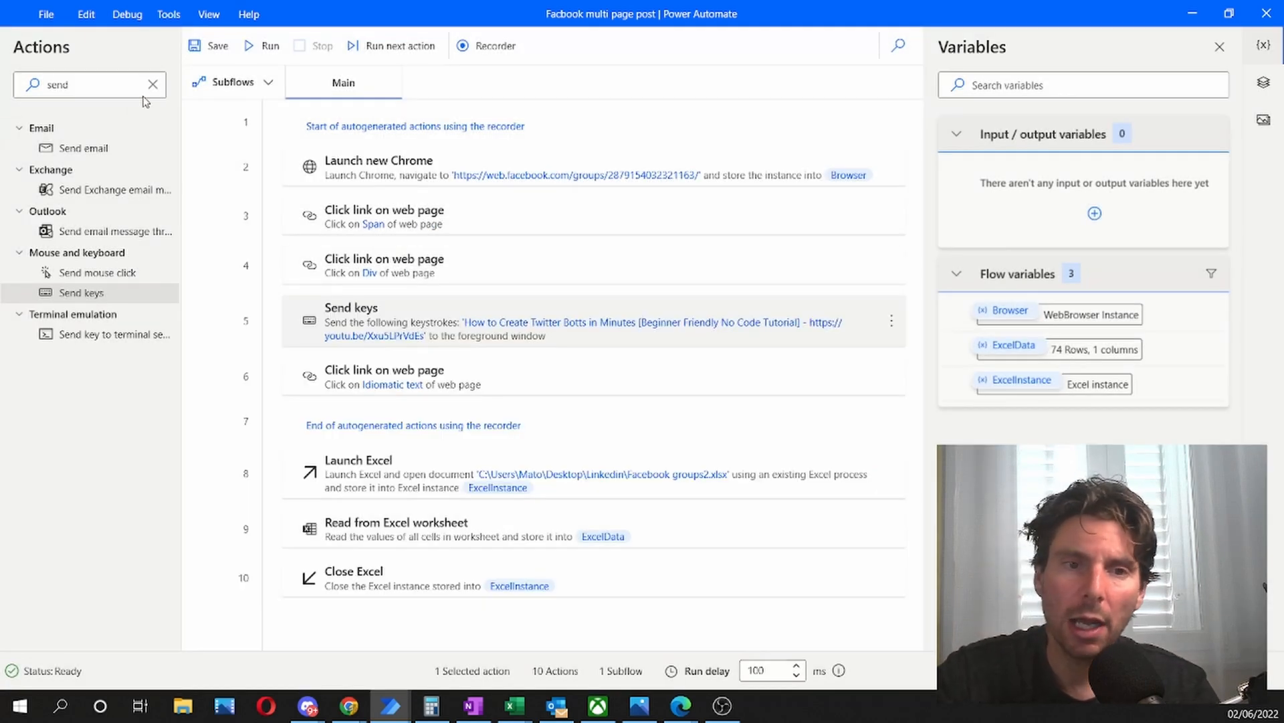
left_click(154, 85)
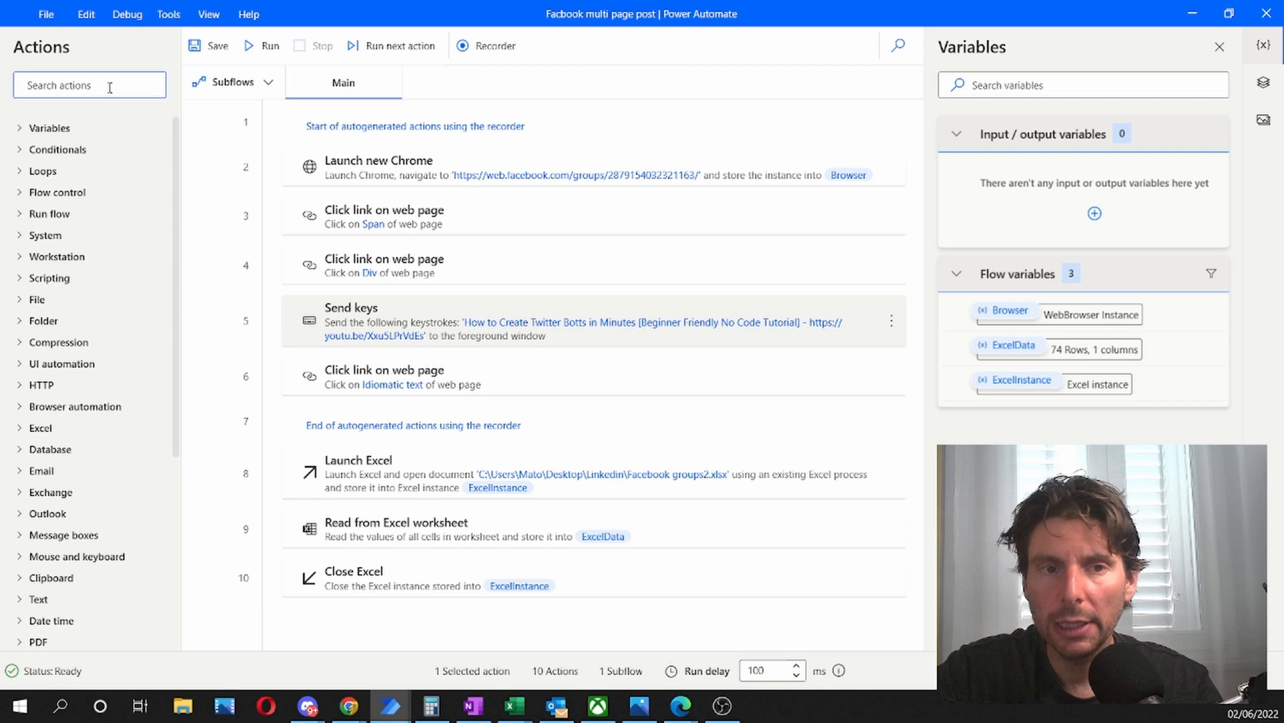
- Insert a 2-second Wait step after the first recorded click
type("a")
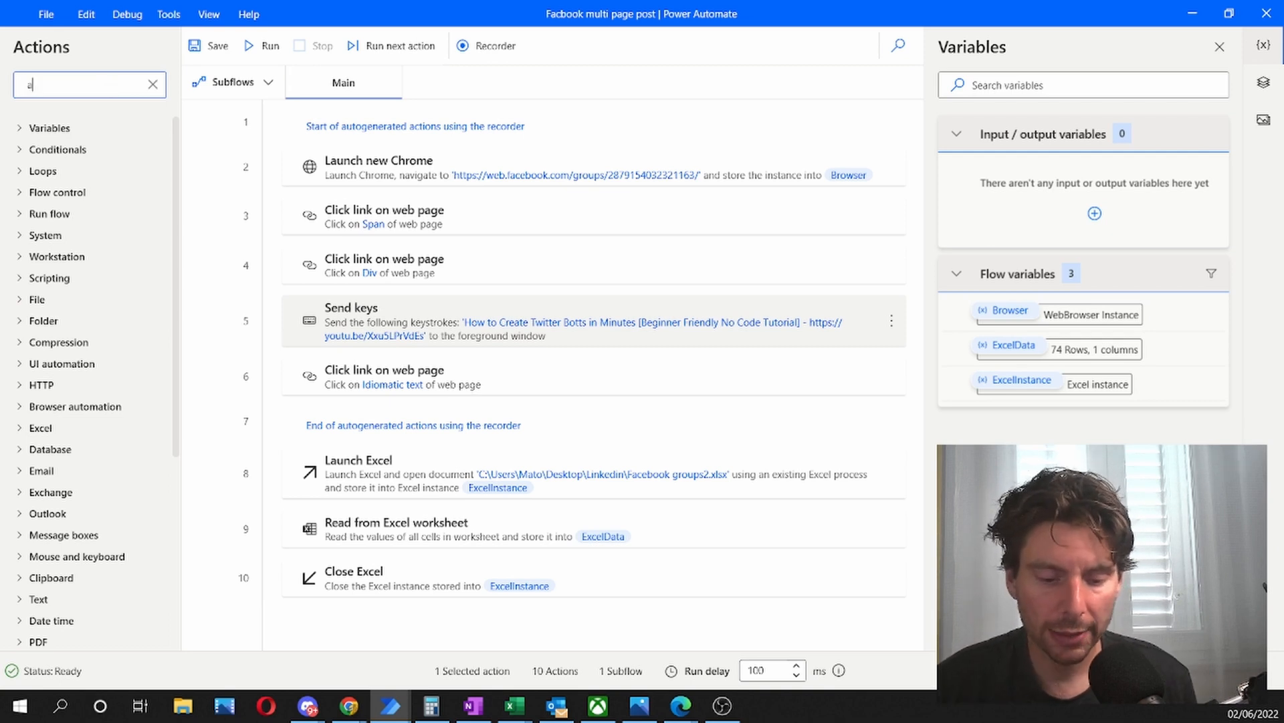
type("wait")
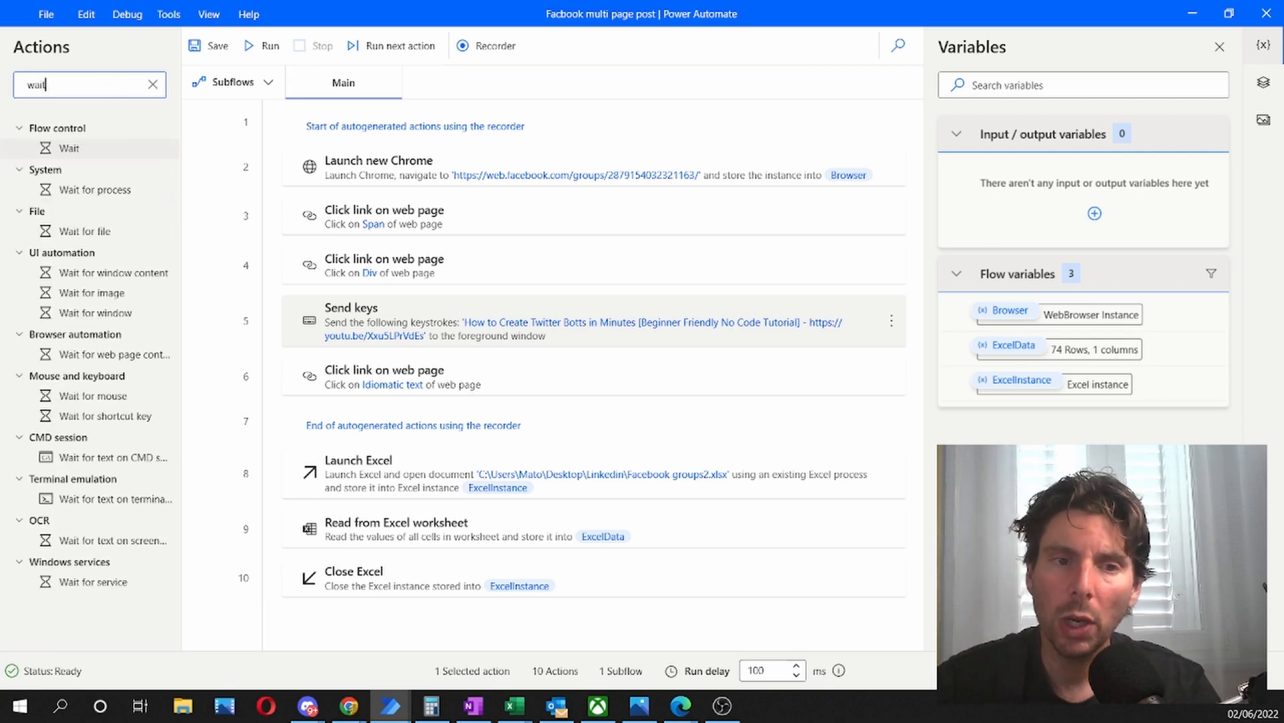
left_click_drag(69, 148, 497, 208)
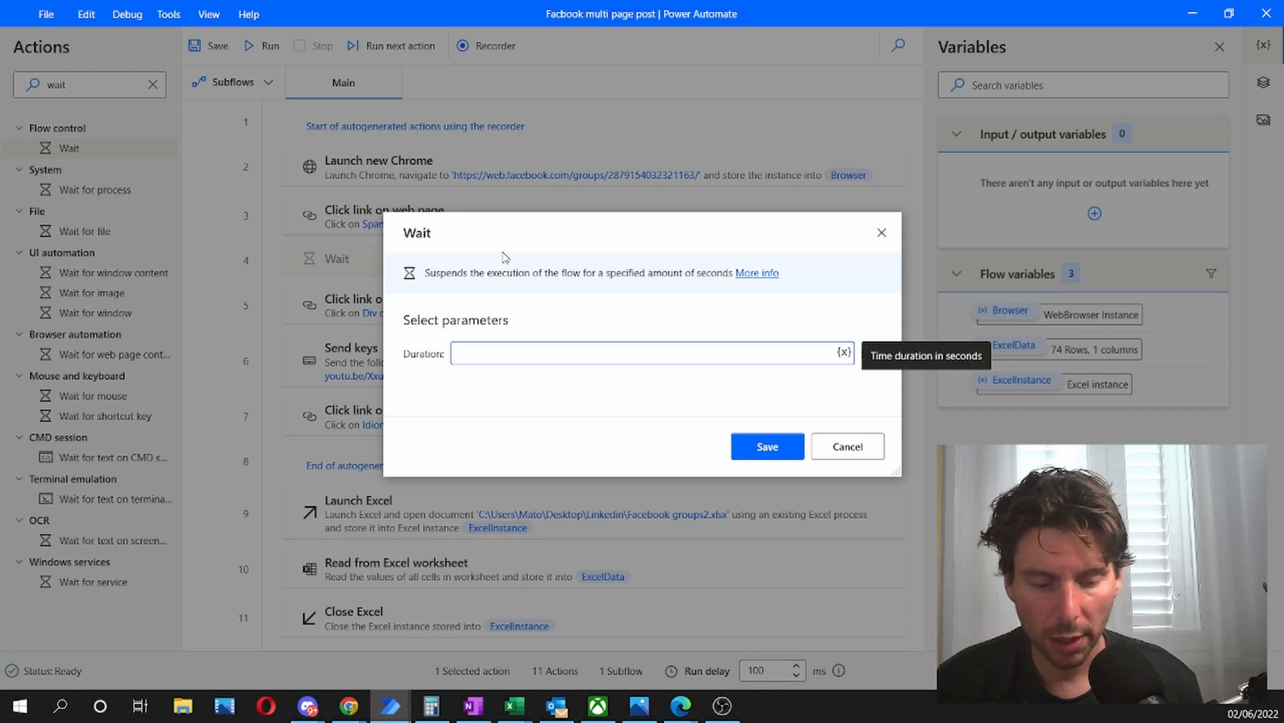
type("2")
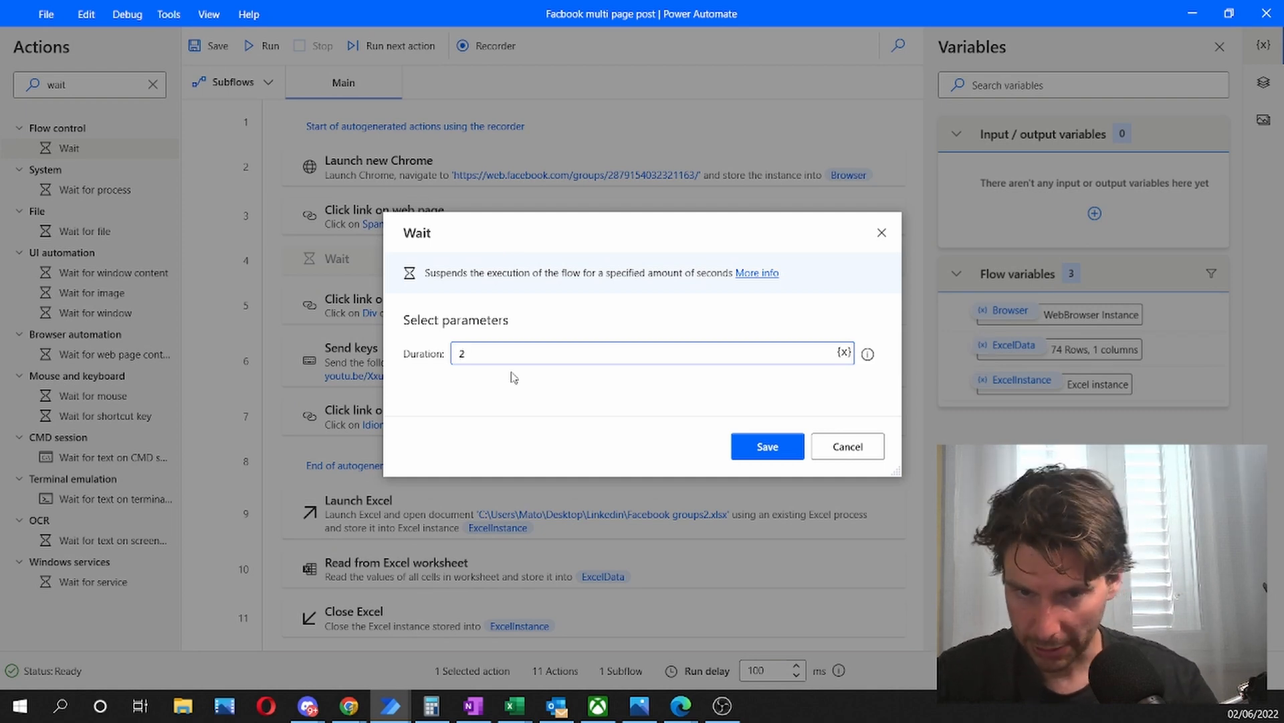
type("3")
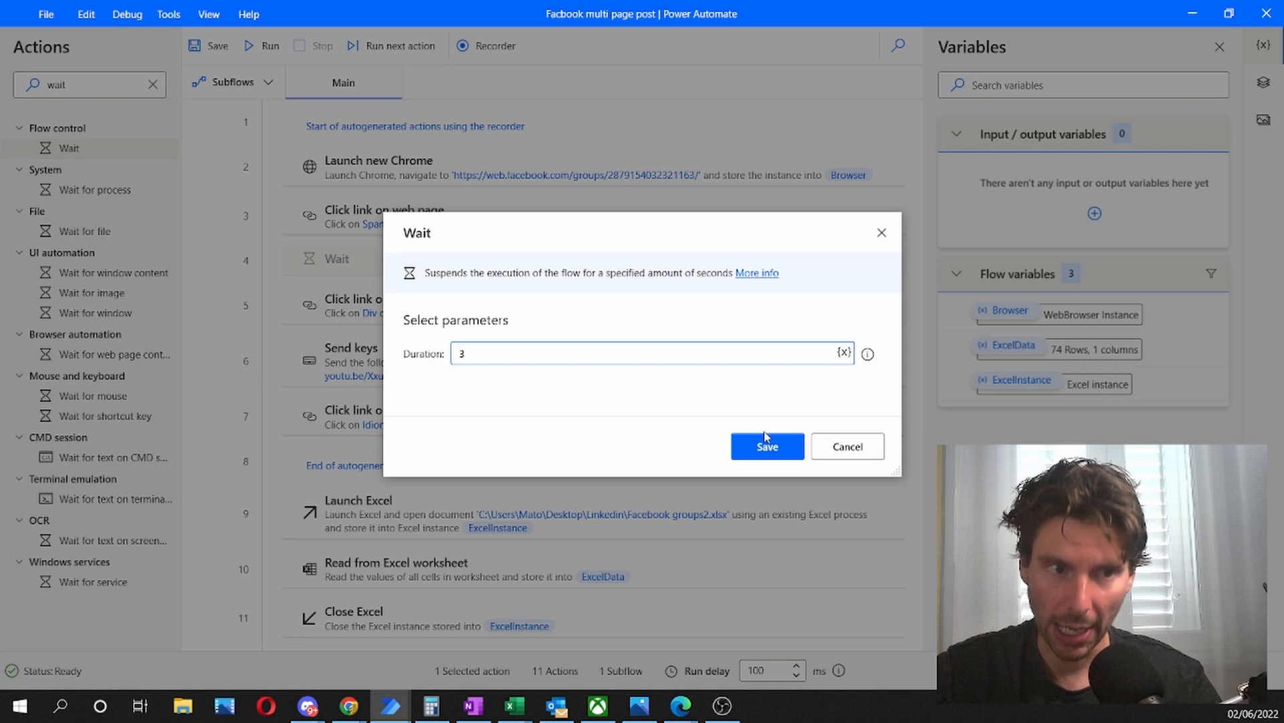
left_click(767, 446)
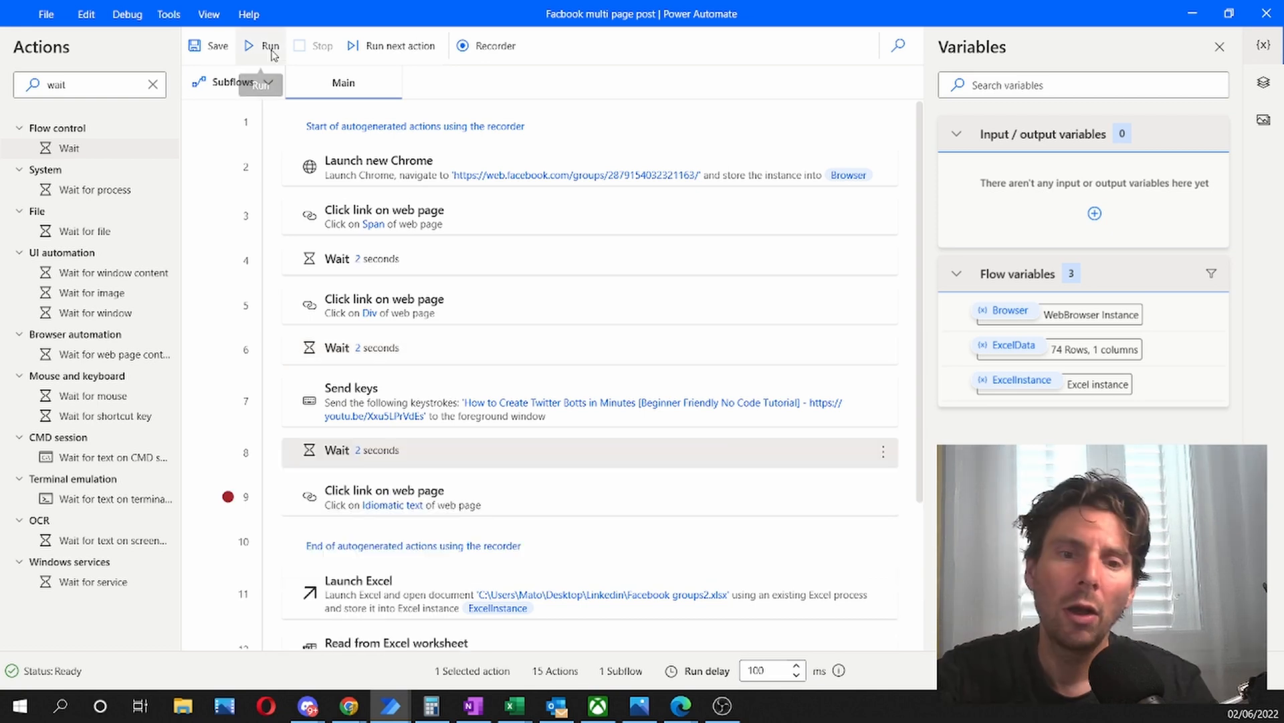
mouse_move(270, 53)
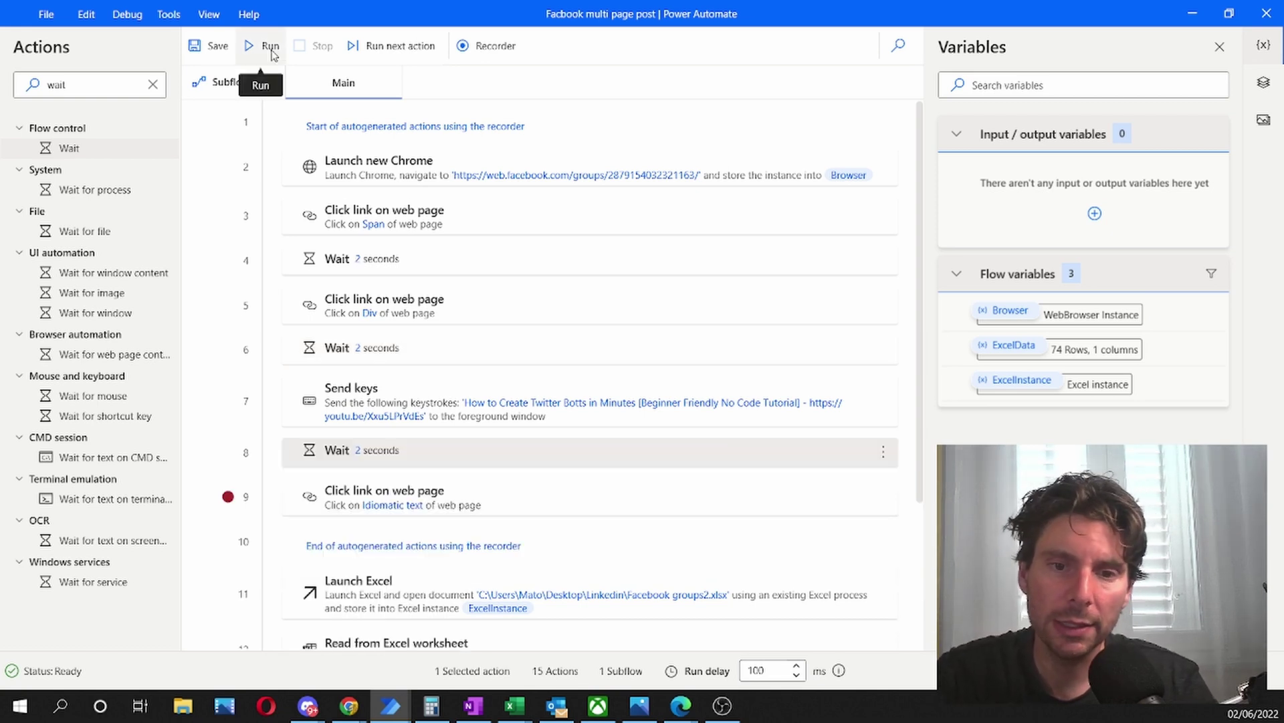
- Run the flow so it types the Twitter Botts tutorial title and YouTube link into the post
left_click(253, 46)
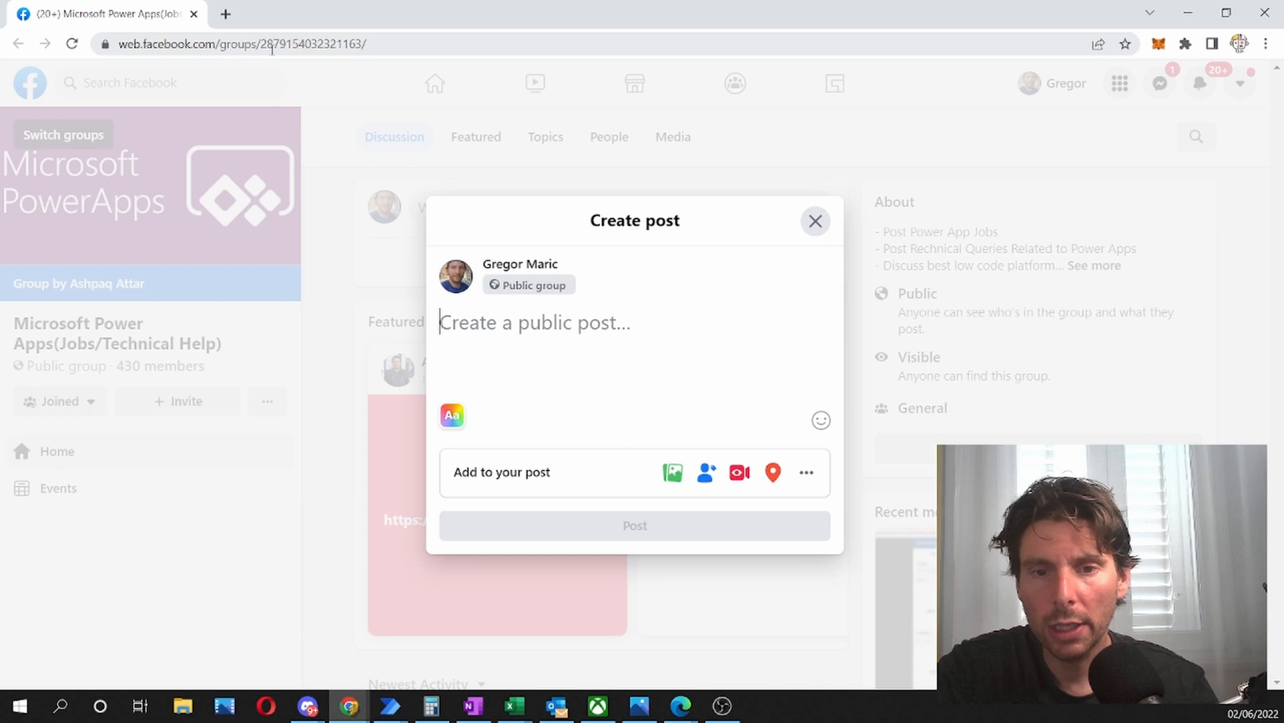
type("How to Create Twitter Botts in Minutes [Beginner Friendly No Code Tutorial] - https://youtu.be/Xxu5LPrVdEs")
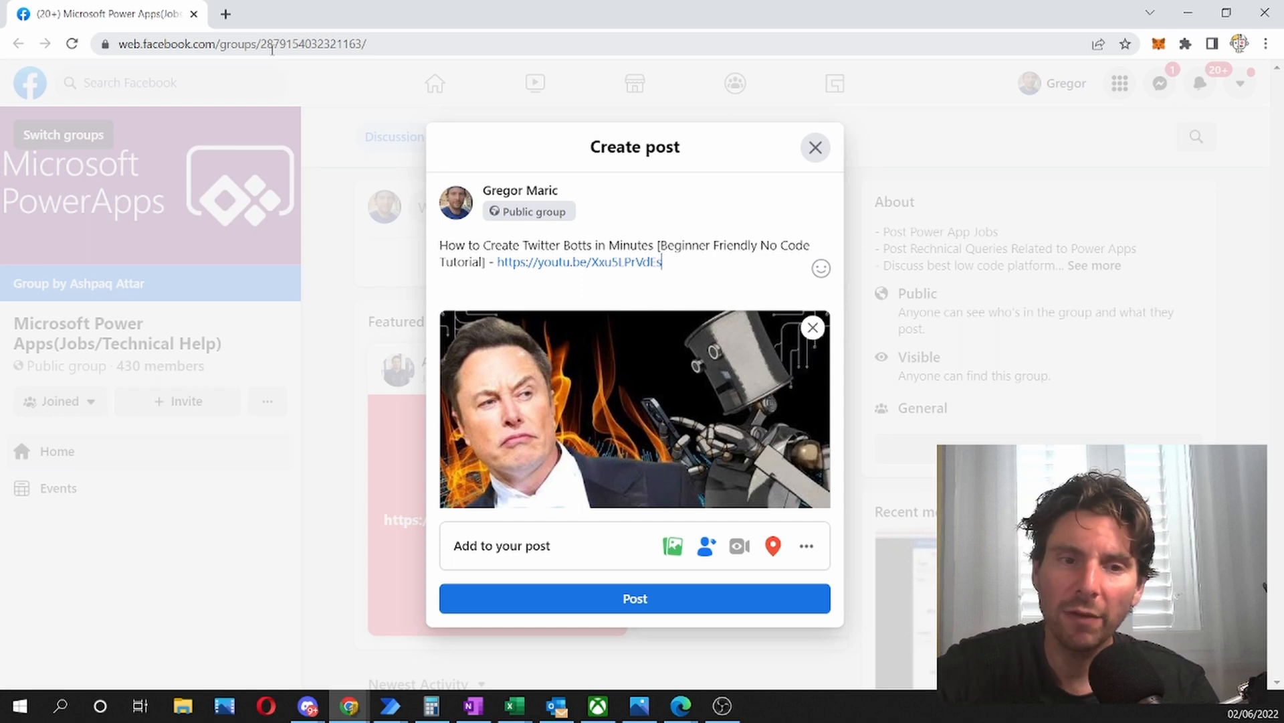
mouse_move(311, 369)
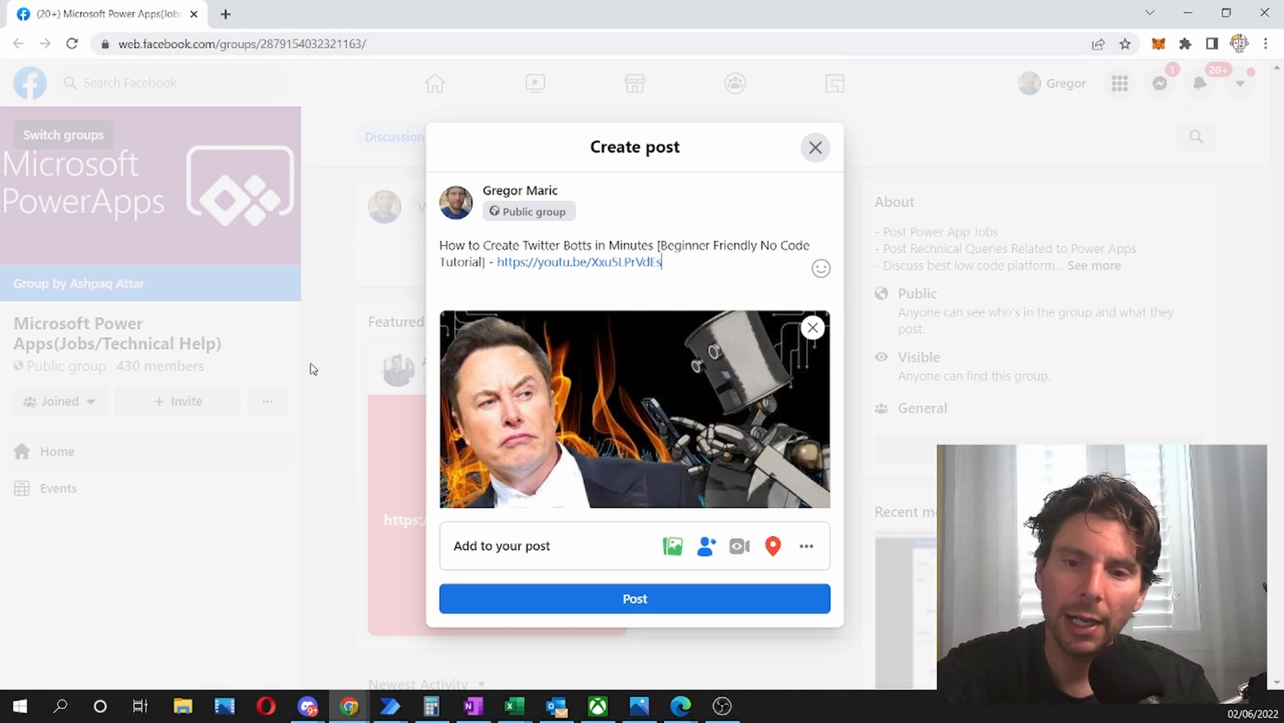
mouse_move(688, 621)
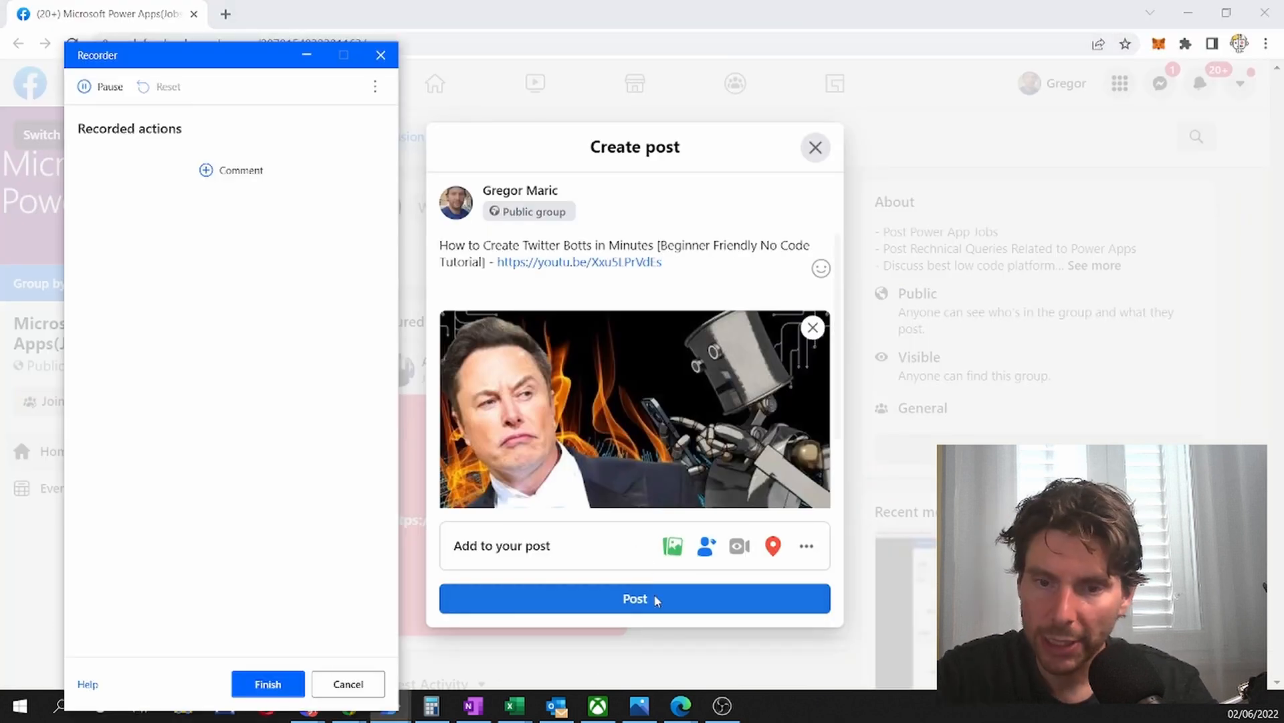
mouse_move(744, 610)
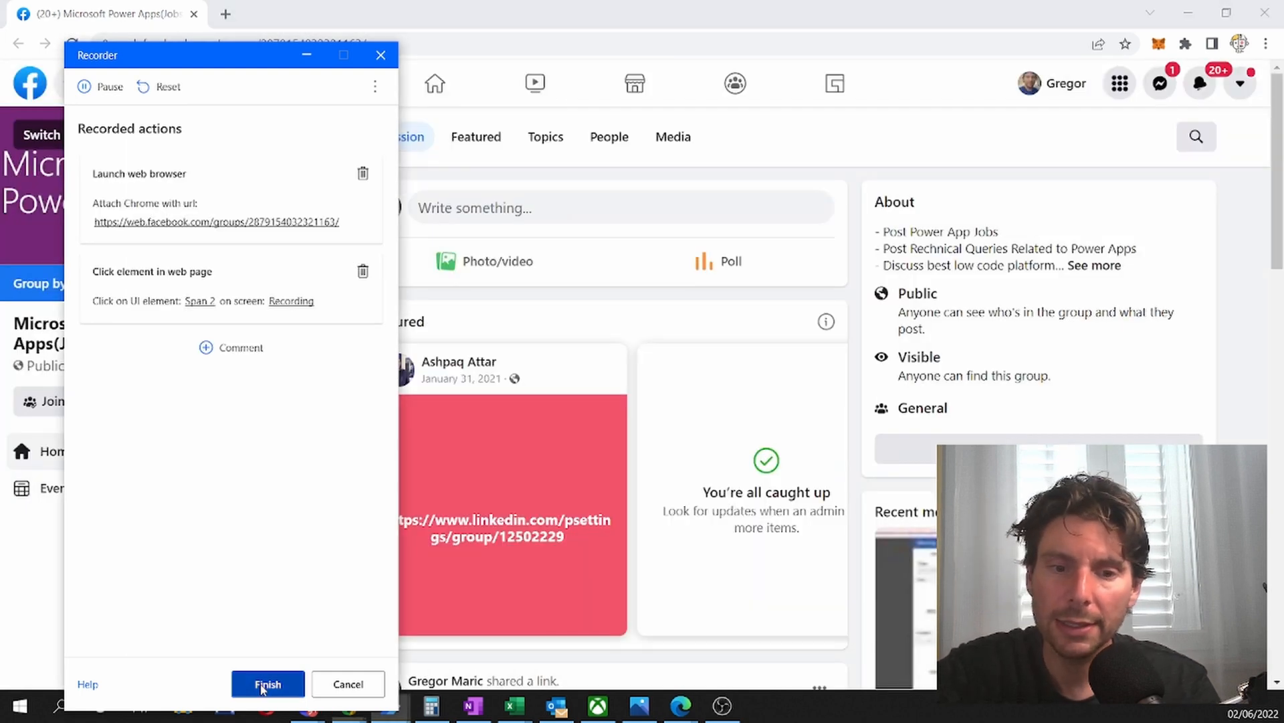
- Finish the recording so the Chrome attach and Post clicks are added to the flow
left_click(267, 684)
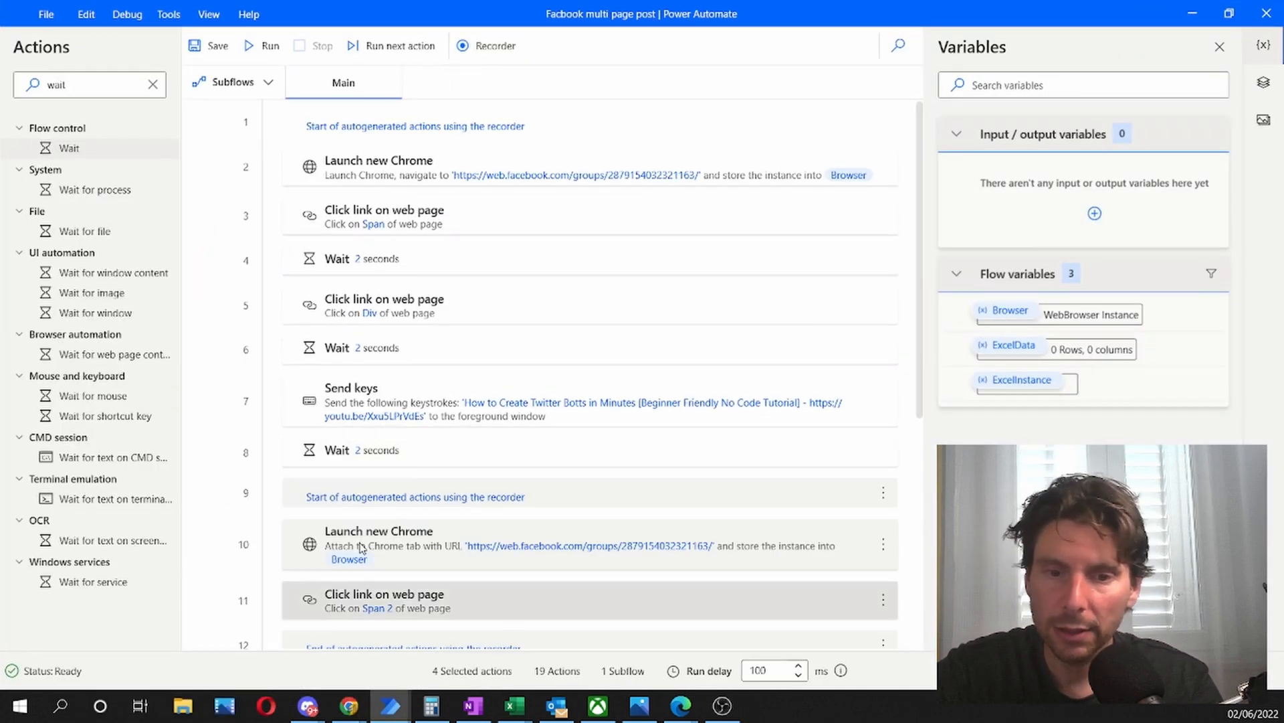
- Rename the Span 2 recorded UI element to Post BTN
scroll("down", 3)
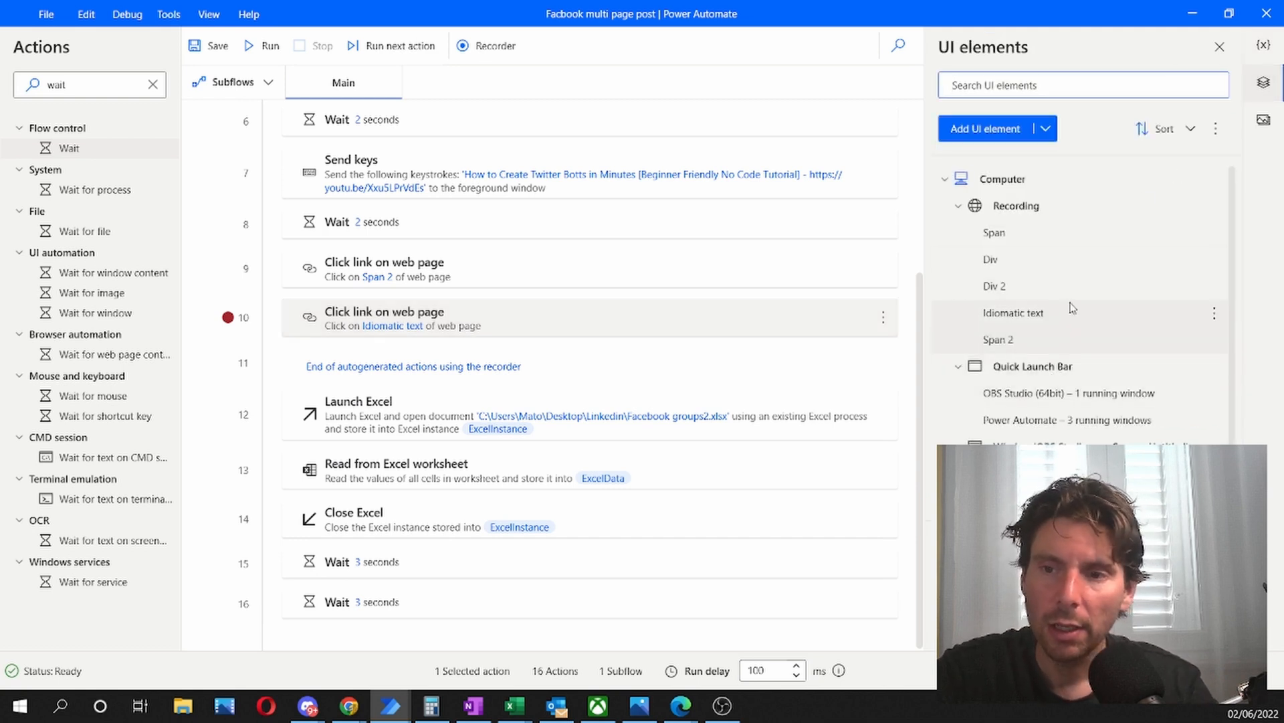
left_click(1011, 340)
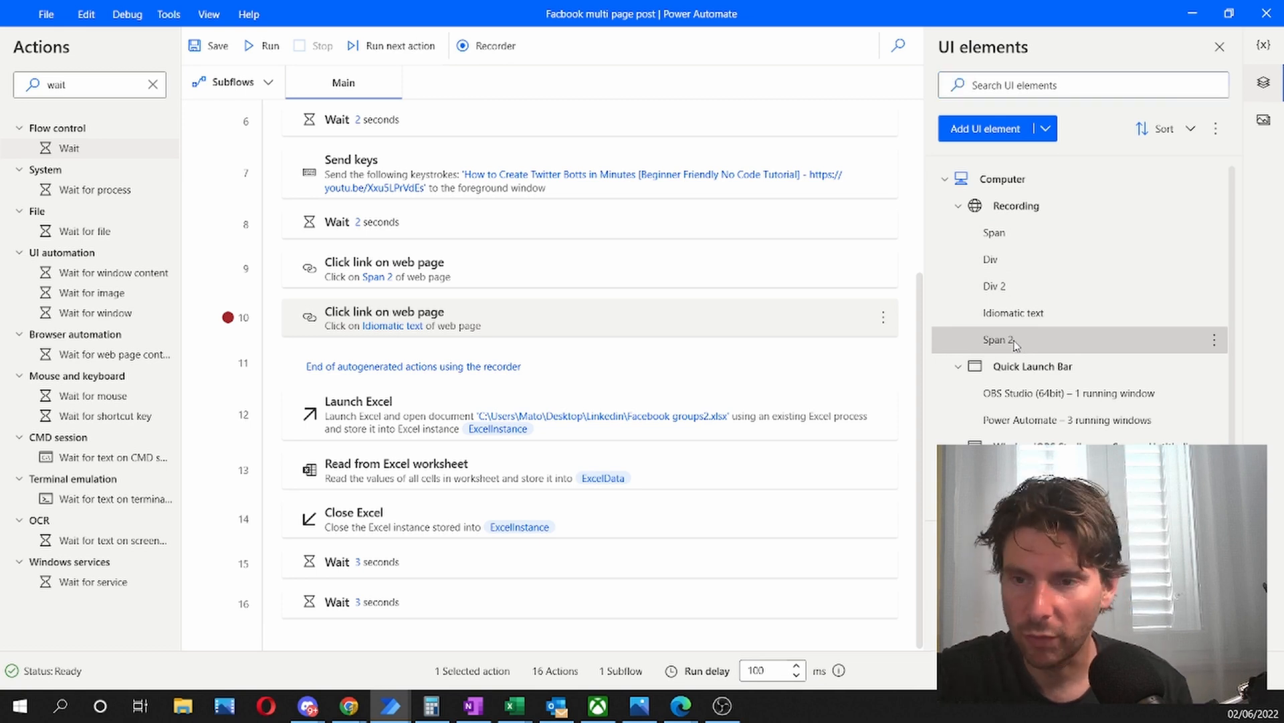
double_click(996, 339)
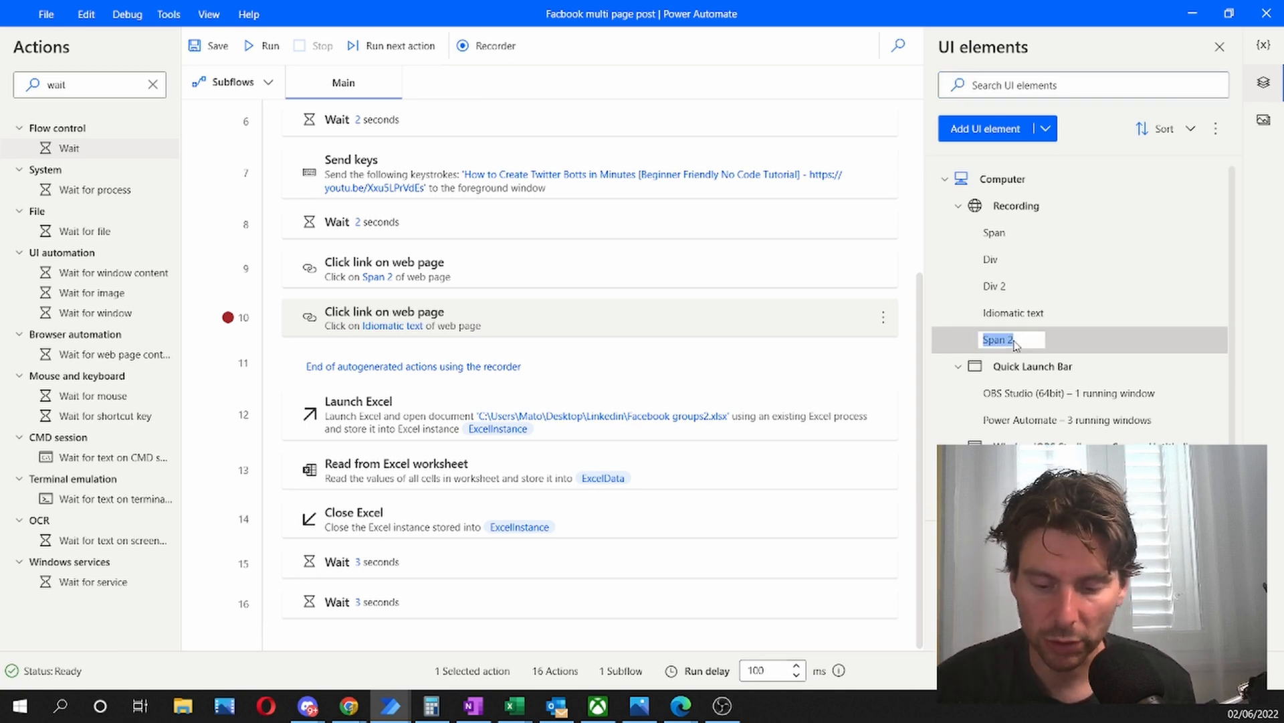
type("Post BTN")
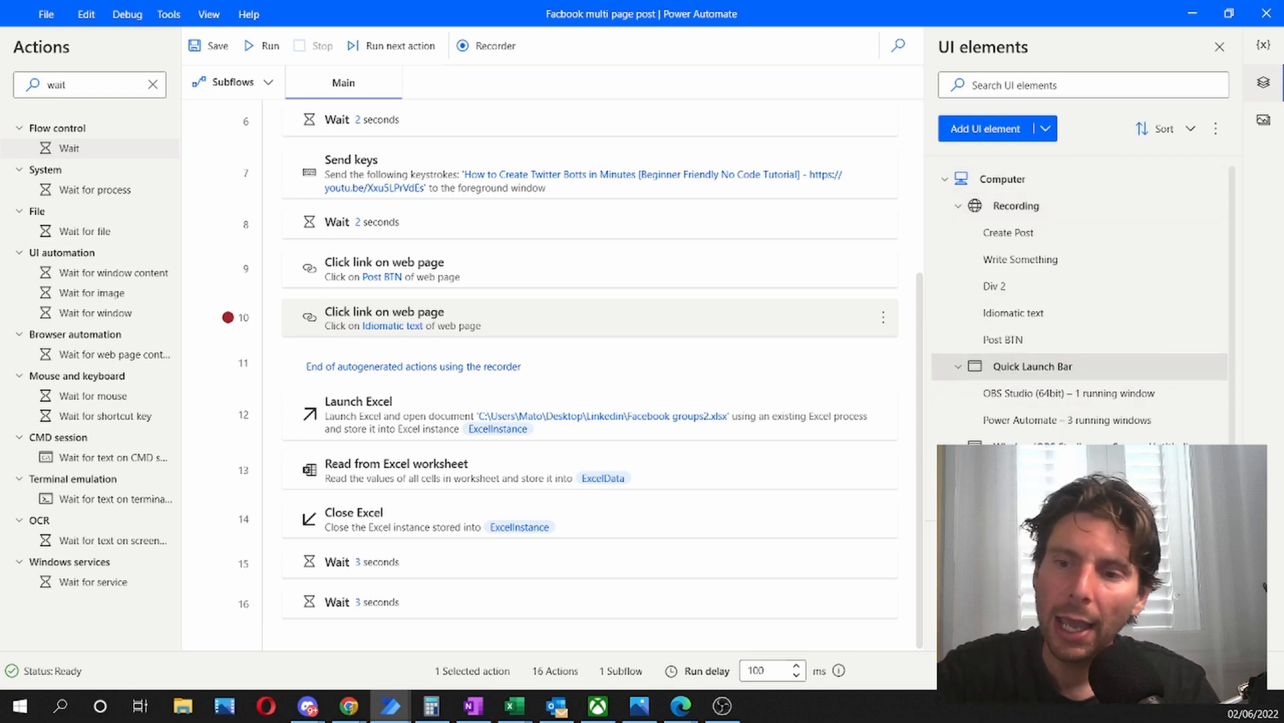
mouse_move(1194, 146)
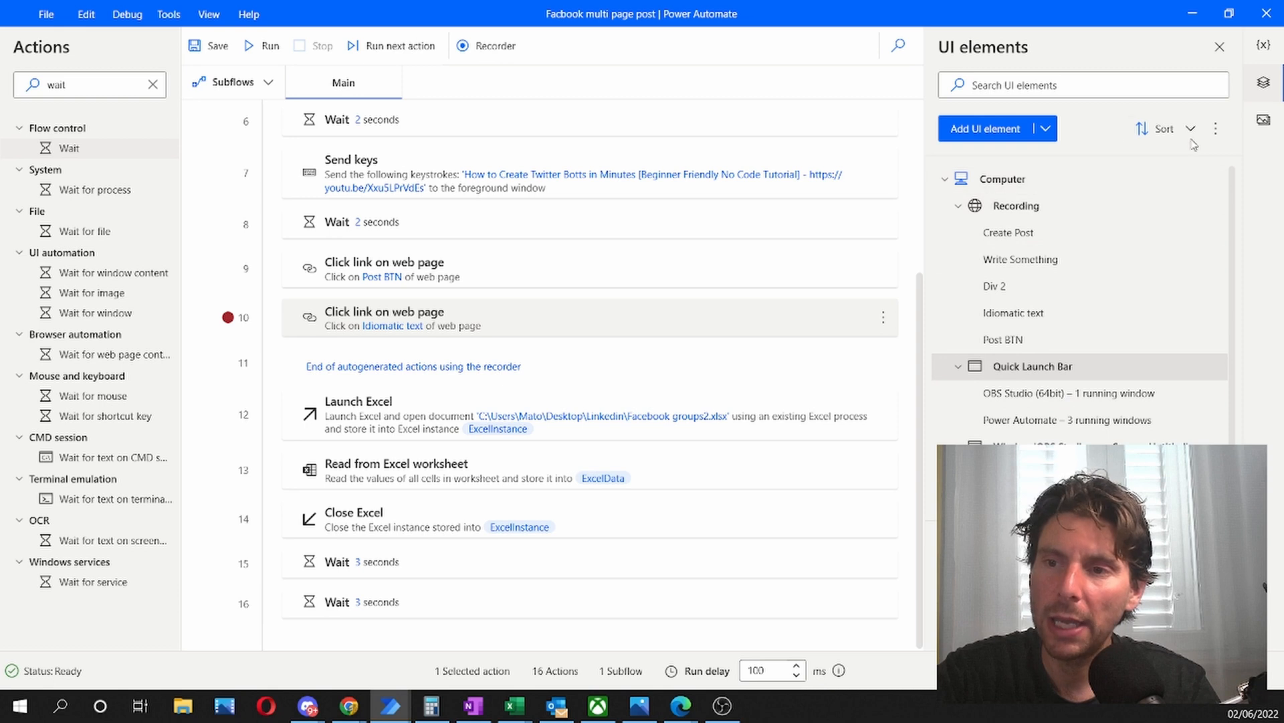
- Remove all unused UI elements from the UI elements list and confirm the deletion
left_click(1216, 129)
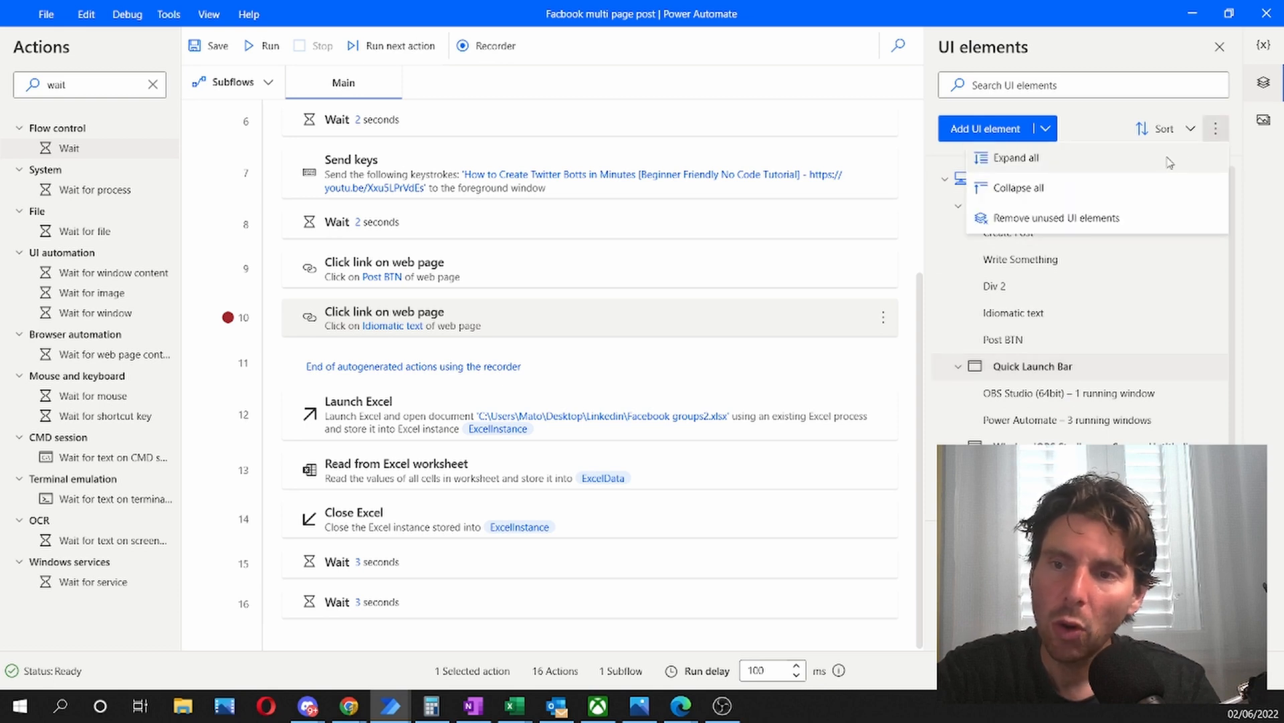
left_click(1055, 218)
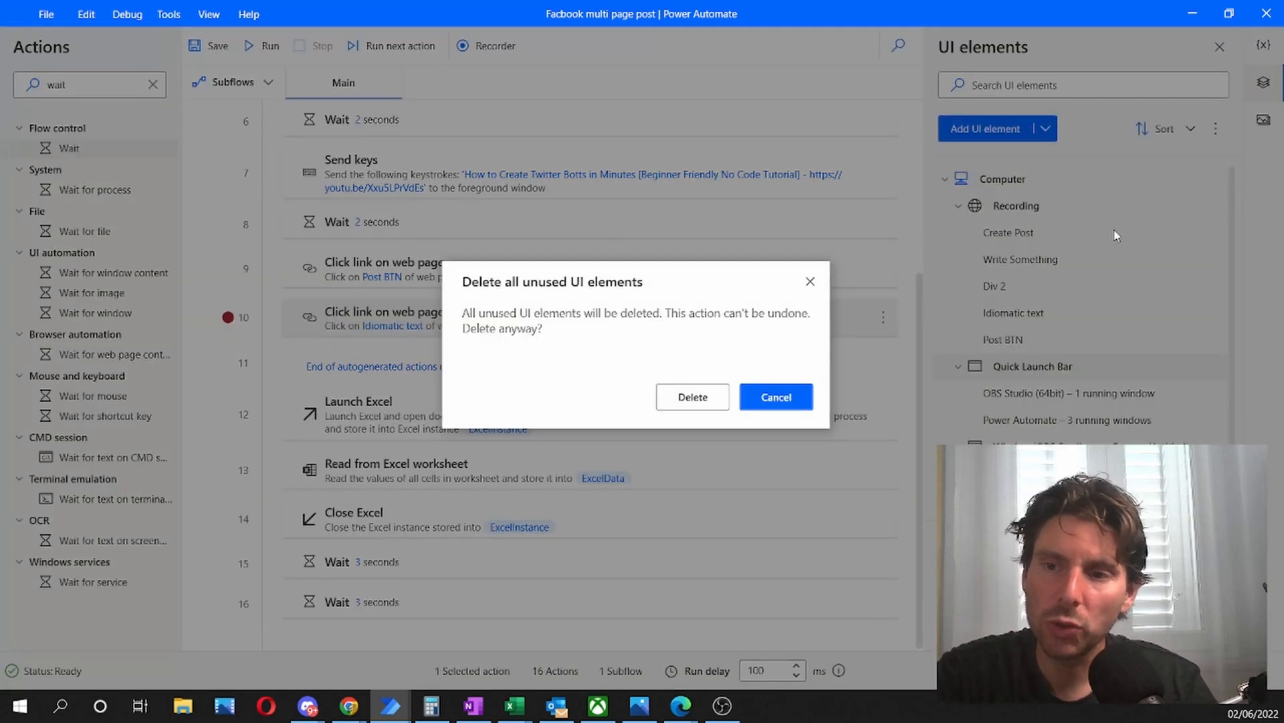
left_click(692, 397)
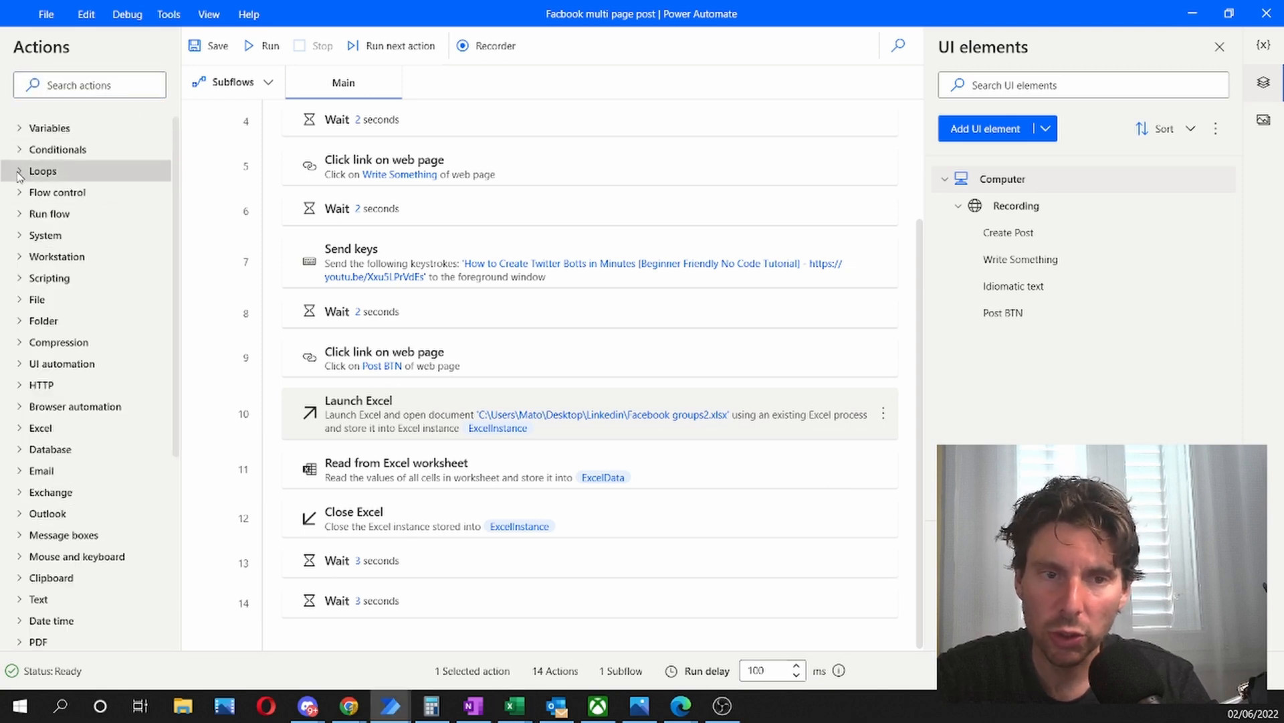
- Add a For each loop iterating over the ExcelData variable and save it
left_click(18, 171)
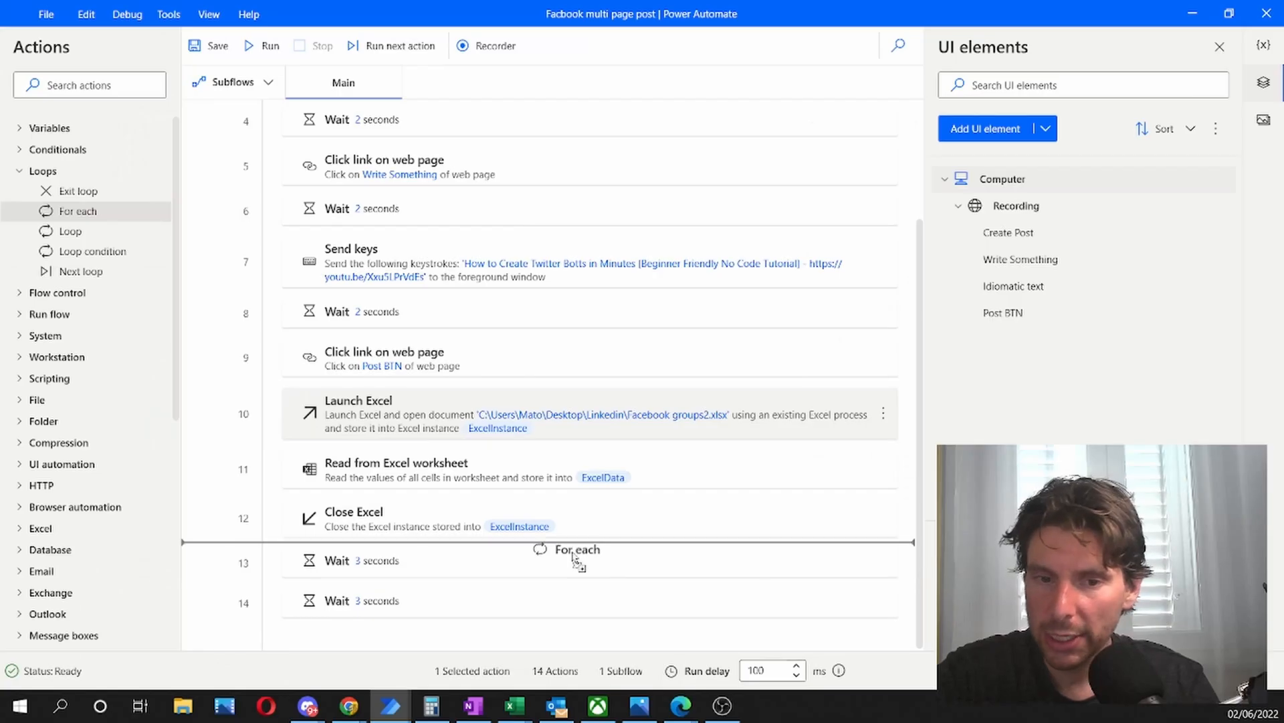
double_click(572, 550)
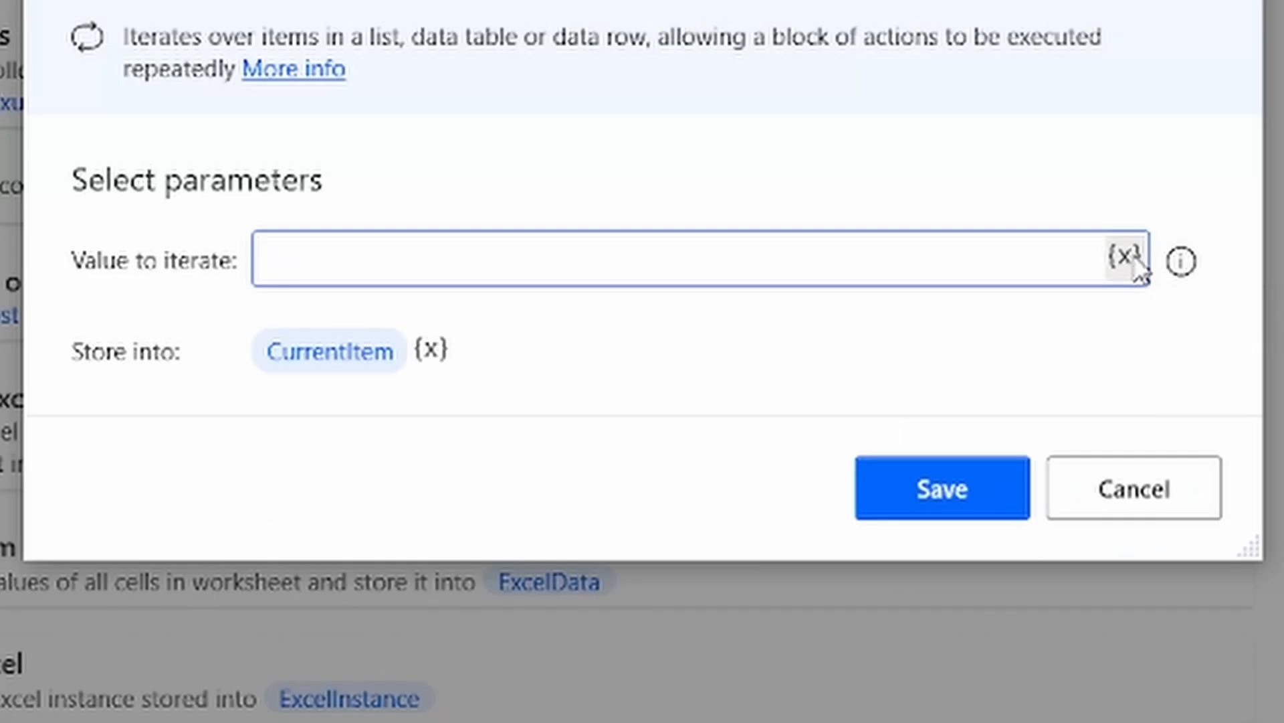
left_click(1124, 260)
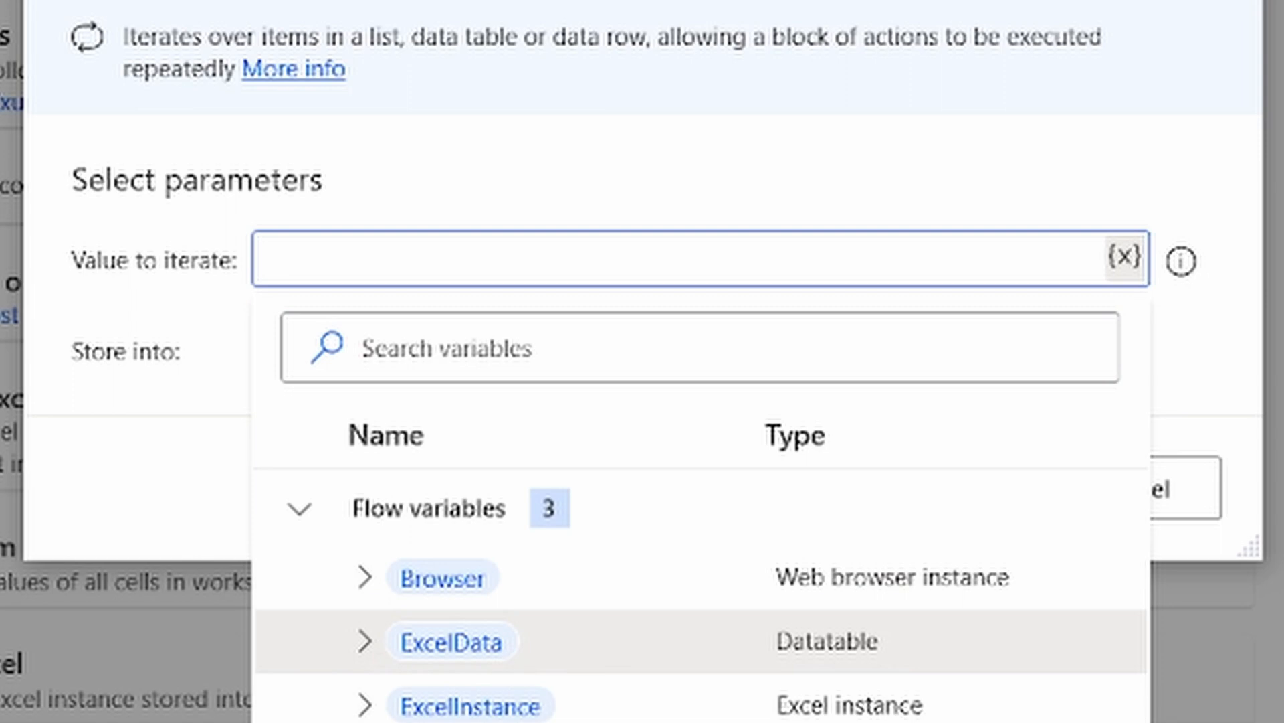
left_click(452, 642)
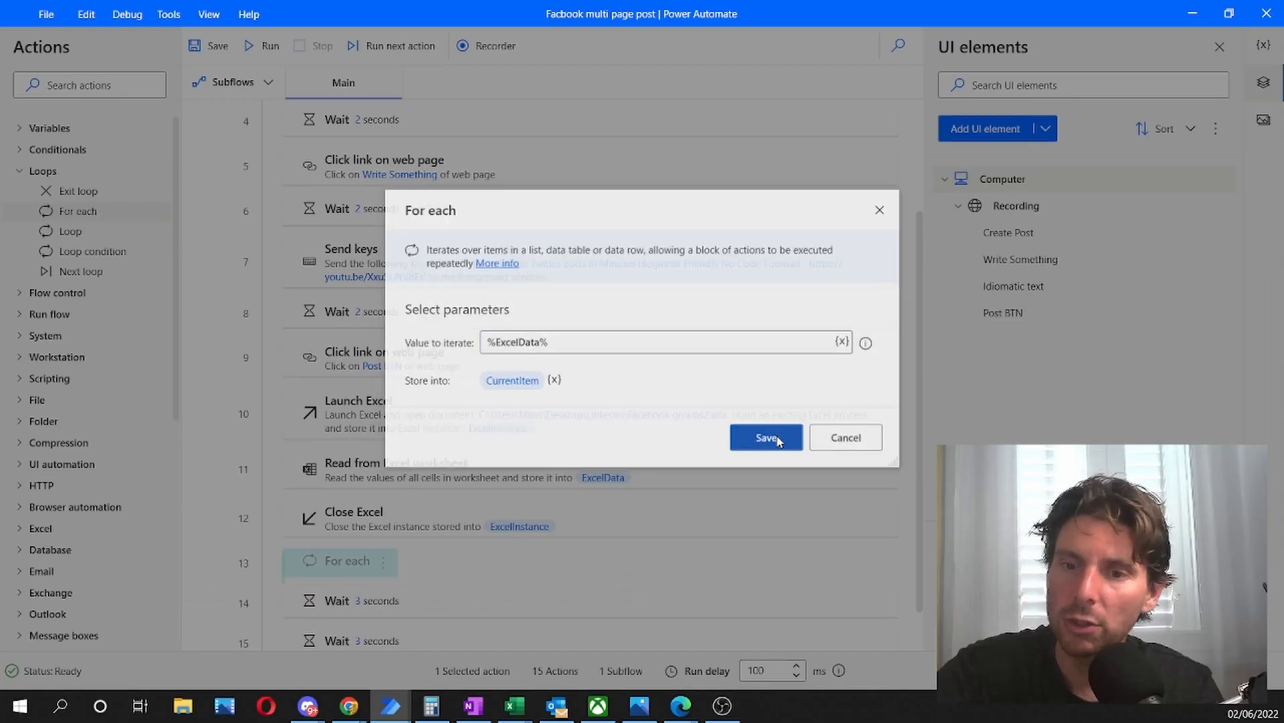
left_click(766, 437)
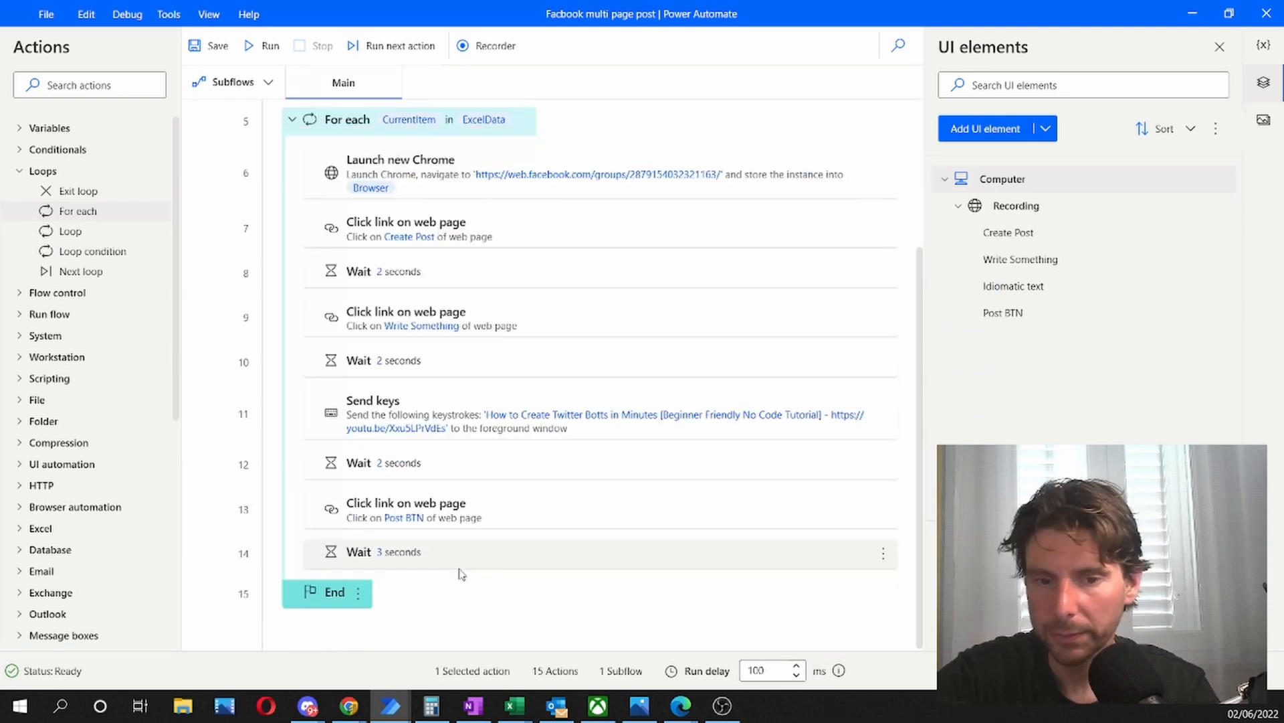
mouse_move(396, 565)
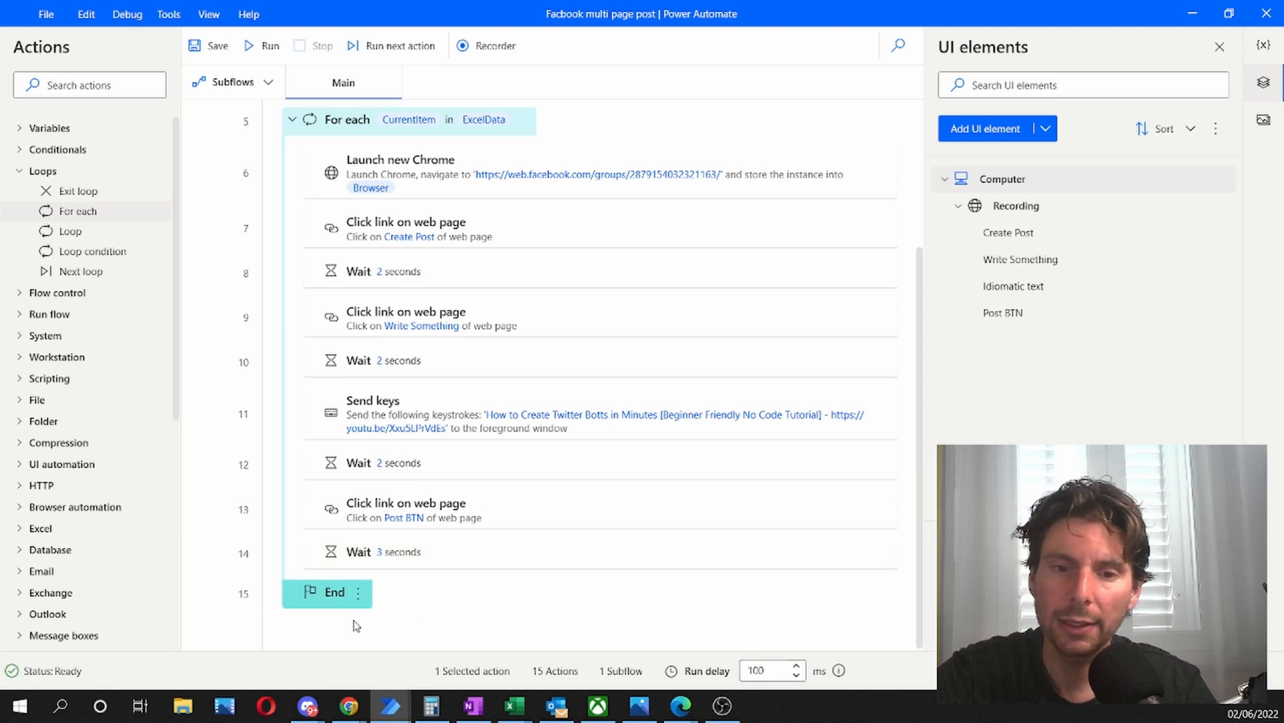
mouse_move(450, 103)
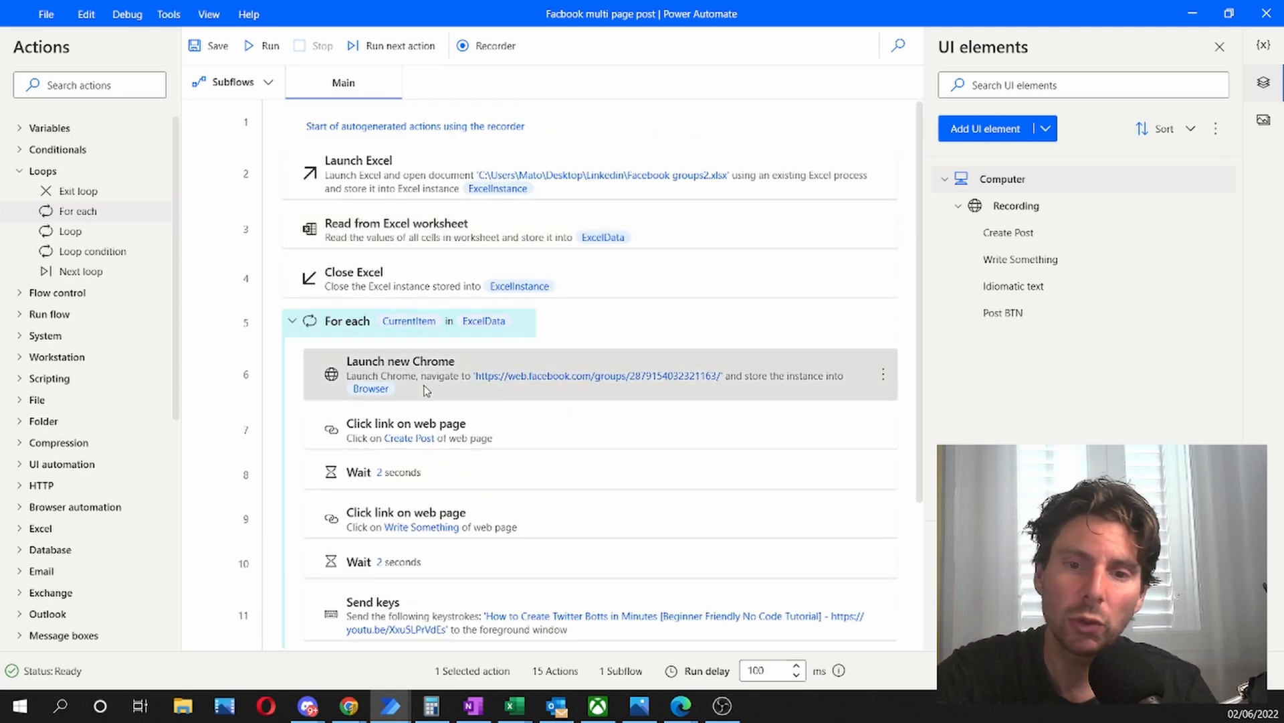
- Set the Launch new Chrome initial URL to the %CurrentItem% variable
double_click(401, 361)
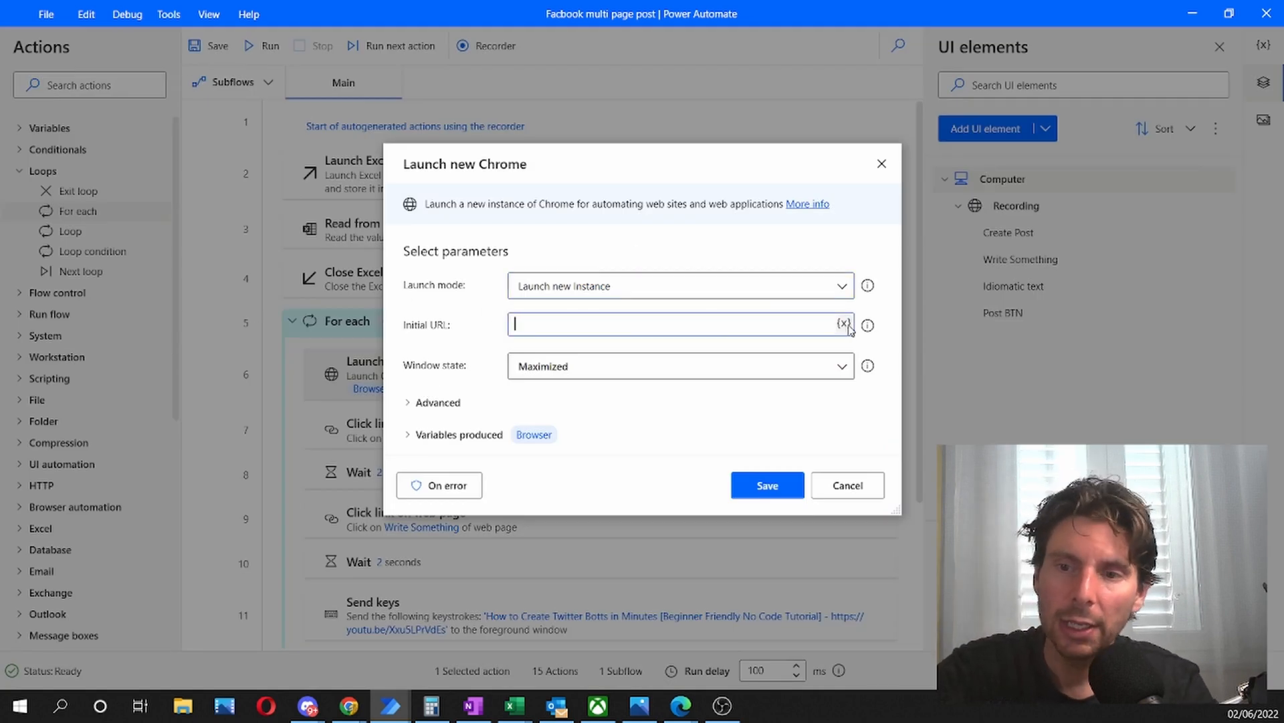
left_click(842, 325)
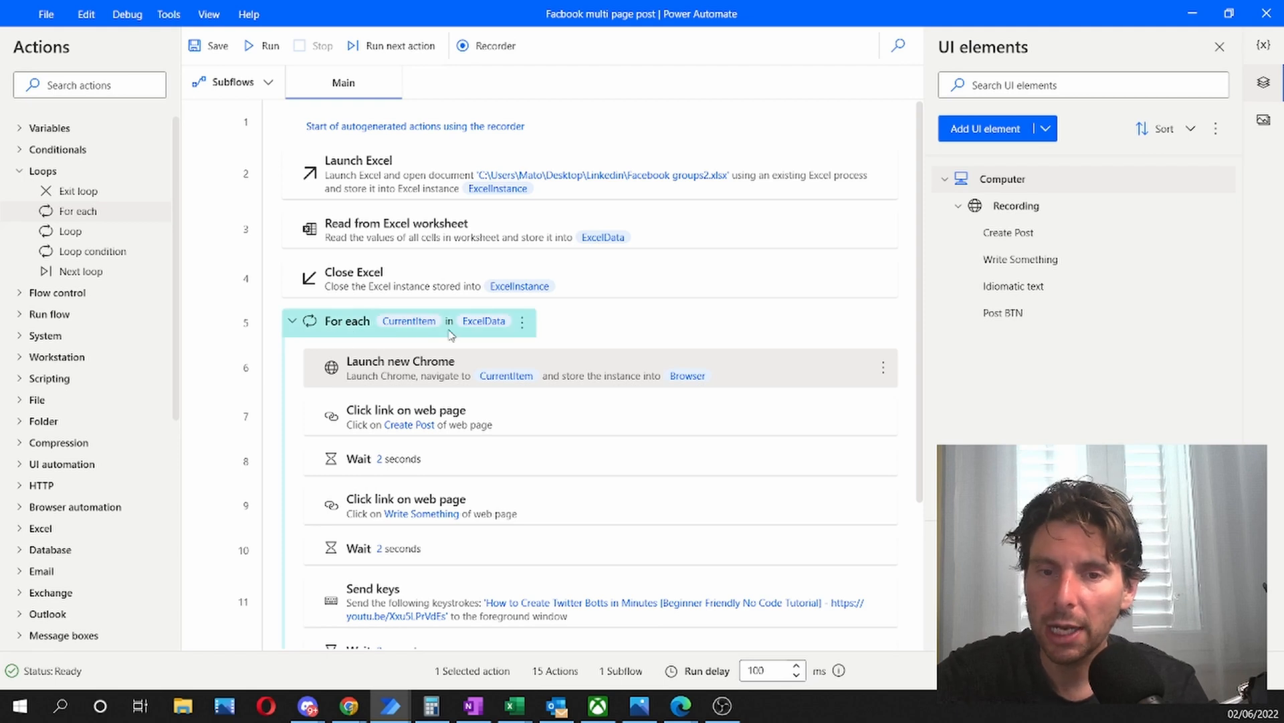
left_click(524, 706)
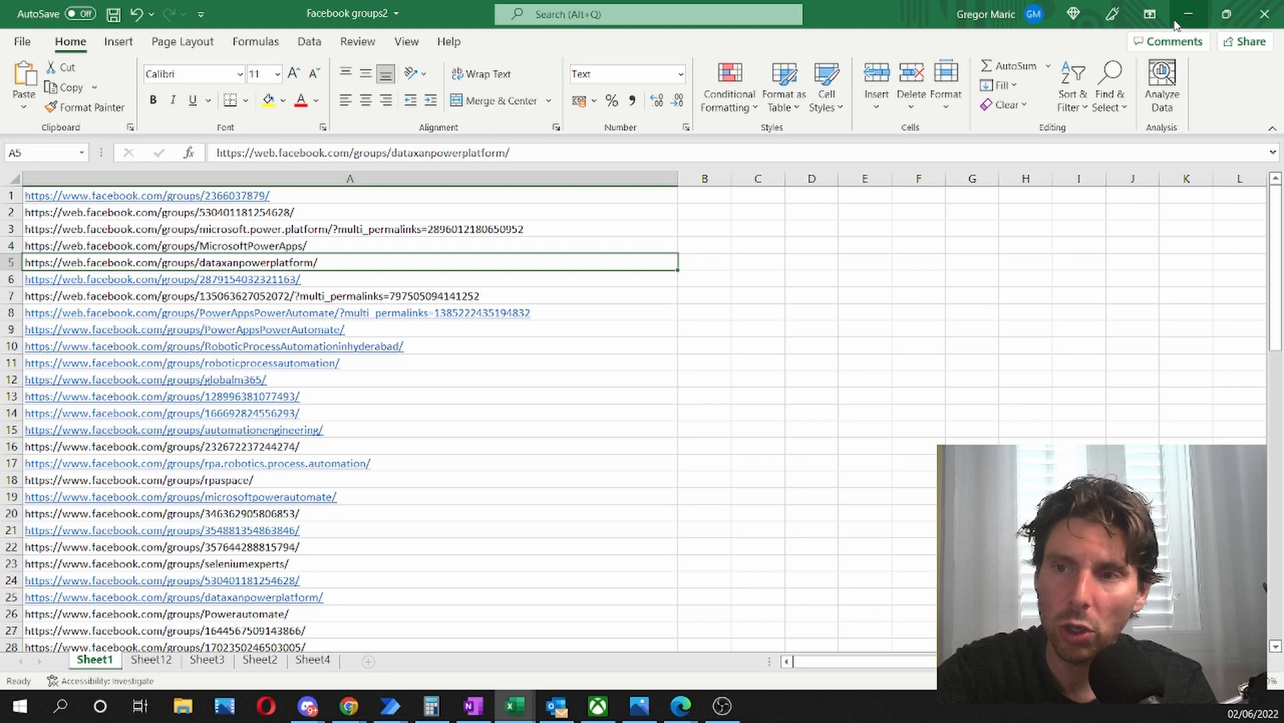
- Minimize the Facebook groups2 workbook after reviewing its column A group URLs
left_click(389, 706)
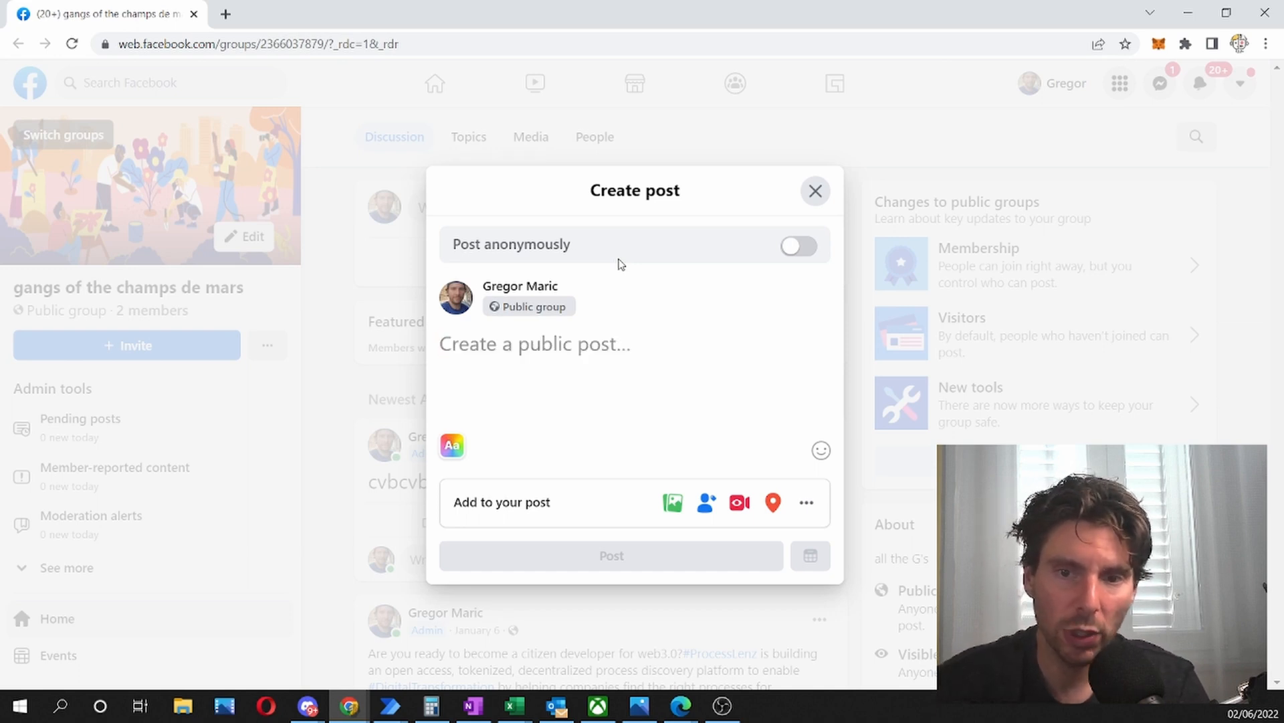
- Post the Twitter bots tutorial link to the next Facebook groups via Create post and Post
left_click(611, 555)
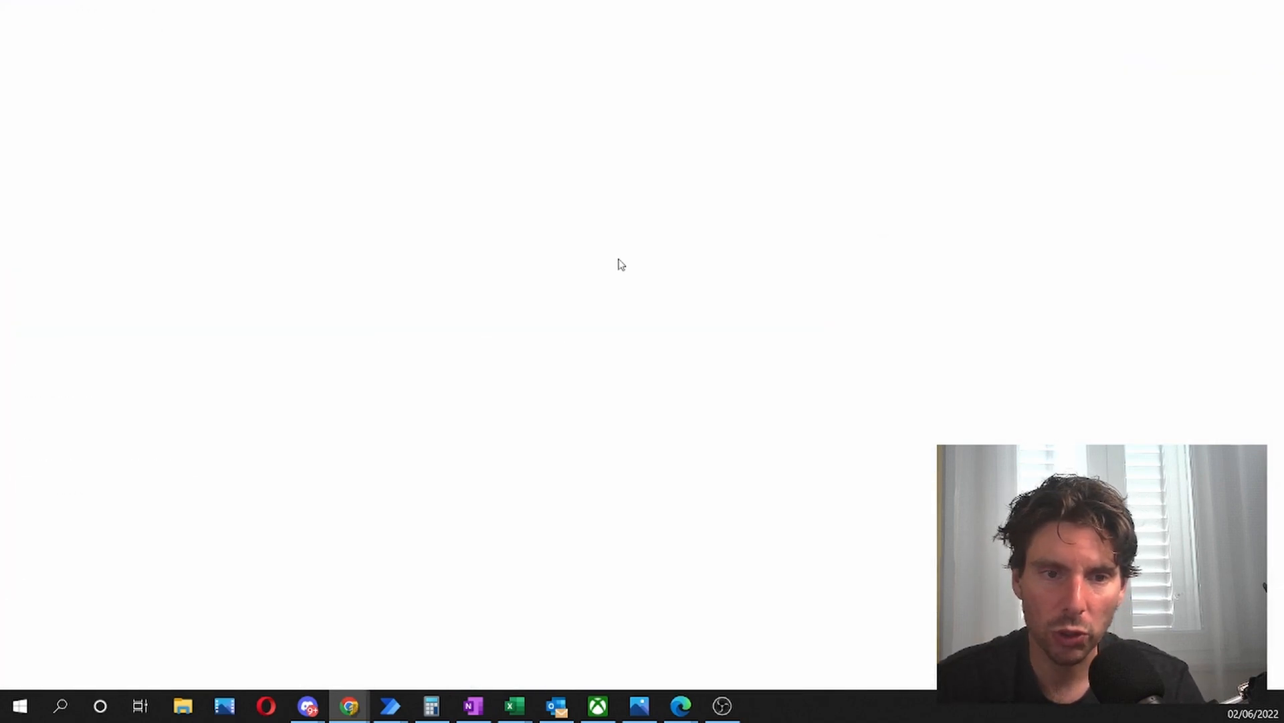
left_click(345, 705)
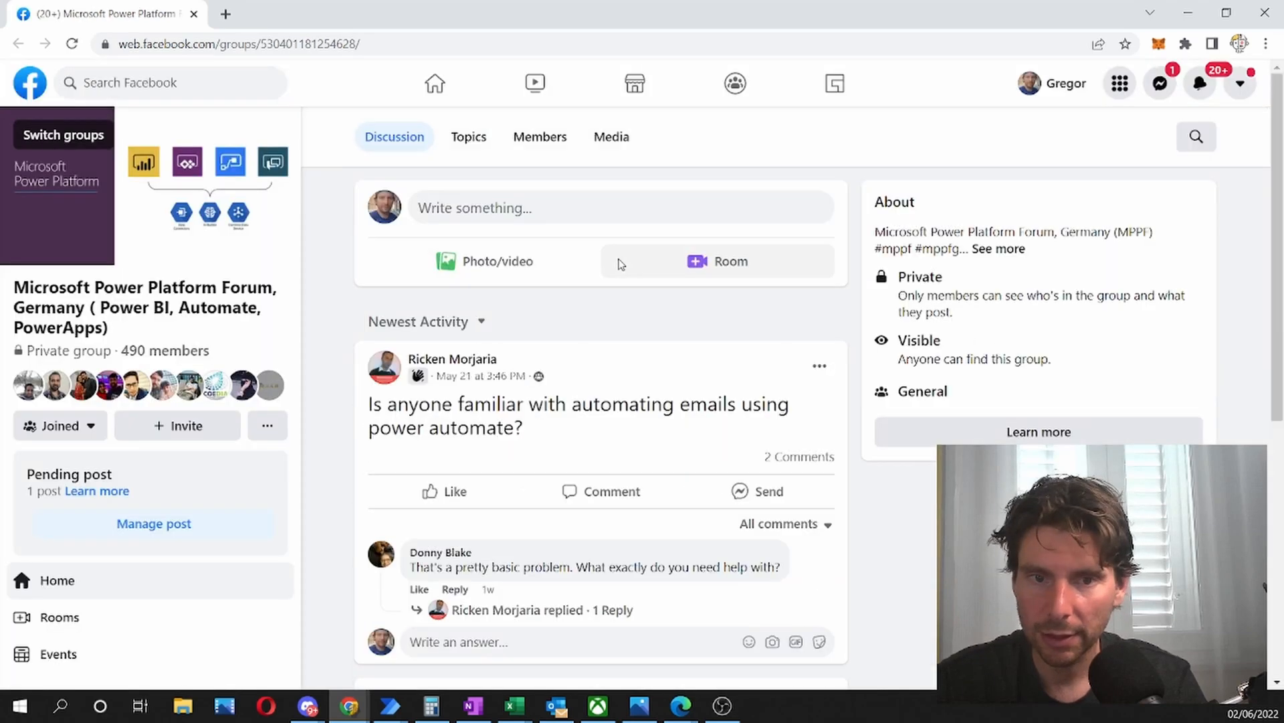
left_click(619, 208)
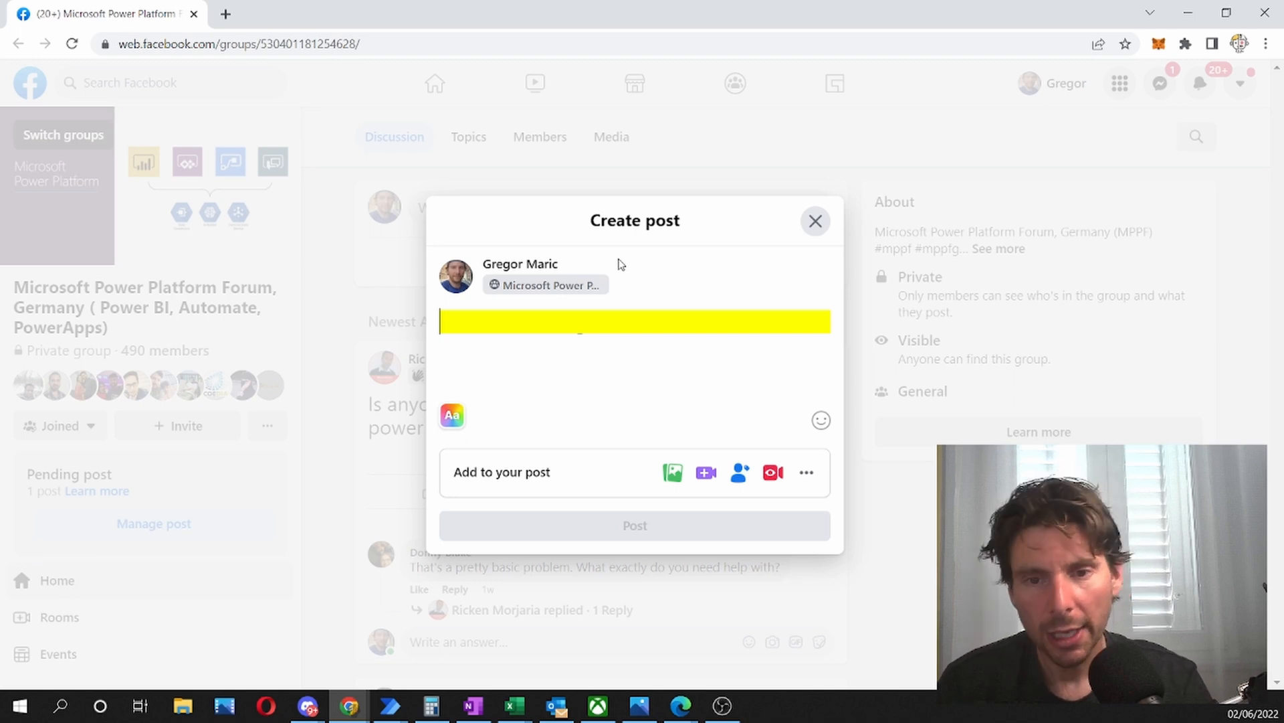
left_click(635, 526)
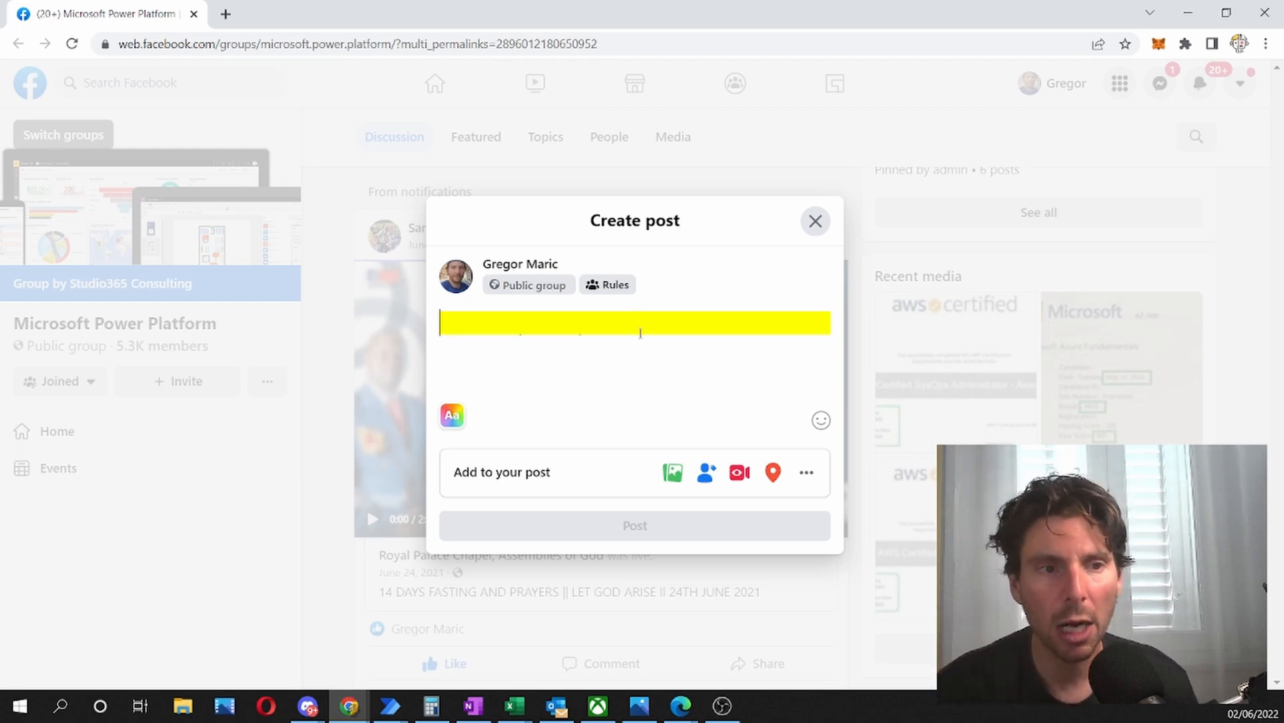
left_click(635, 525)
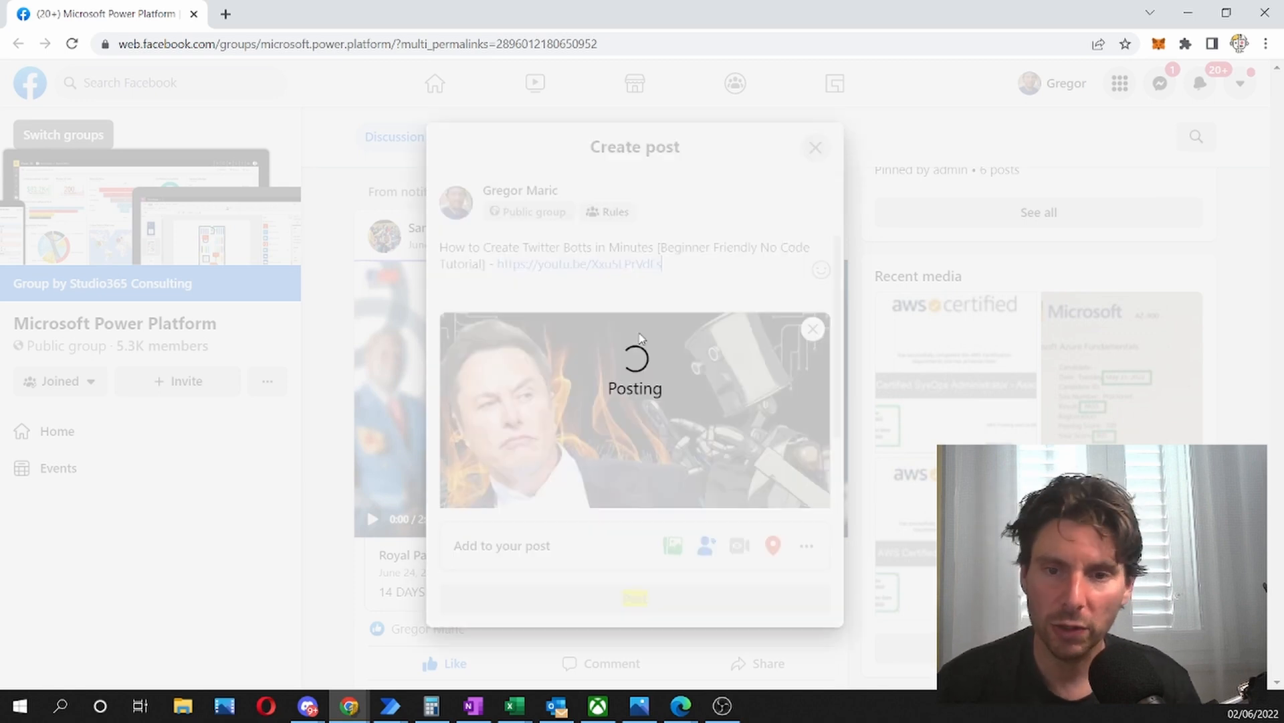